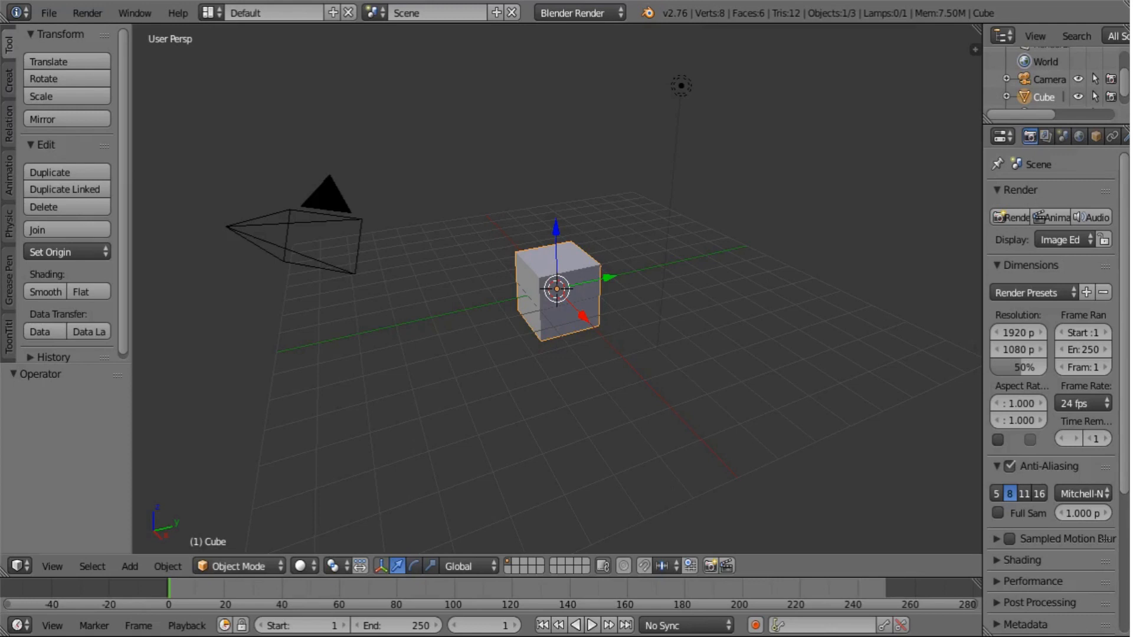
mouse_move(687, 538)
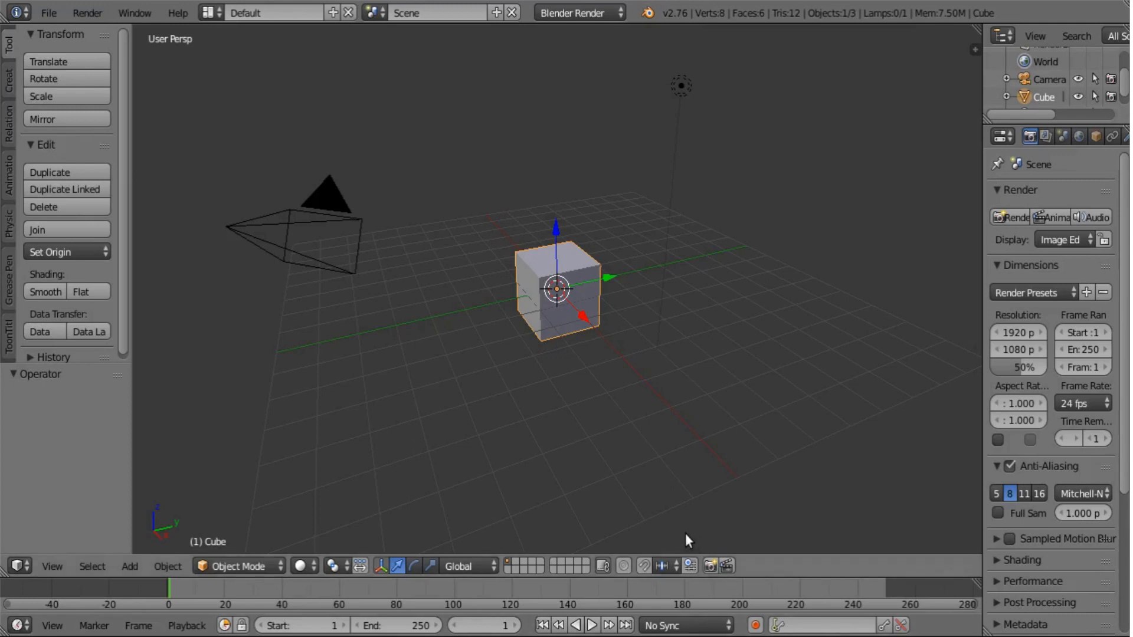
mouse_move(571, 487)
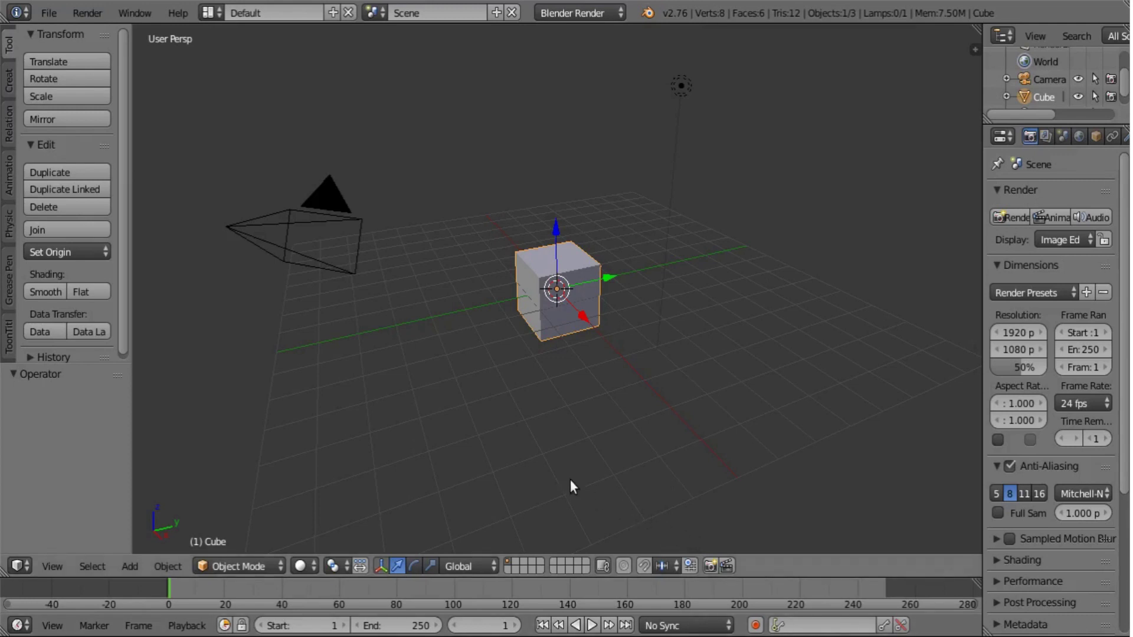
mouse_move(262, 78)
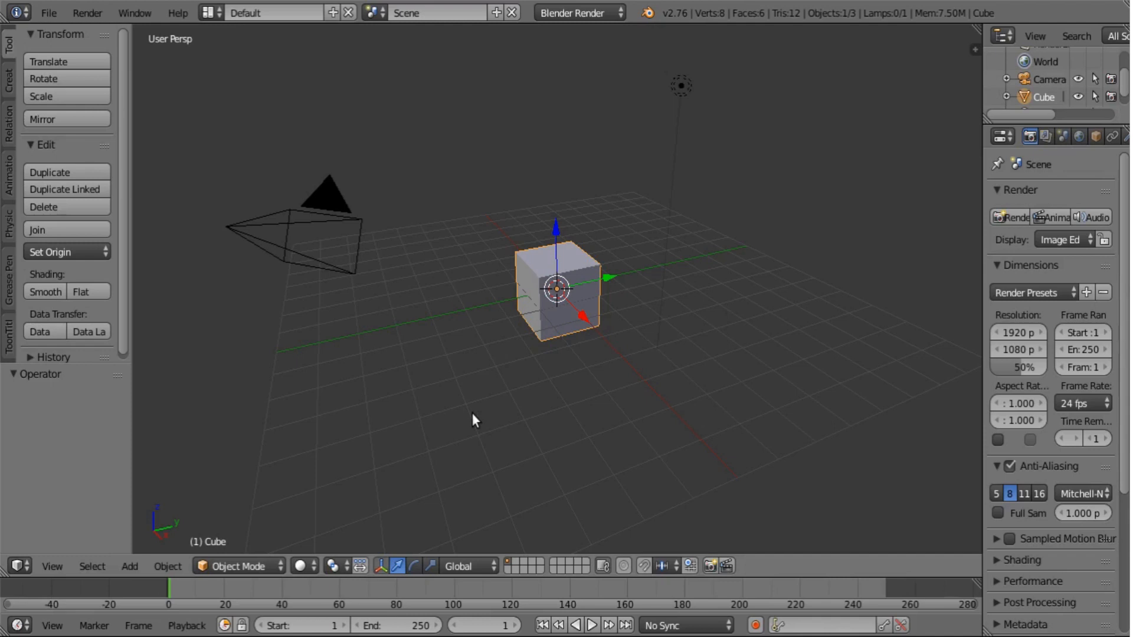
mouse_move(295, 485)
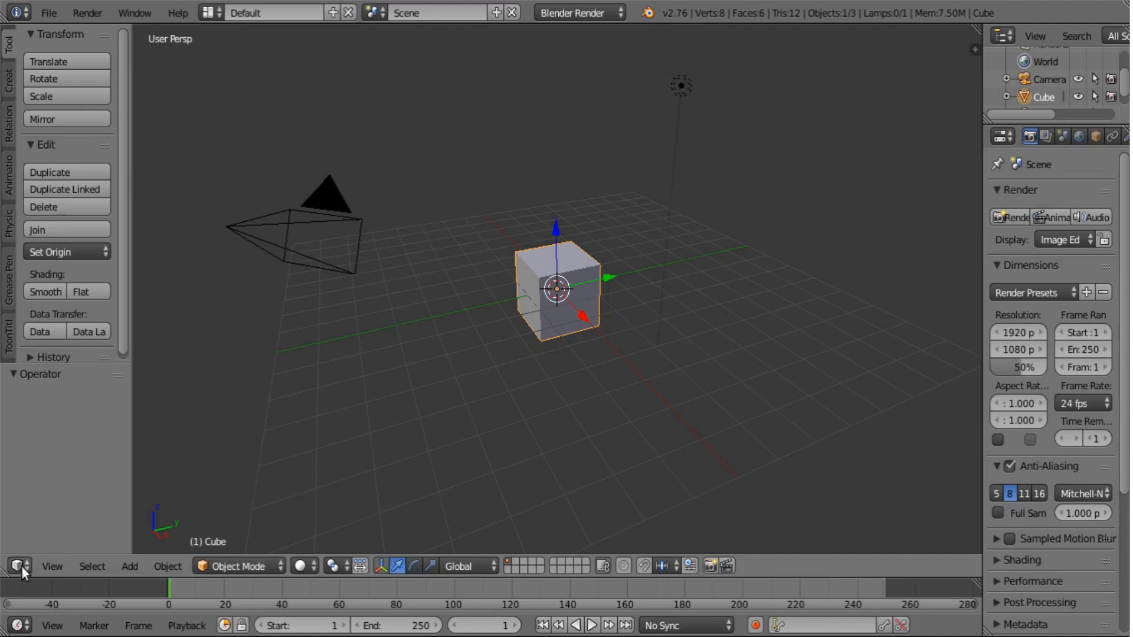
- Switch the main area to the Node Editor showing the Compositing tree, with Use Nodes and Backdrop on
left_click(17, 567)
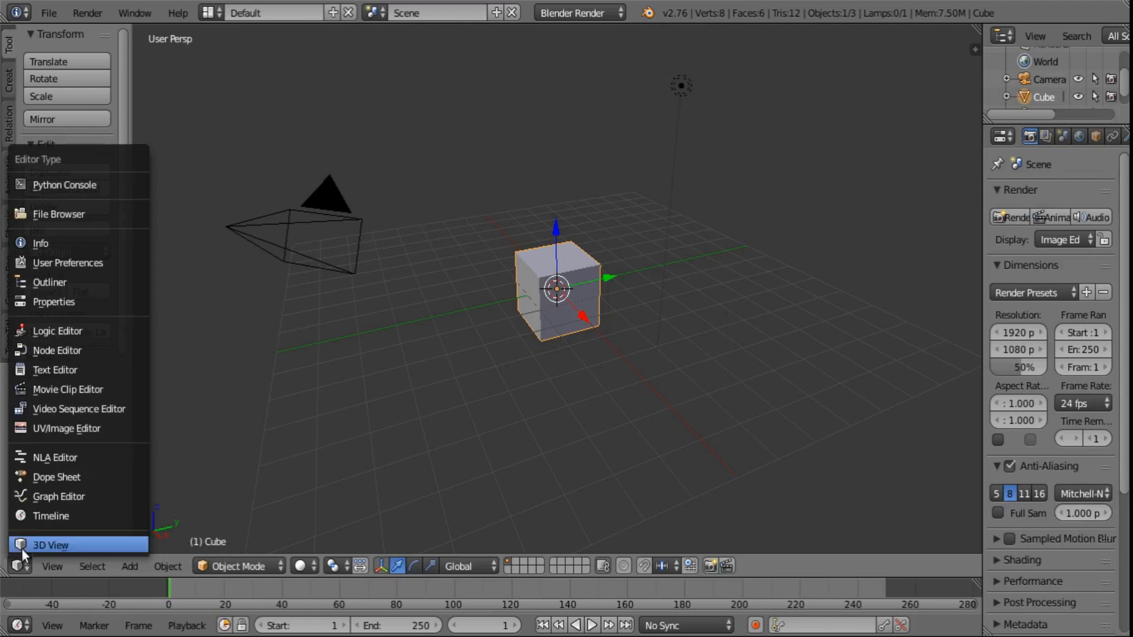
mouse_move(90, 359)
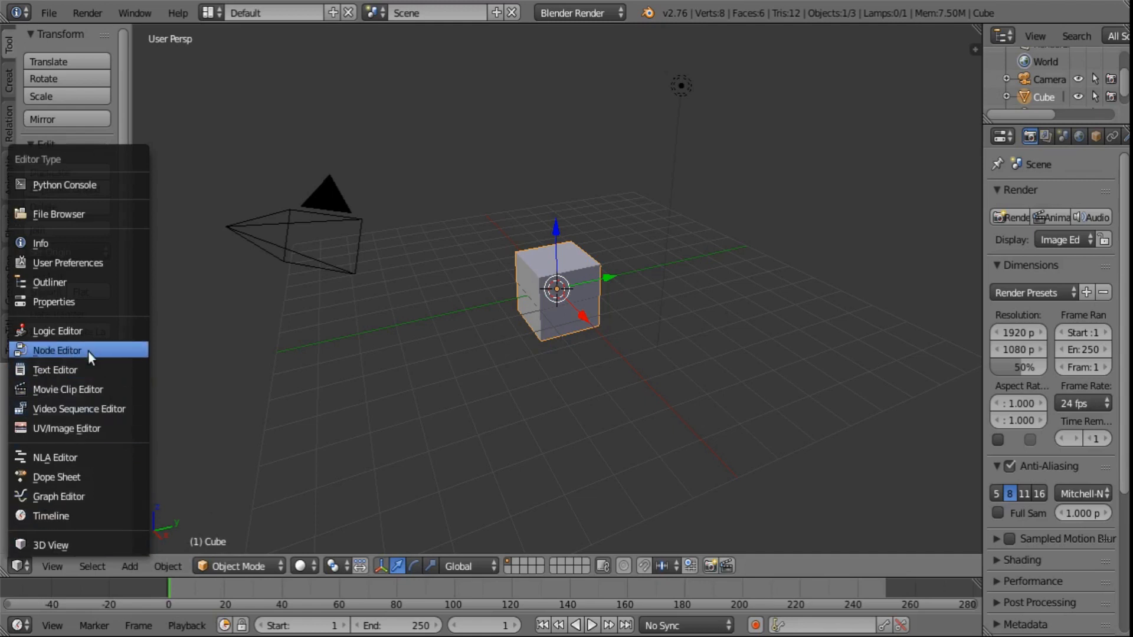
mouse_move(89, 357)
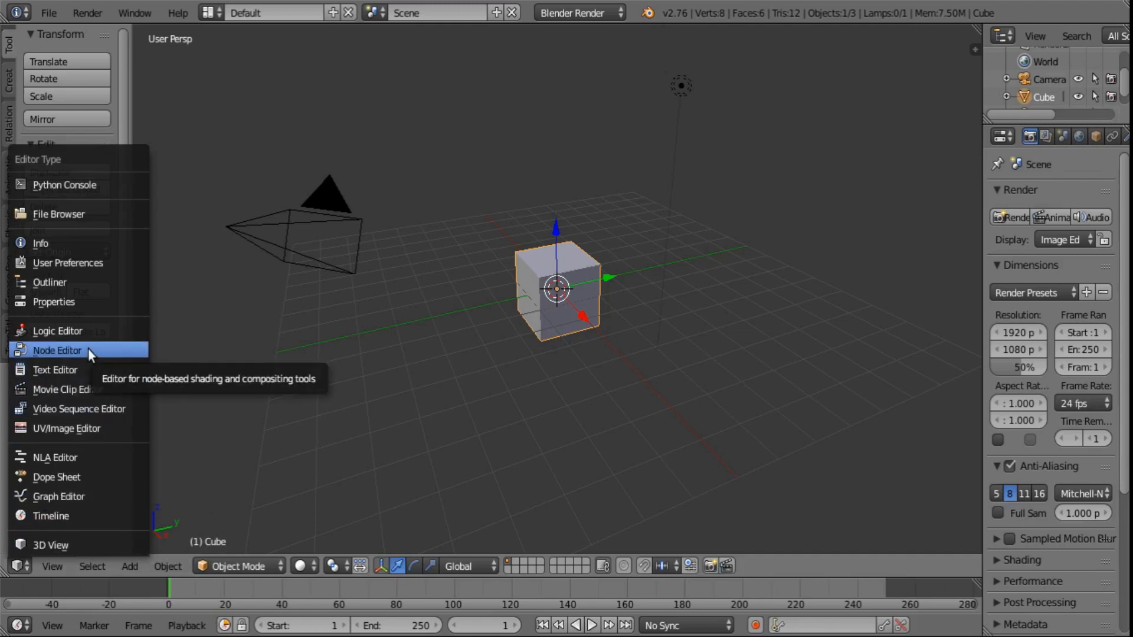
left_click(57, 351)
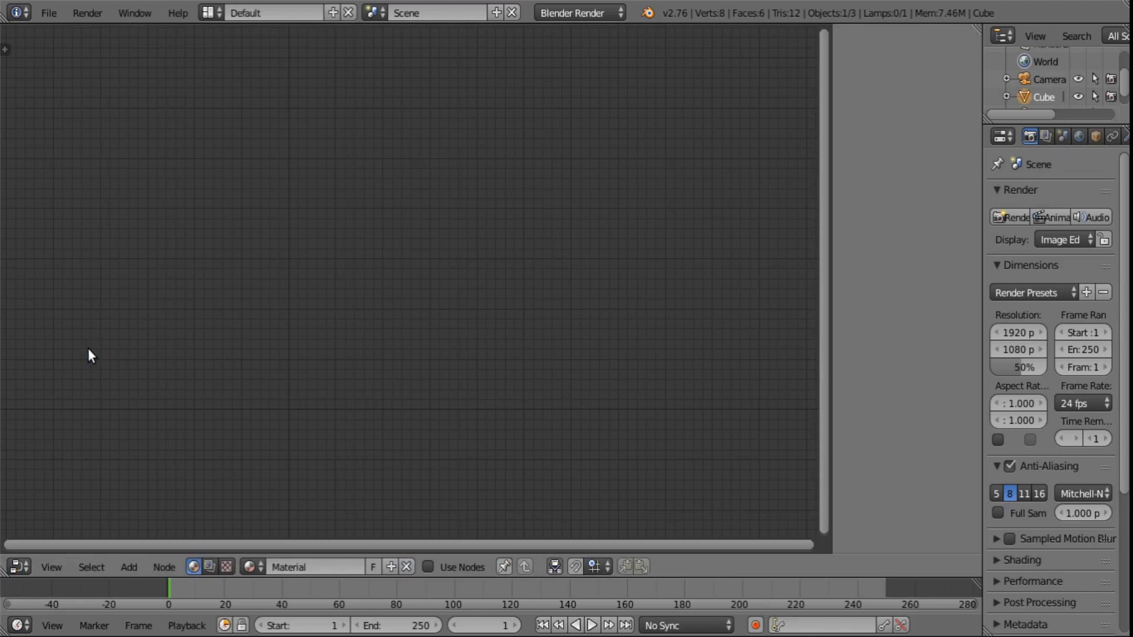
mouse_move(201, 541)
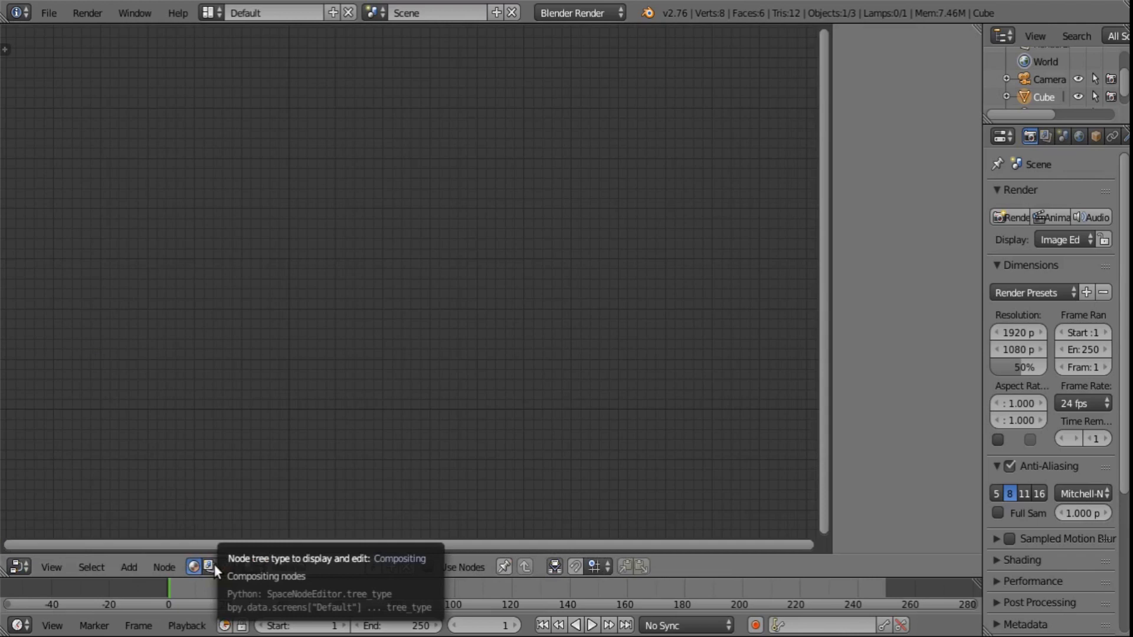
left_click(208, 566)
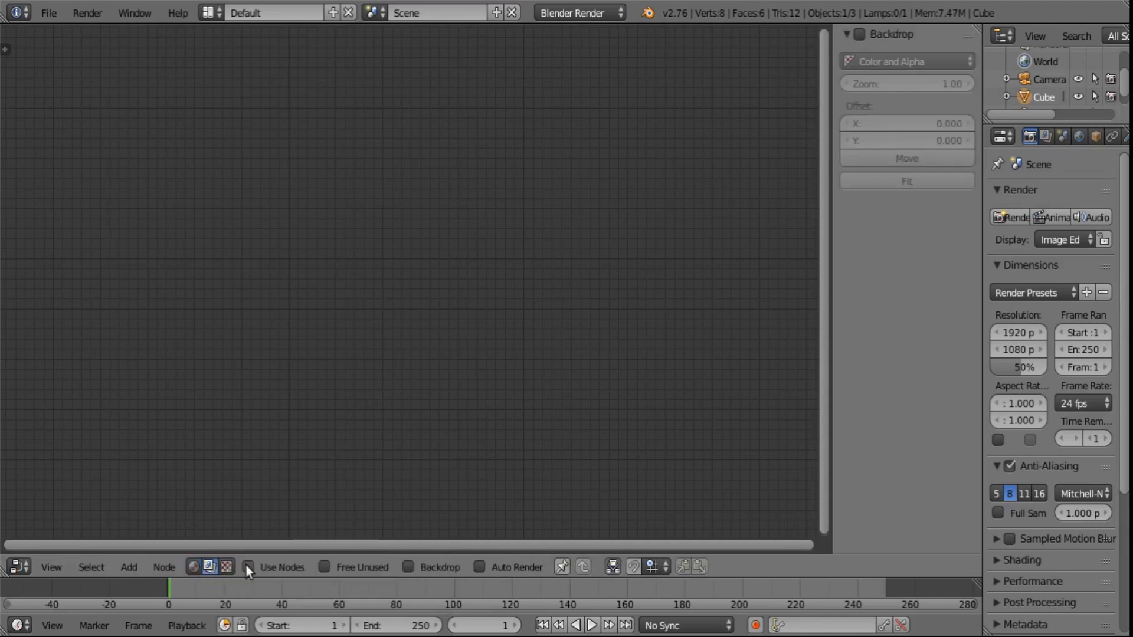
left_click(248, 566)
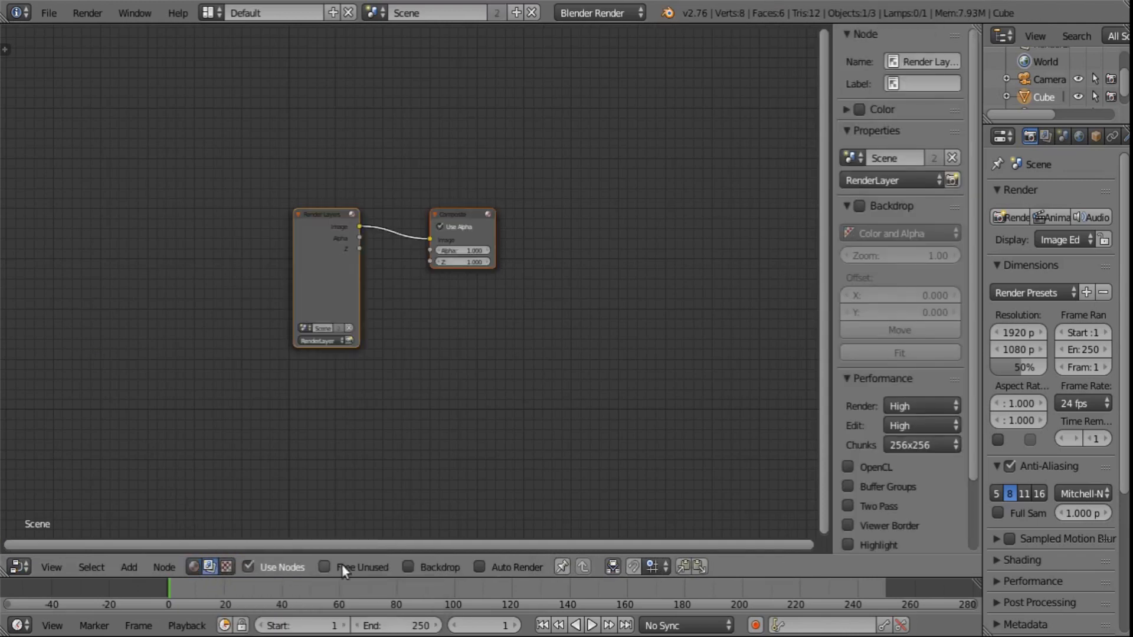
left_click(410, 567)
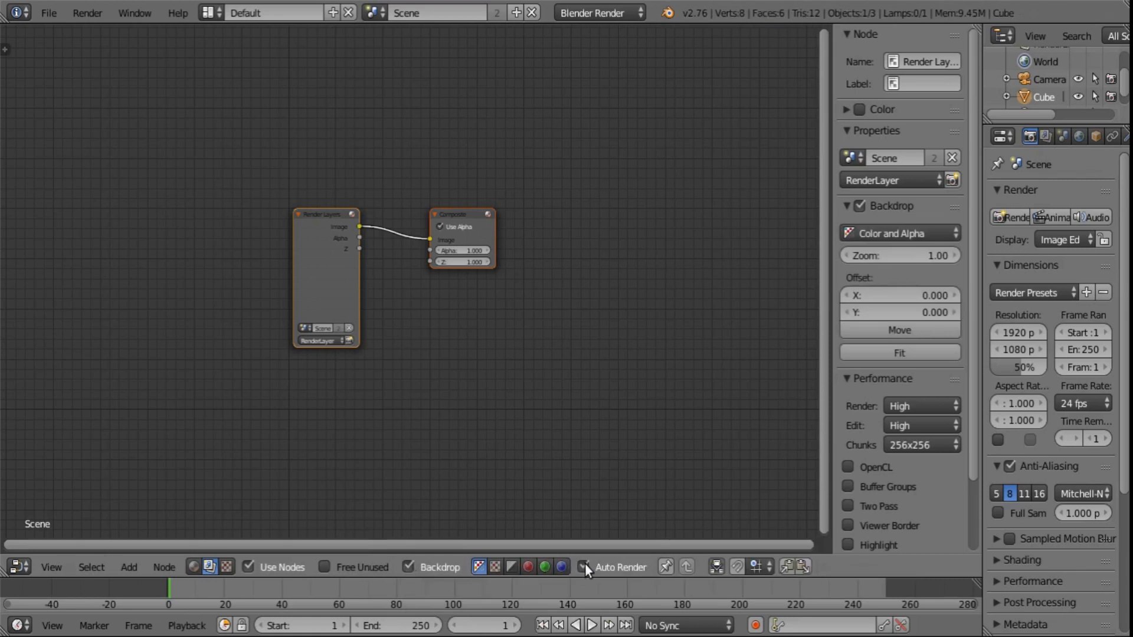
mouse_move(449, 411)
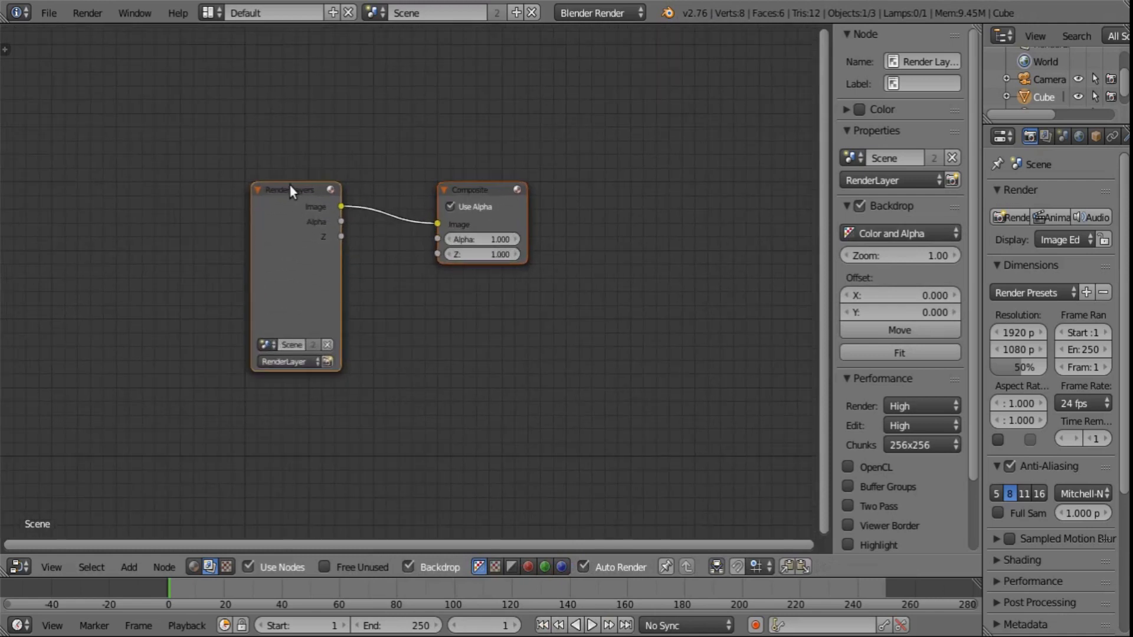
- Move the Render Layers node to the top left, away from the Composite node
left_click_drag(293, 189, 225, 135)
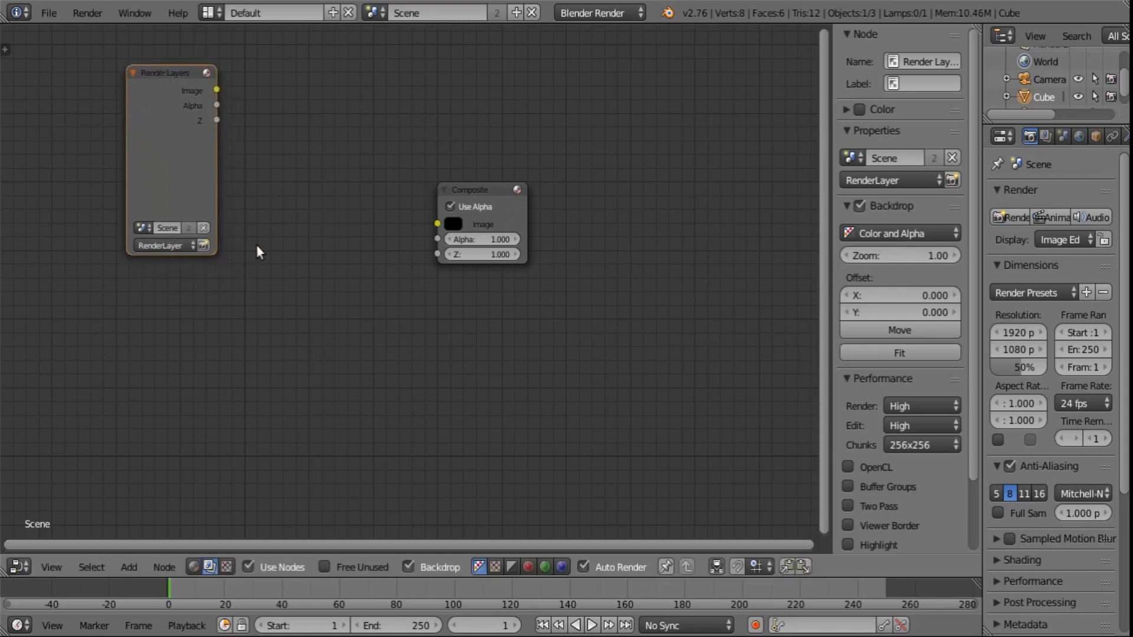
mouse_move(169, 460)
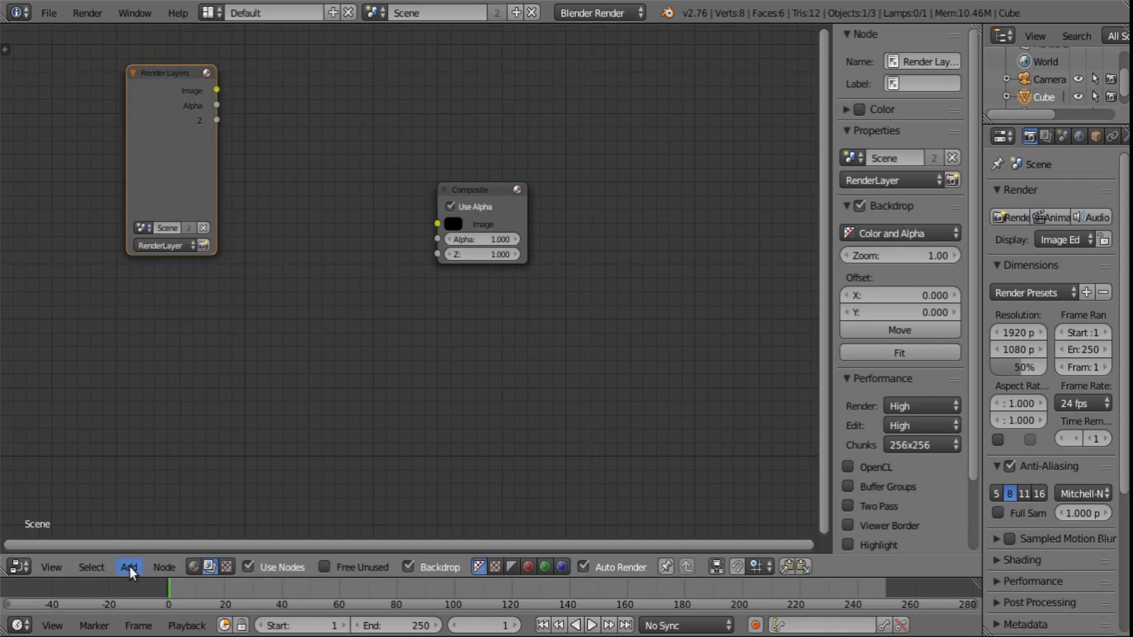
- Add a Movie Clip input node and position it below the Render Layers node
left_click(127, 567)
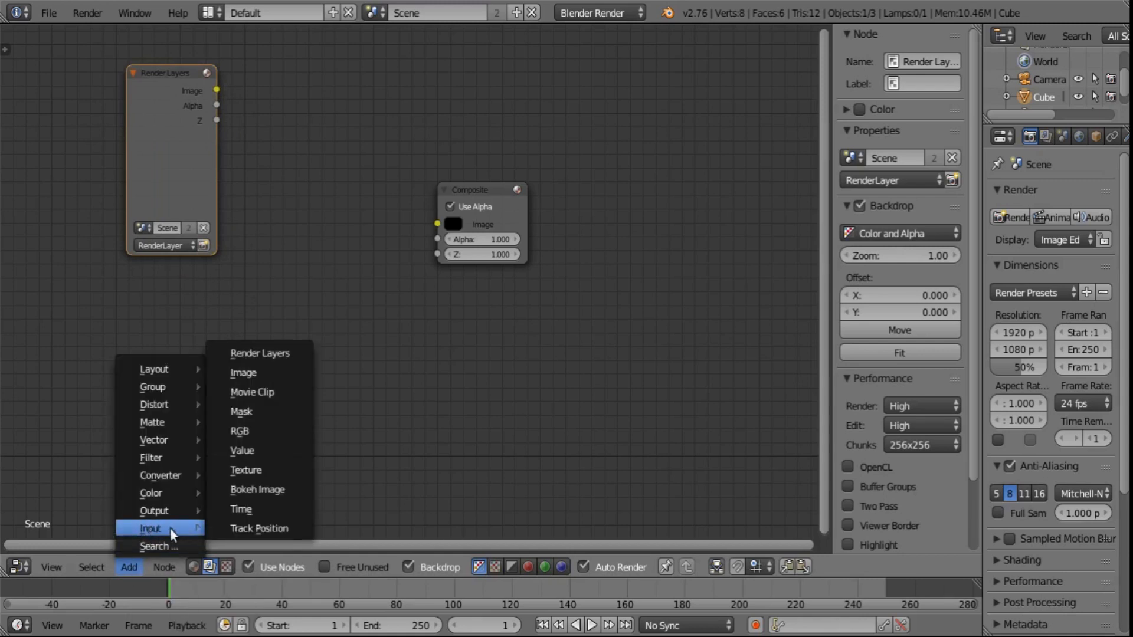
mouse_move(256, 422)
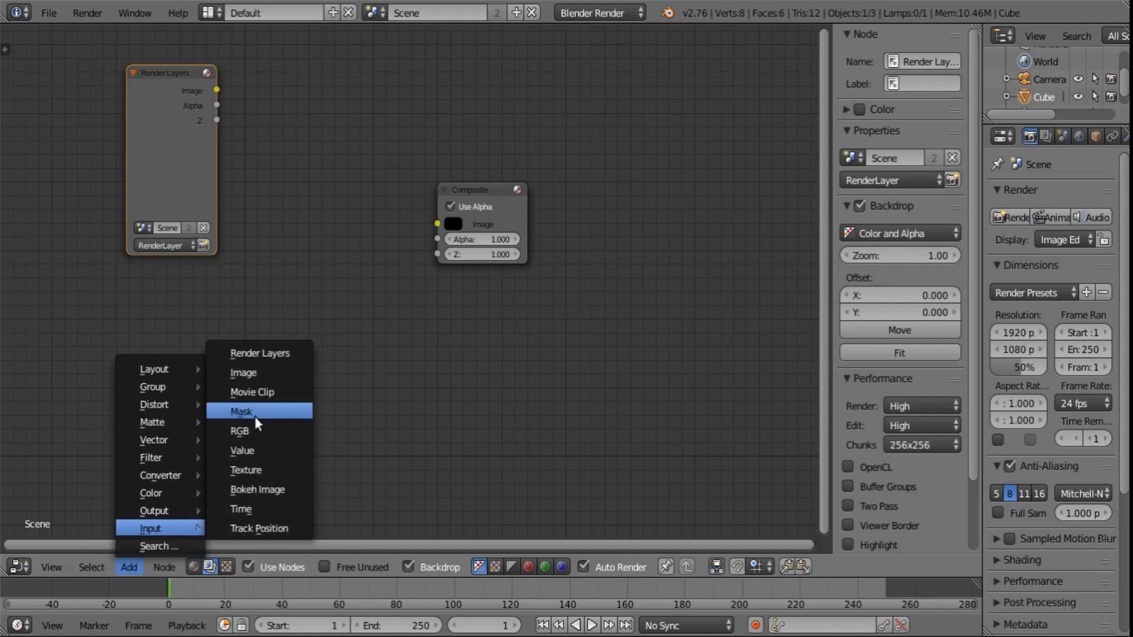
mouse_move(258, 394)
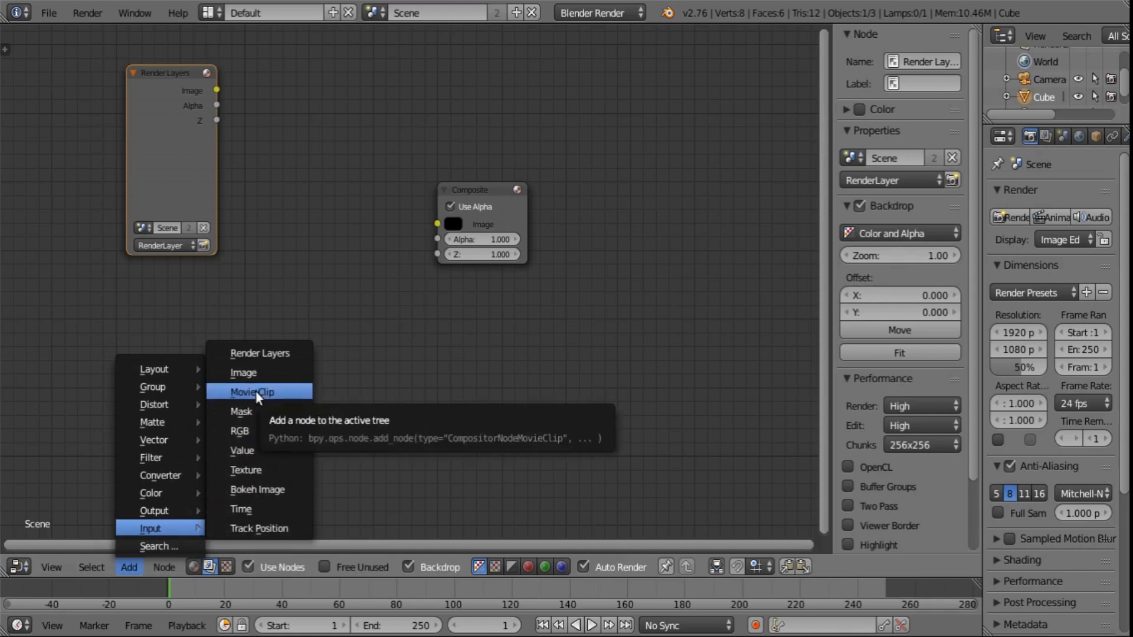
left_click(251, 392)
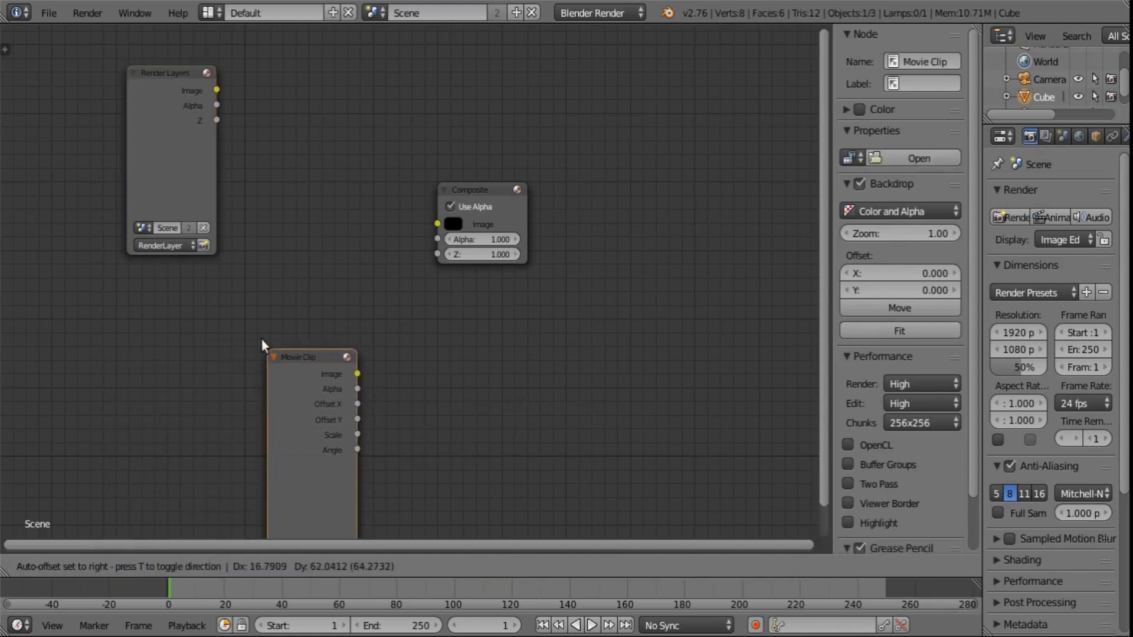
left_click_drag(311, 357, 248, 279)
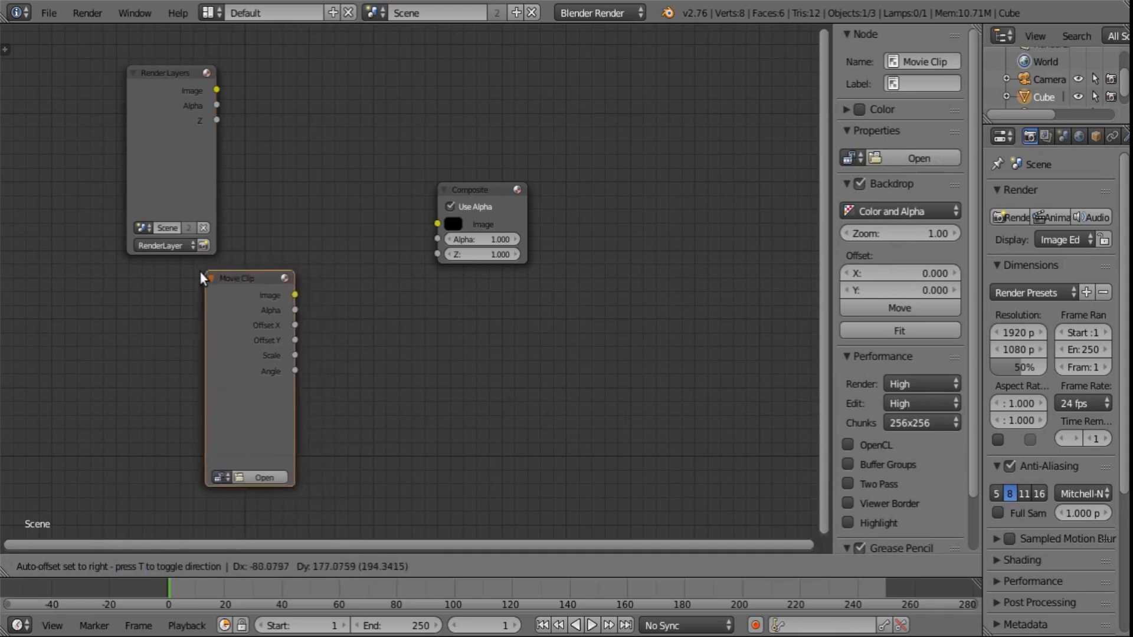
left_click_drag(249, 279, 169, 281)
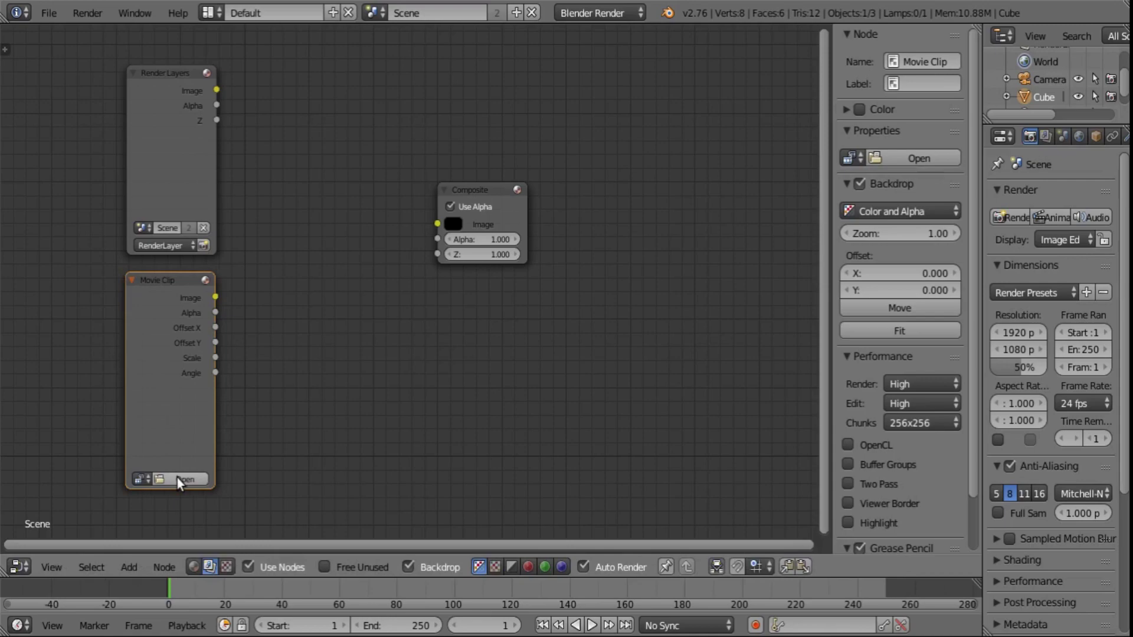
- Load Transparency.mp4 from Documents/doodly/bendermash/tutorial into the Movie Clip node
left_click(184, 479)
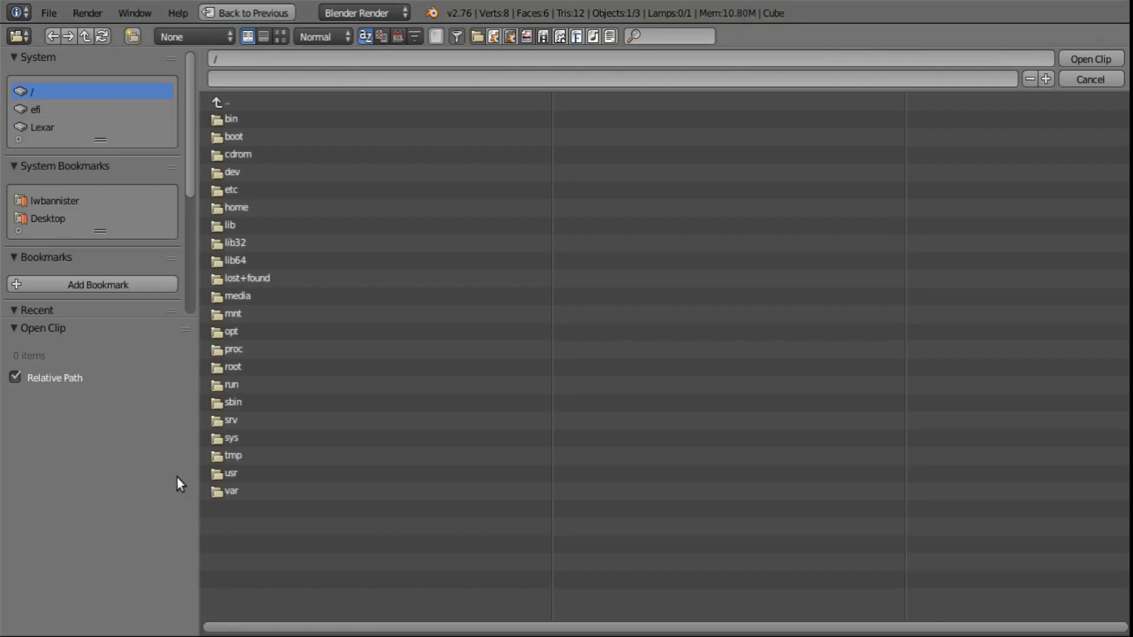
mouse_move(82, 246)
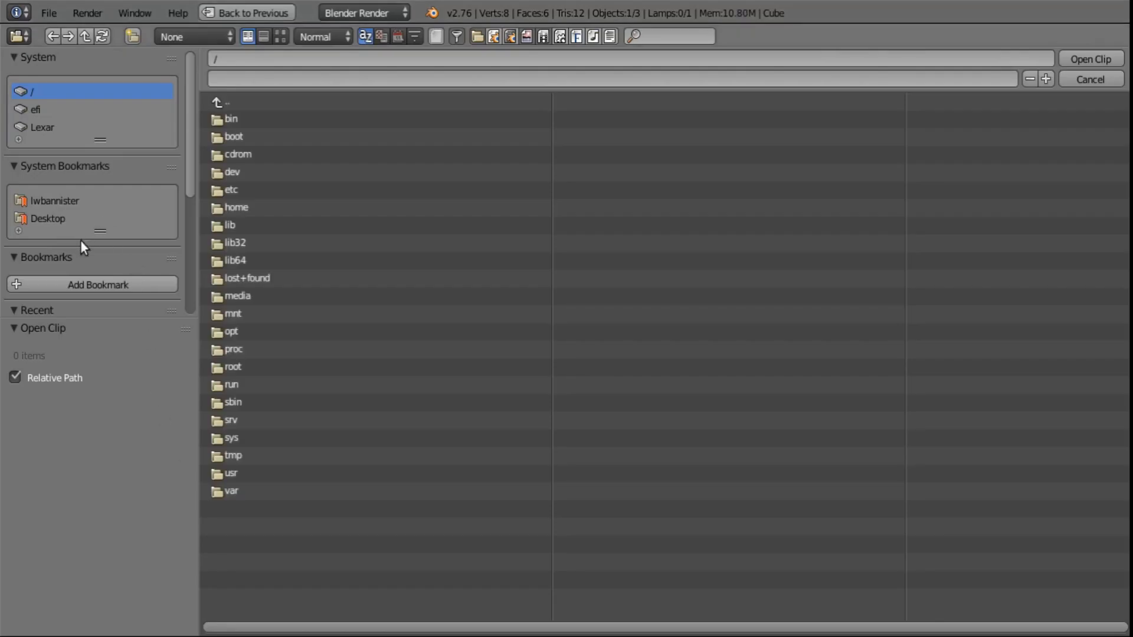
mouse_move(82, 229)
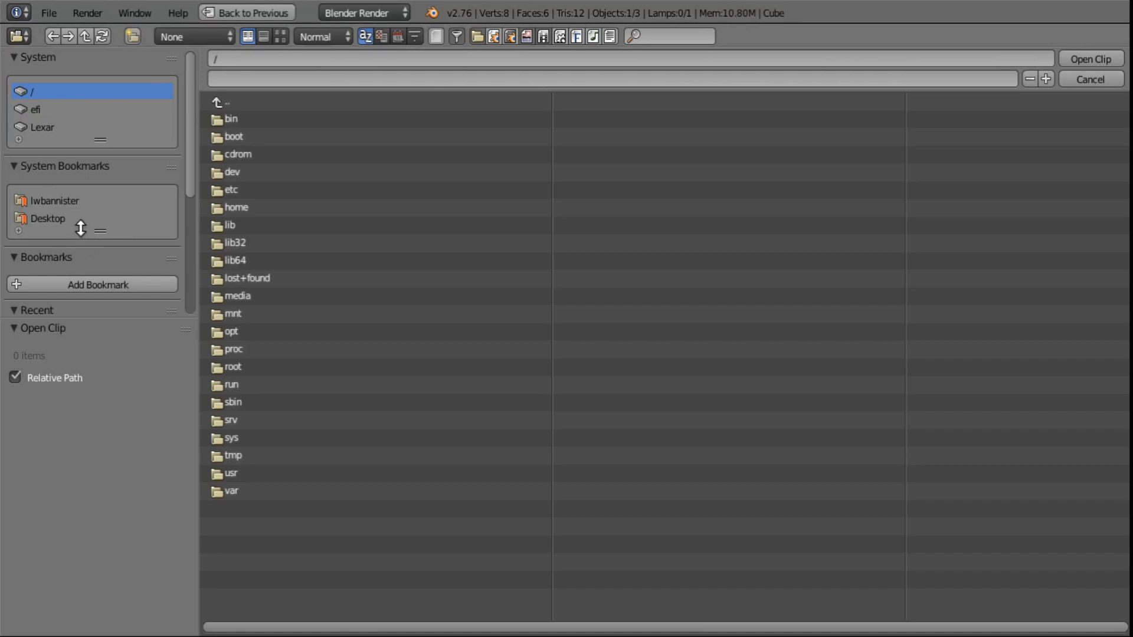
mouse_move(89, 206)
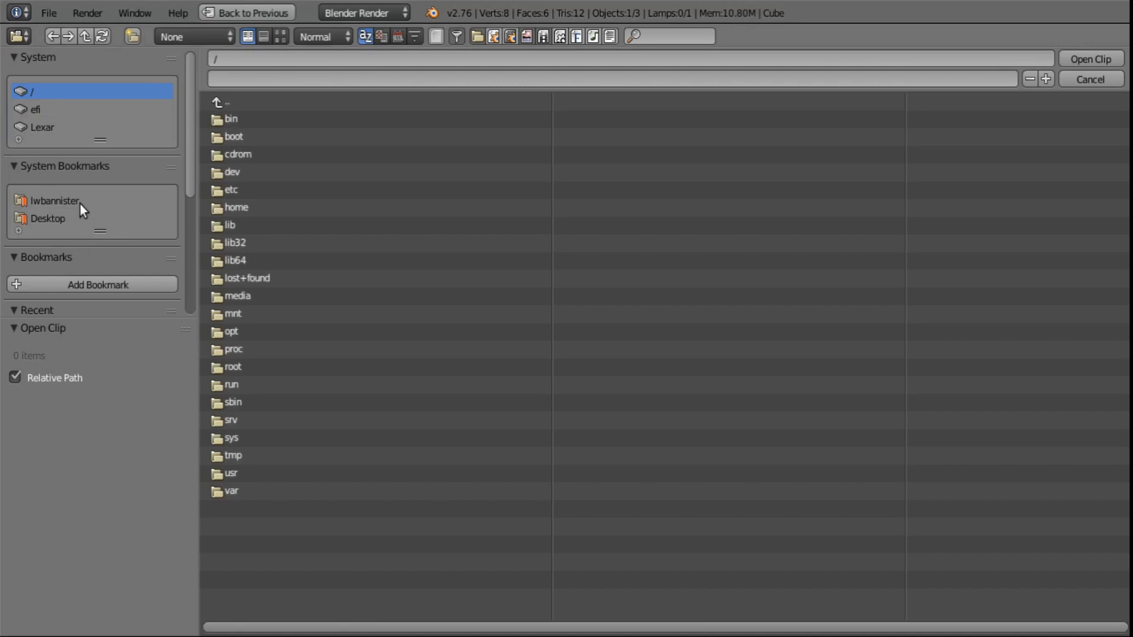
left_click(50, 200)
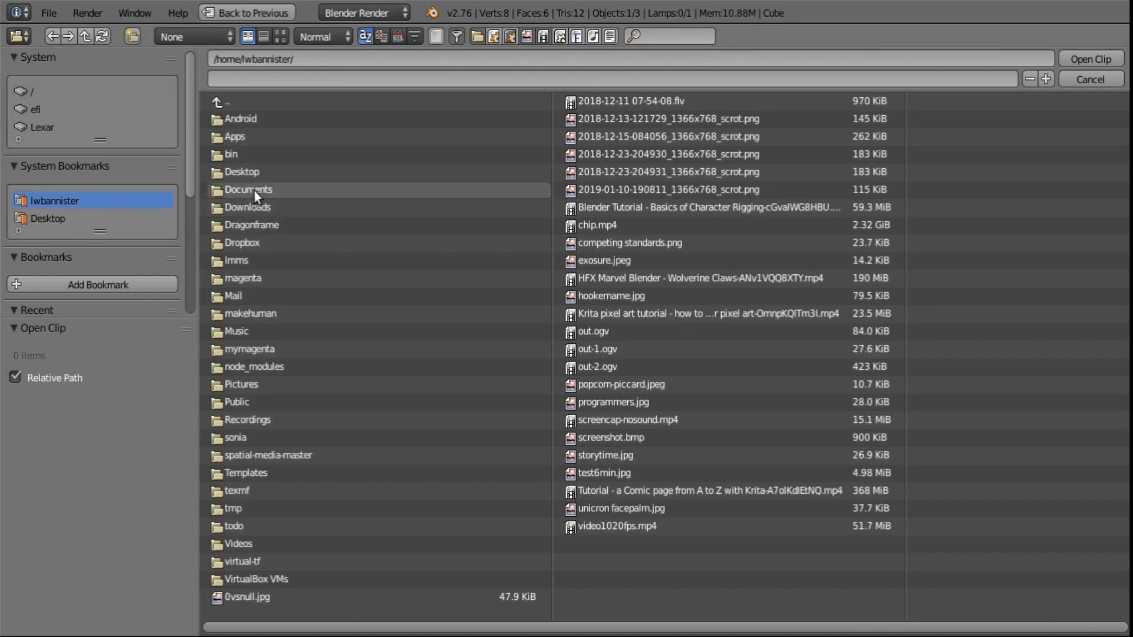
double_click(247, 190)
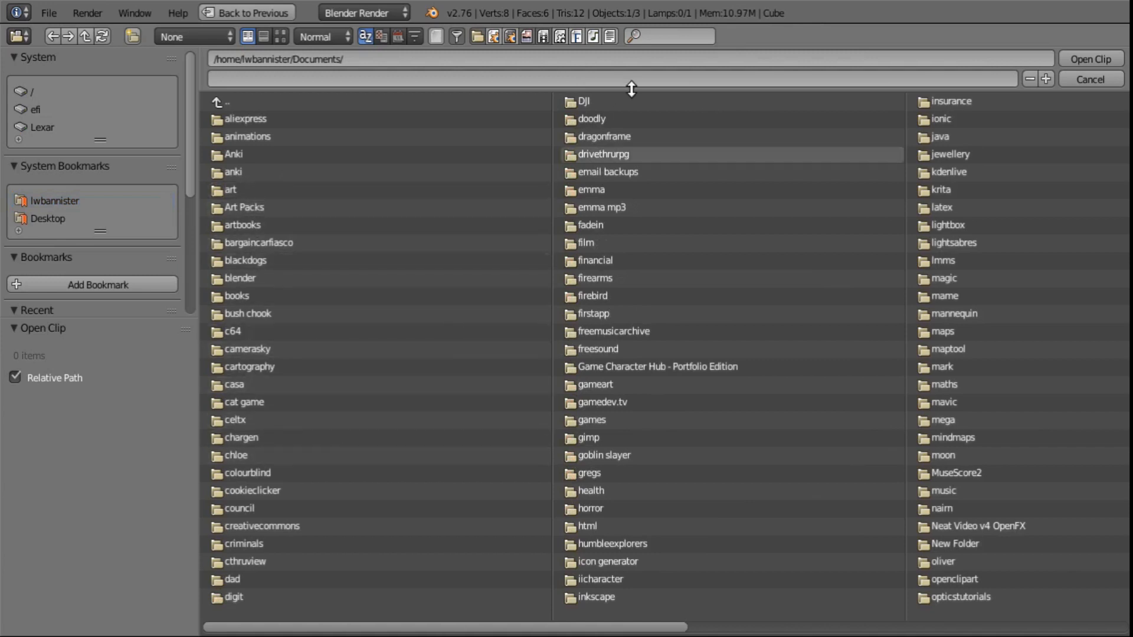
double_click(592, 118)
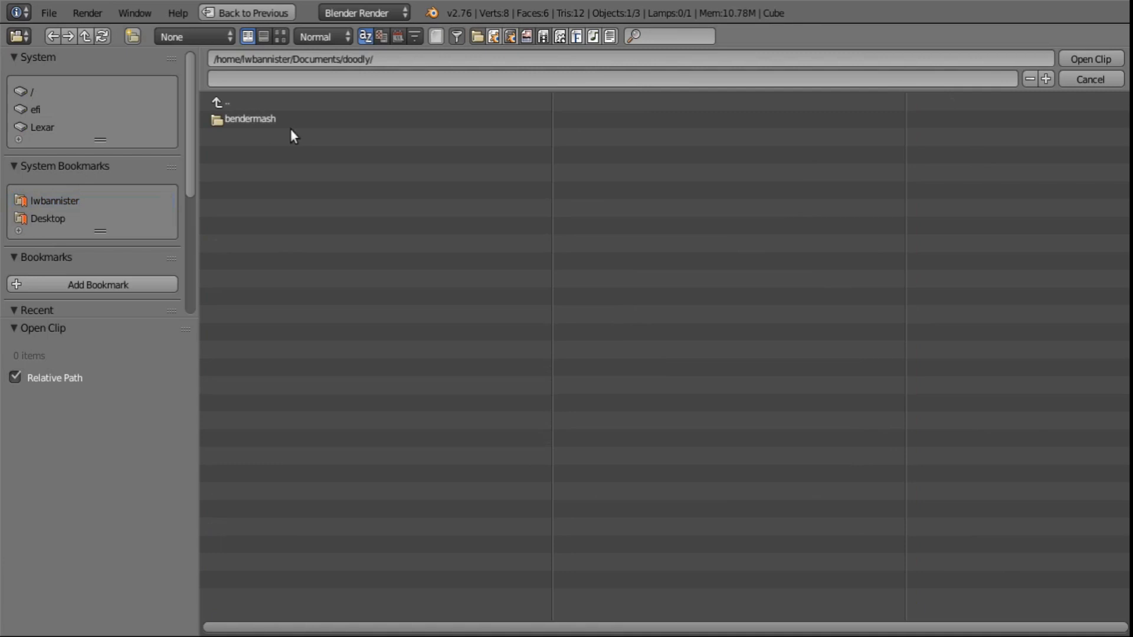
double_click(250, 118)
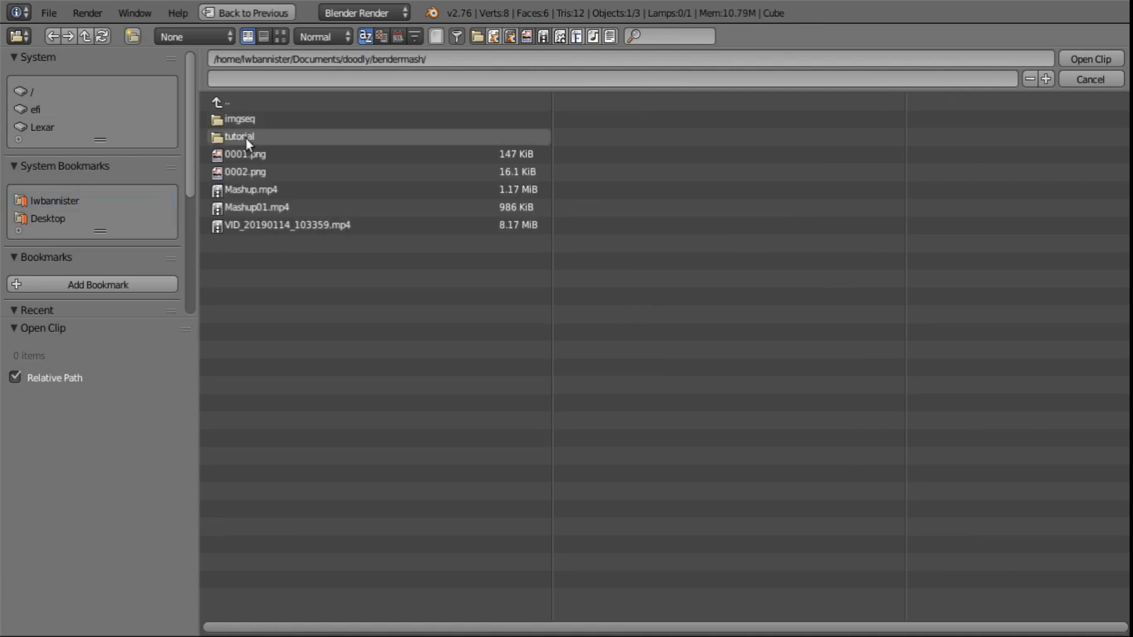
double_click(238, 137)
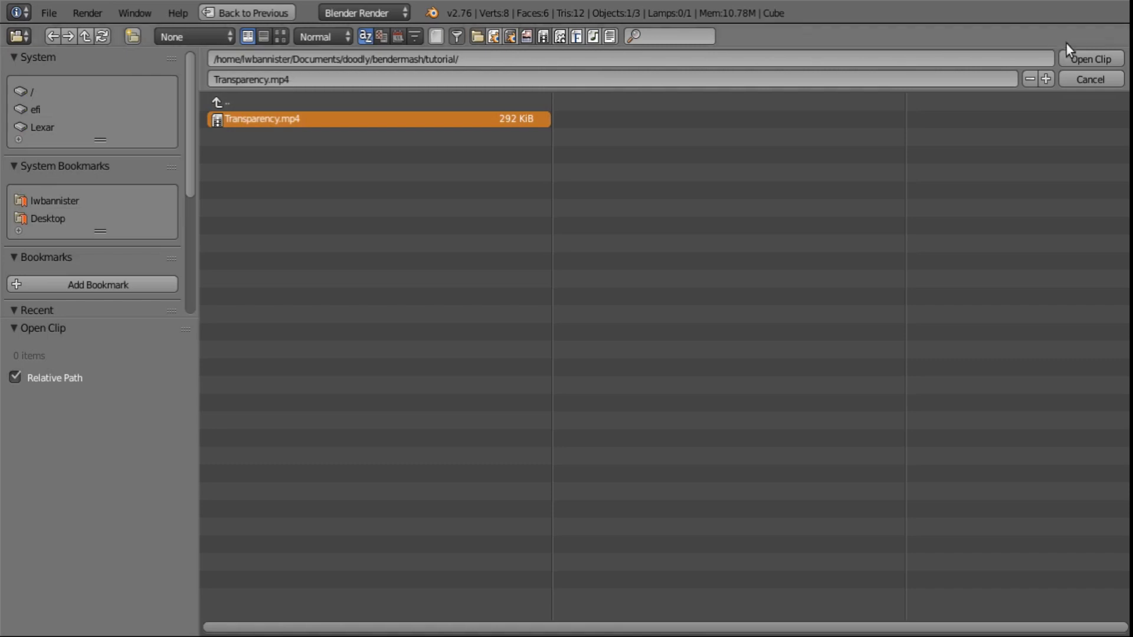
left_click(1088, 57)
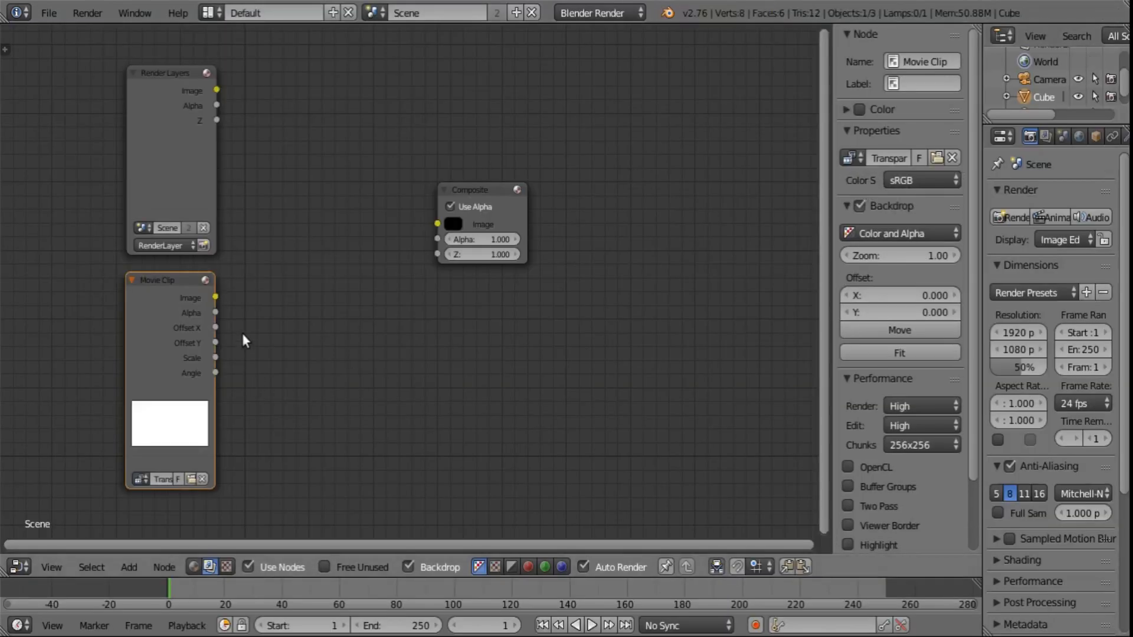
mouse_move(399, 399)
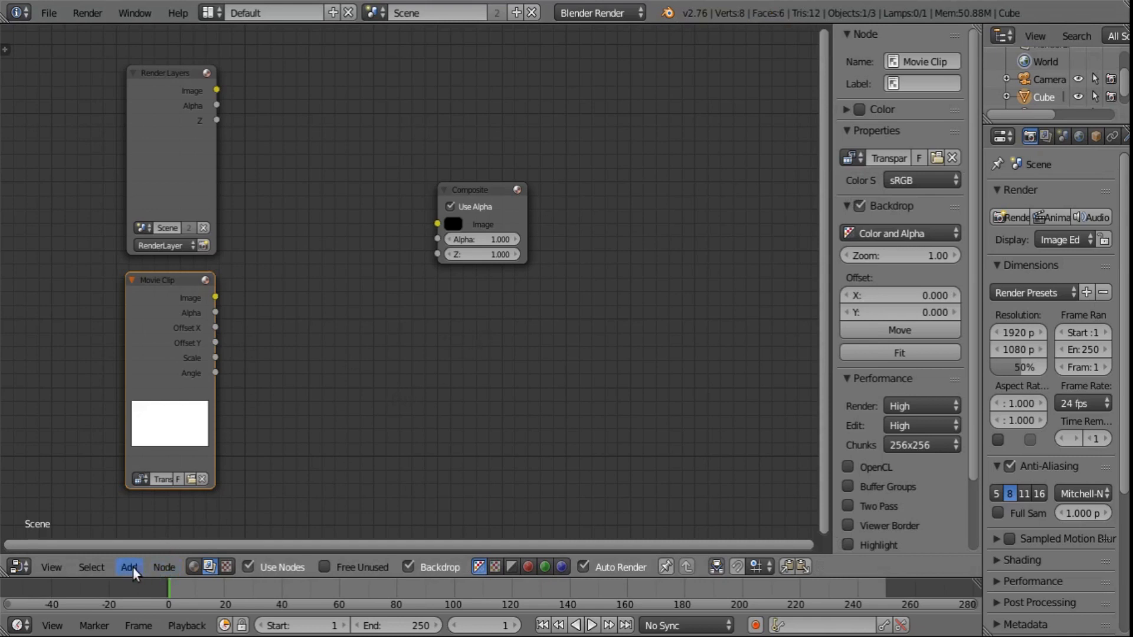
- Add a Viewer node fed by the Movie Clip image and scrub to around frame 27
left_click(127, 567)
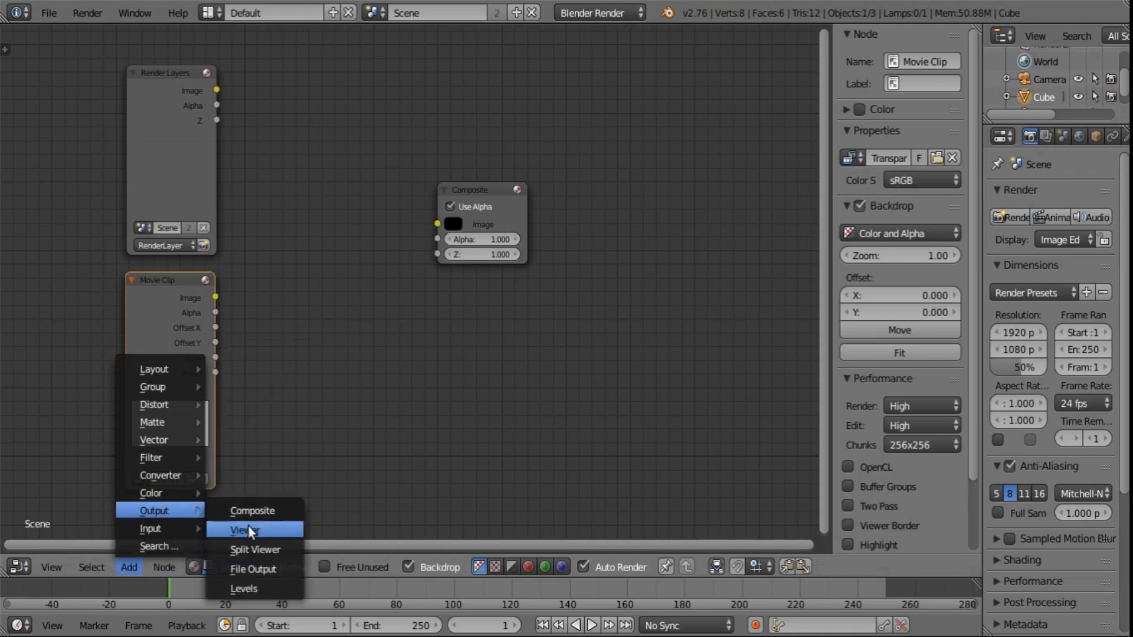
left_click(243, 530)
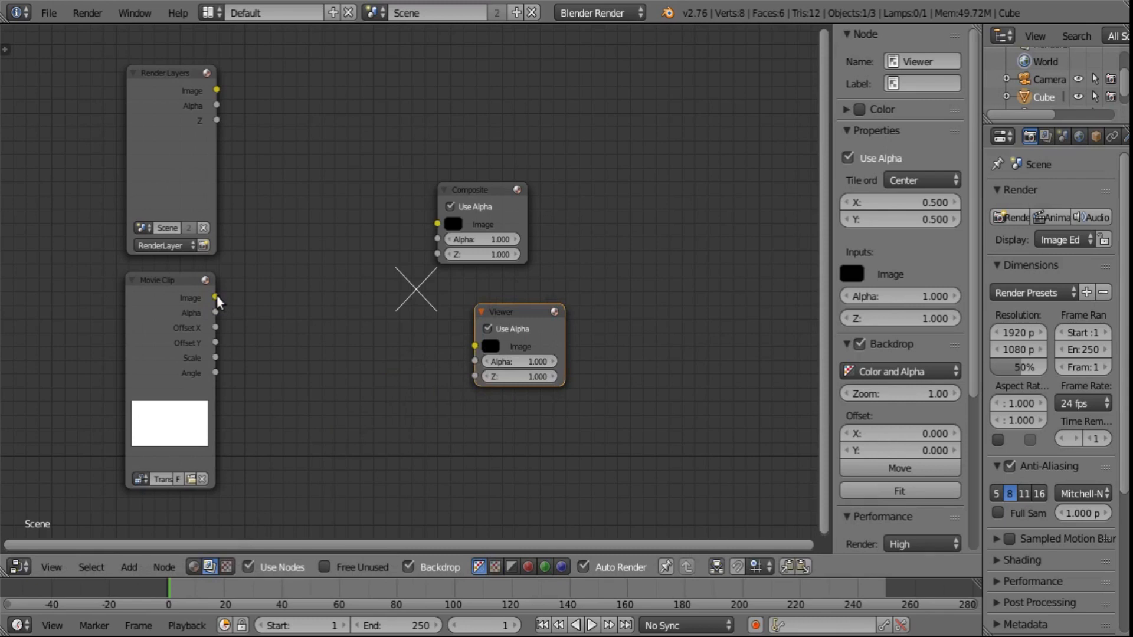
left_click_drag(216, 297, 446, 348)
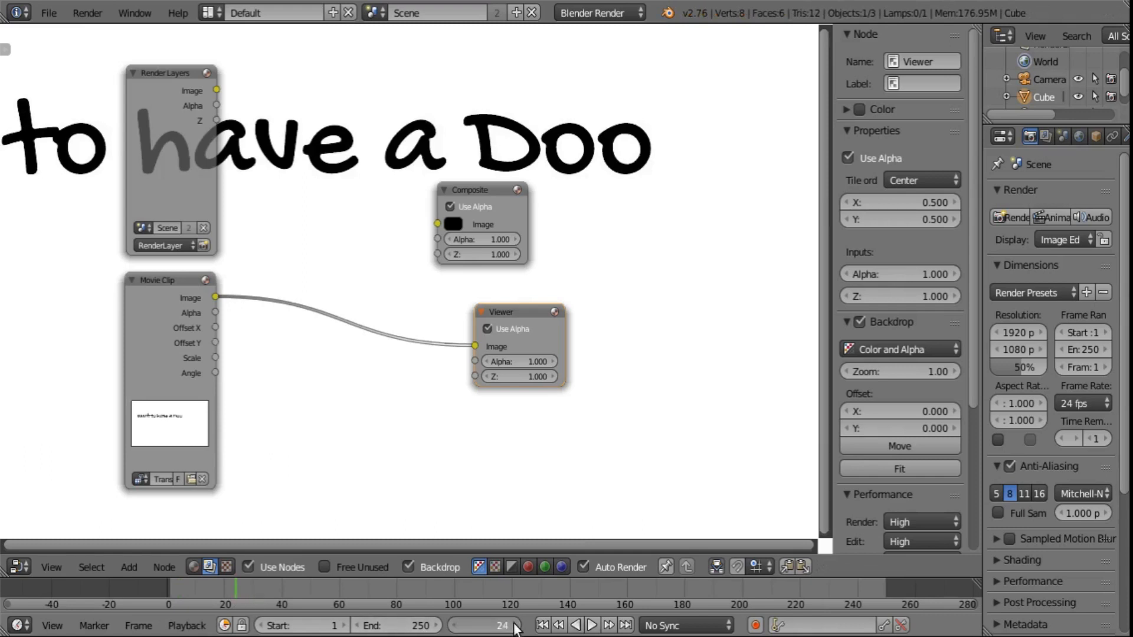
left_click(591, 626)
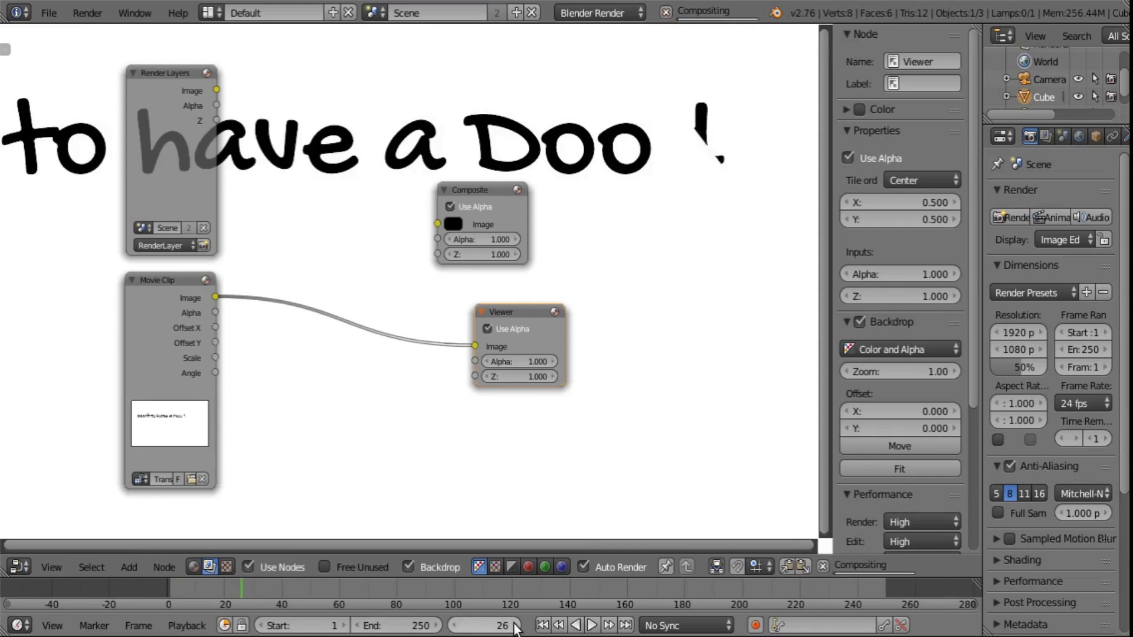
left_click(512, 627)
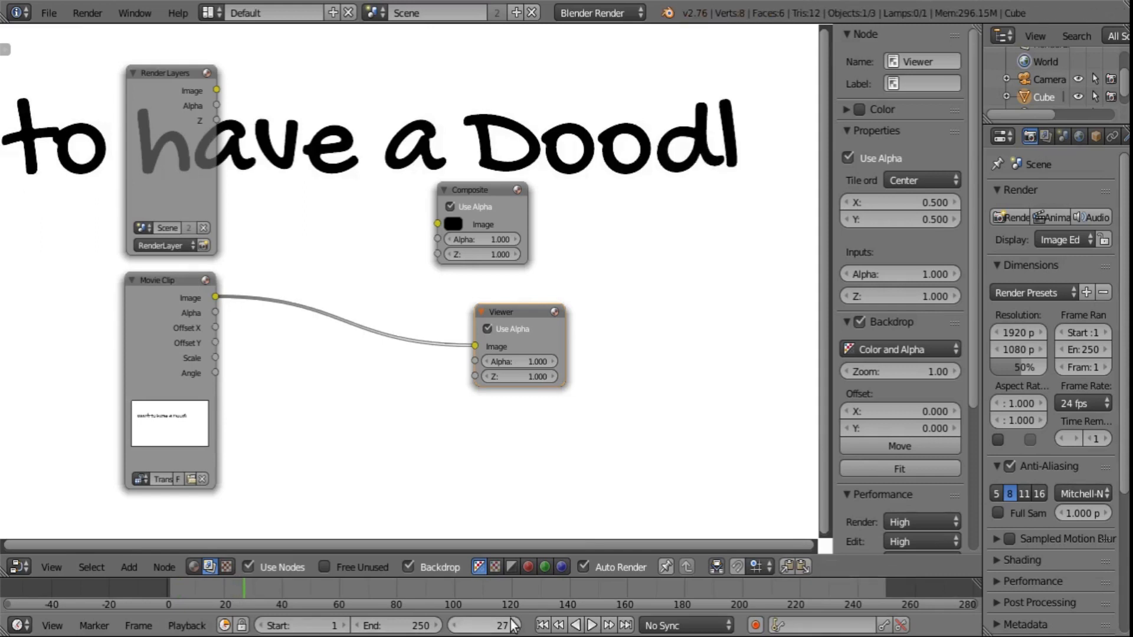
left_click_drag(517, 311, 538, 310)
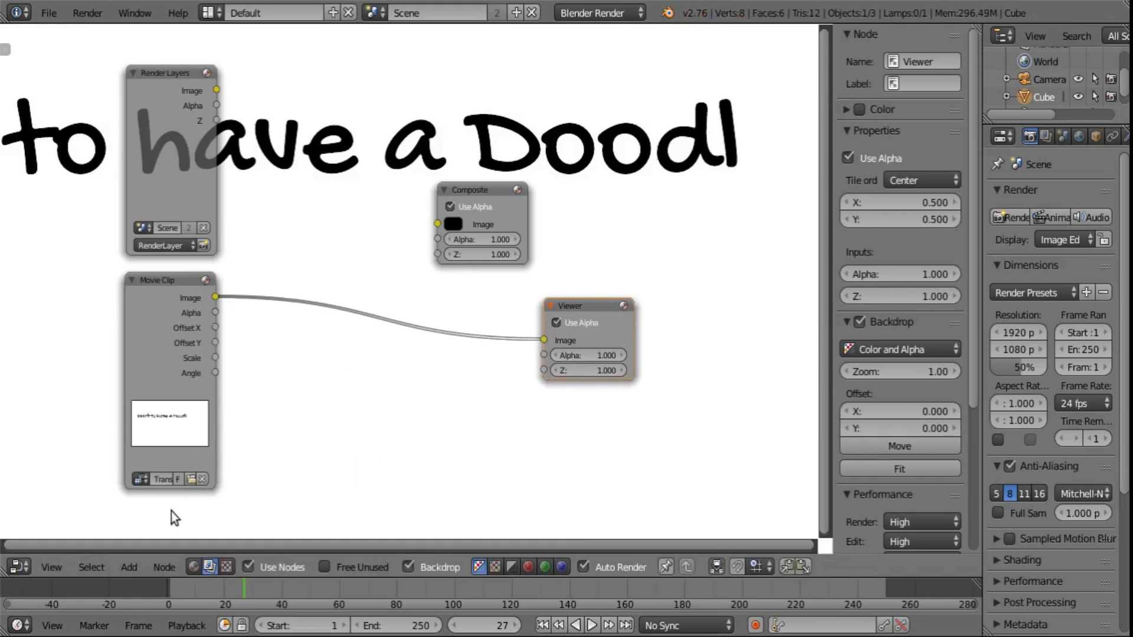
- Add a Chroma Key matte node below the Viewer node
left_click(128, 566)
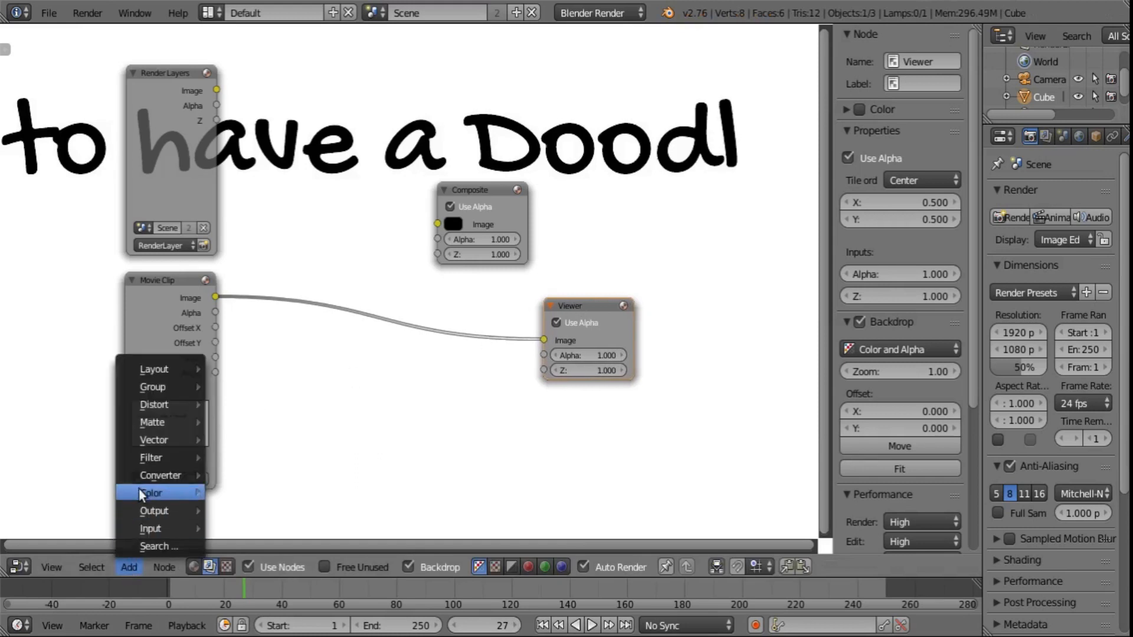
mouse_move(153, 422)
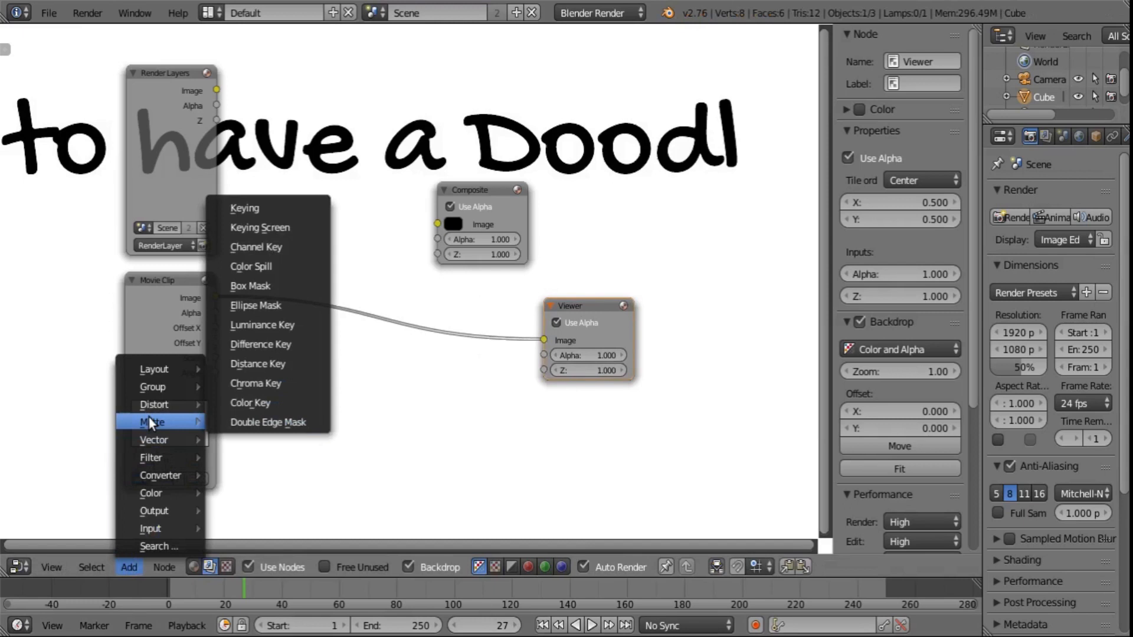
mouse_move(257, 415)
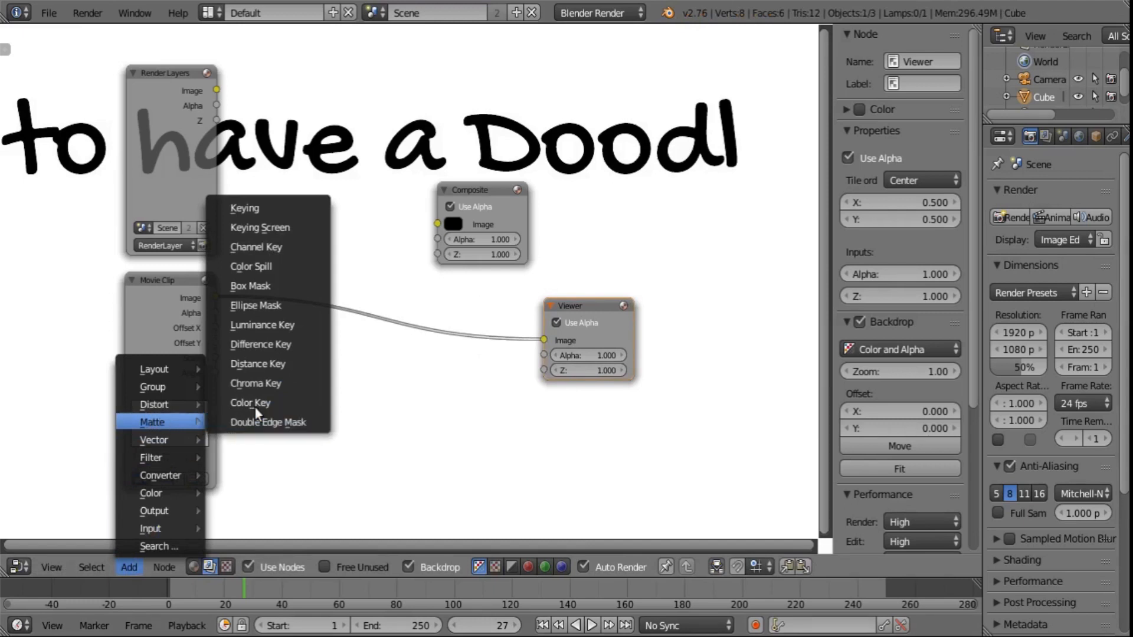
mouse_move(266, 382)
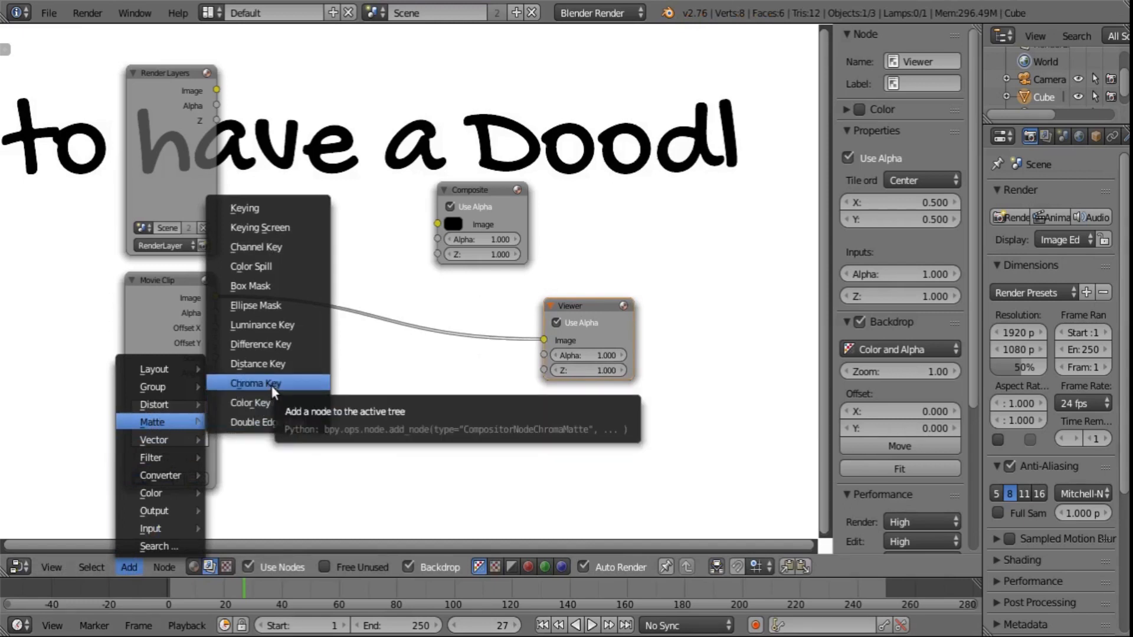
mouse_move(250, 404)
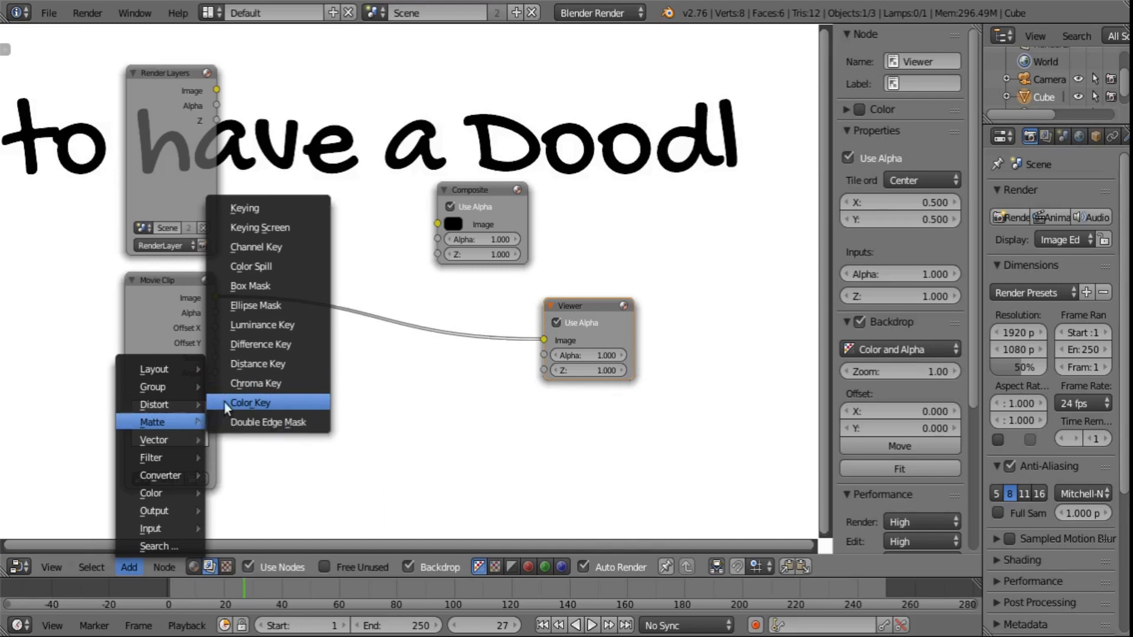
left_click(255, 384)
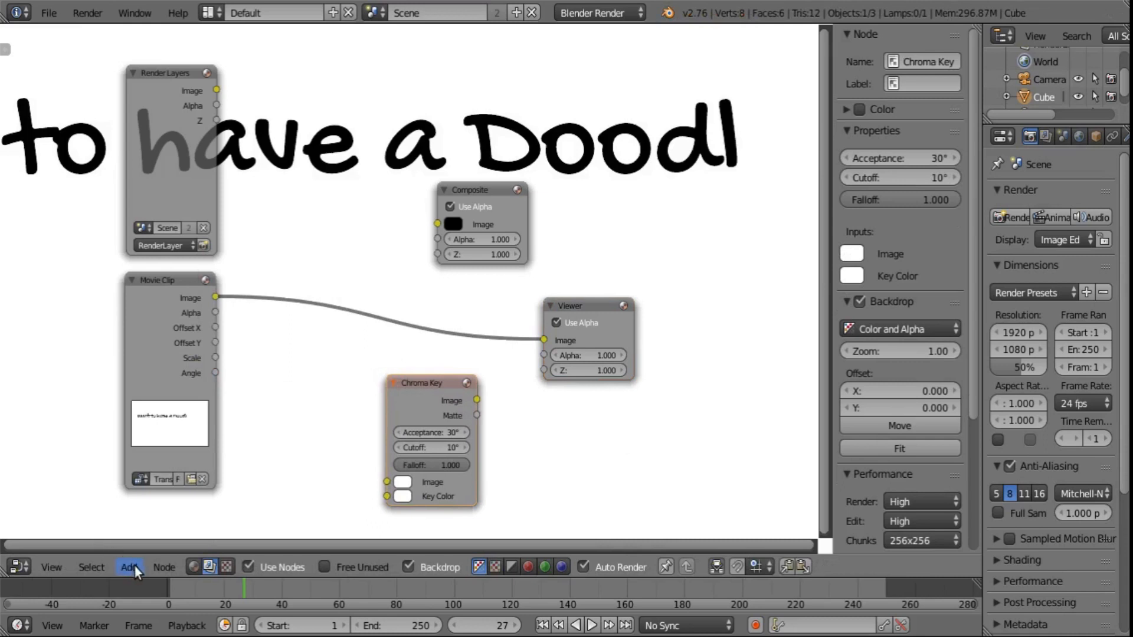
left_click(127, 566)
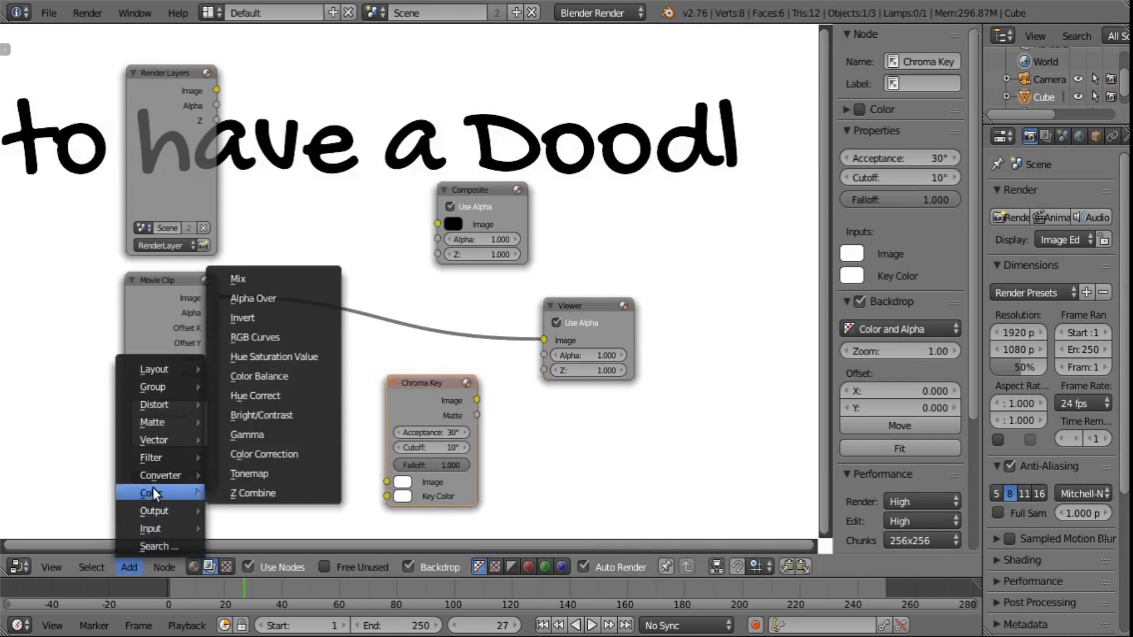
mouse_move(264, 318)
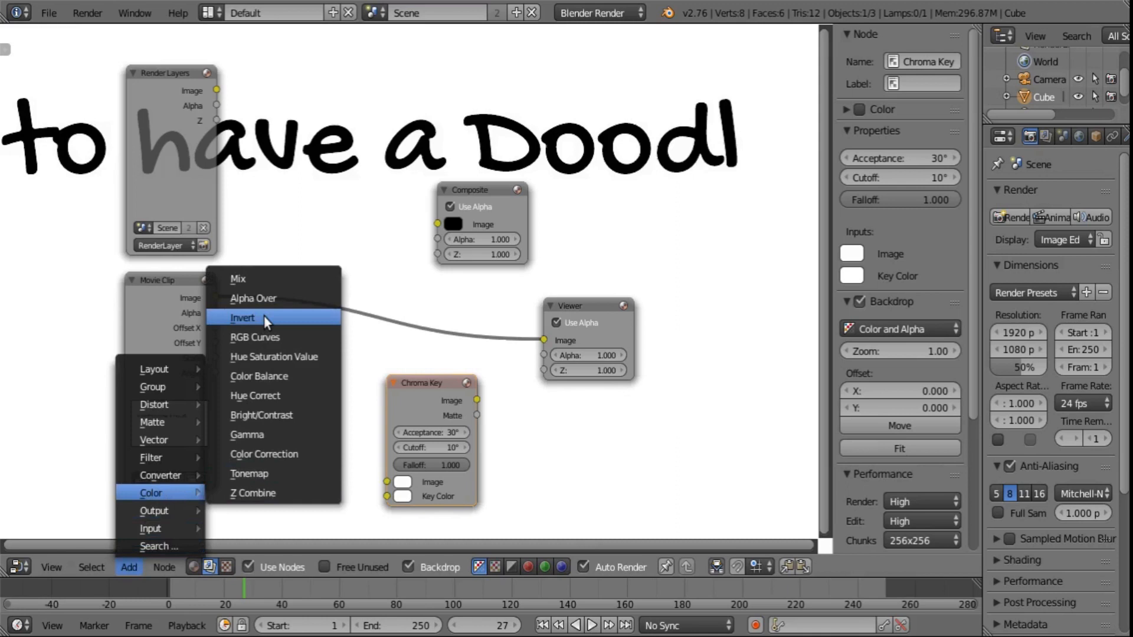
- Insert an Invert node between Movie Clip and Viewer, and delete the Chroma Key node
left_click(243, 317)
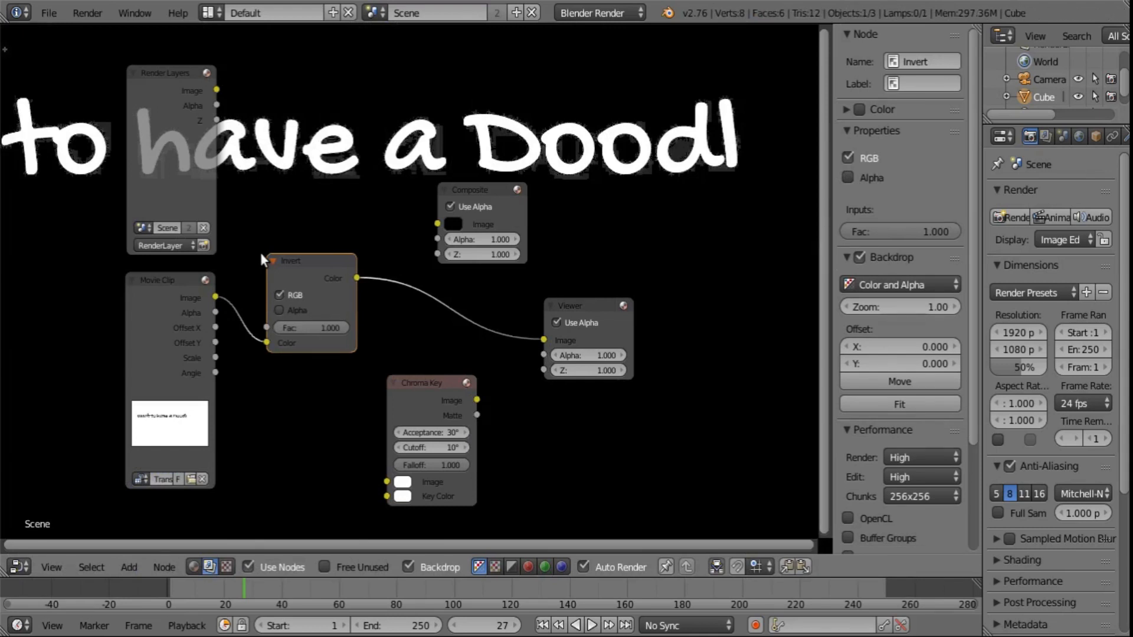
left_click_drag(310, 260, 305, 284)
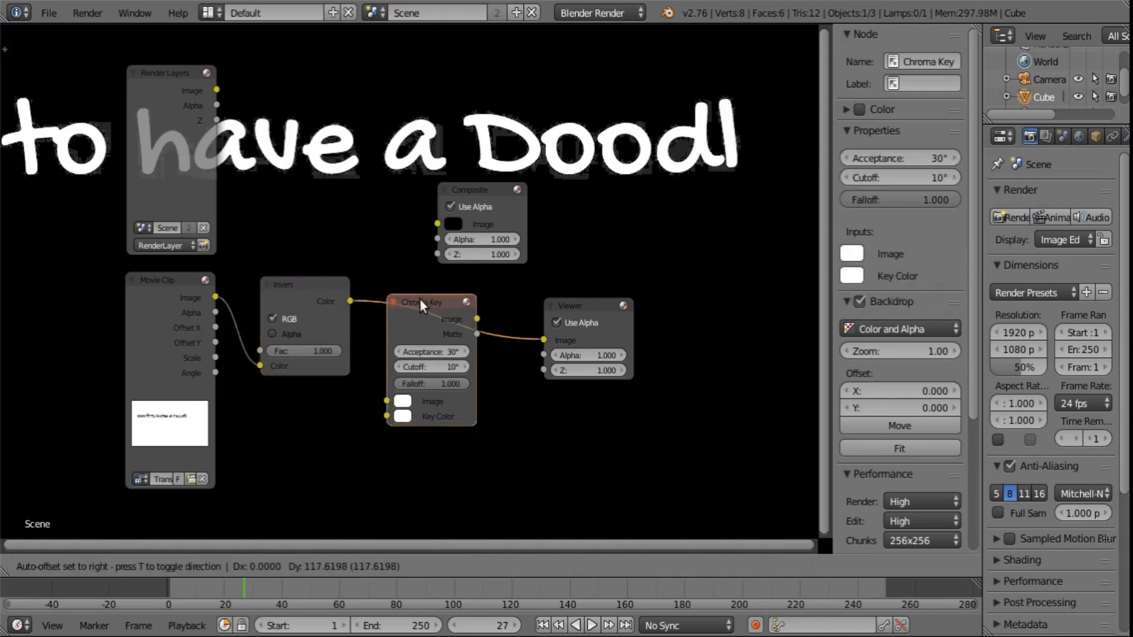
left_click_drag(423, 303, 439, 363)
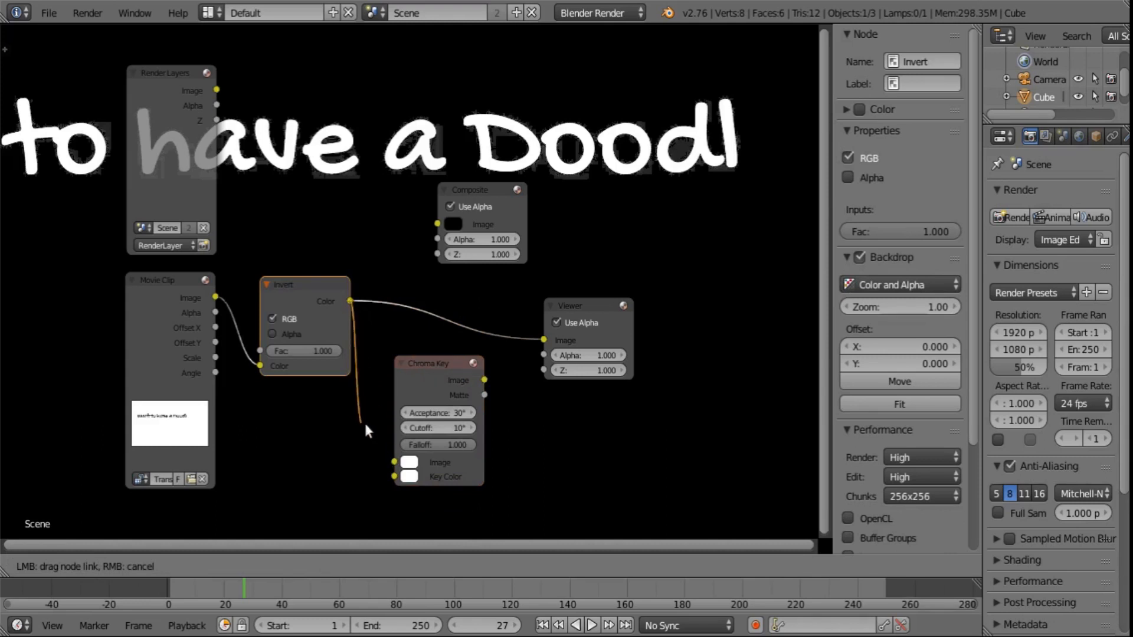
left_click(433, 364)
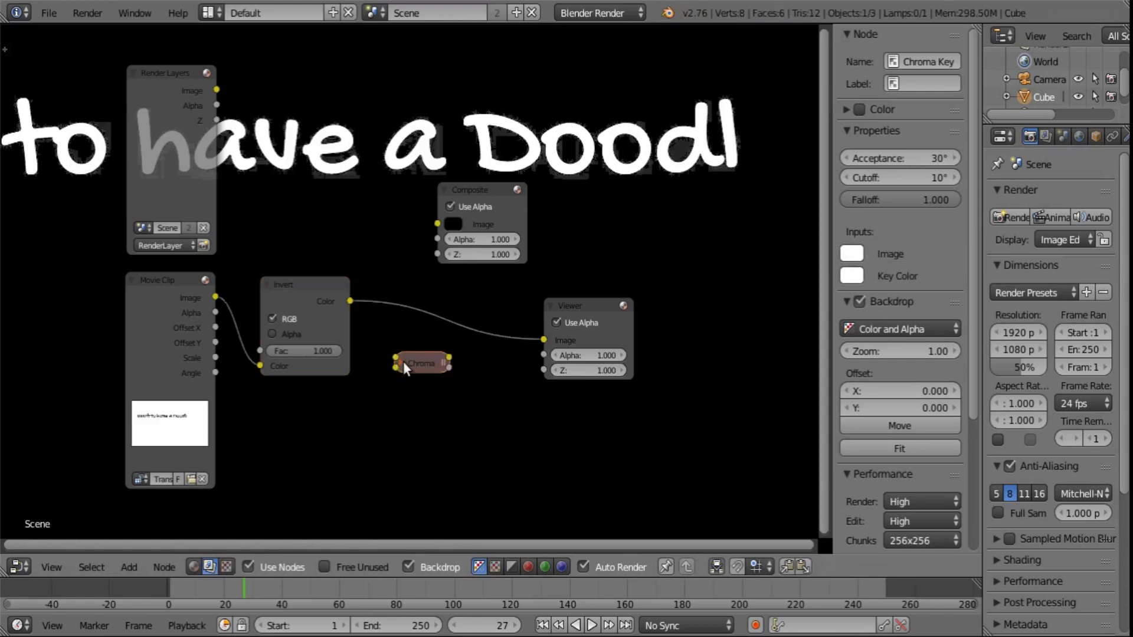
left_click(422, 363)
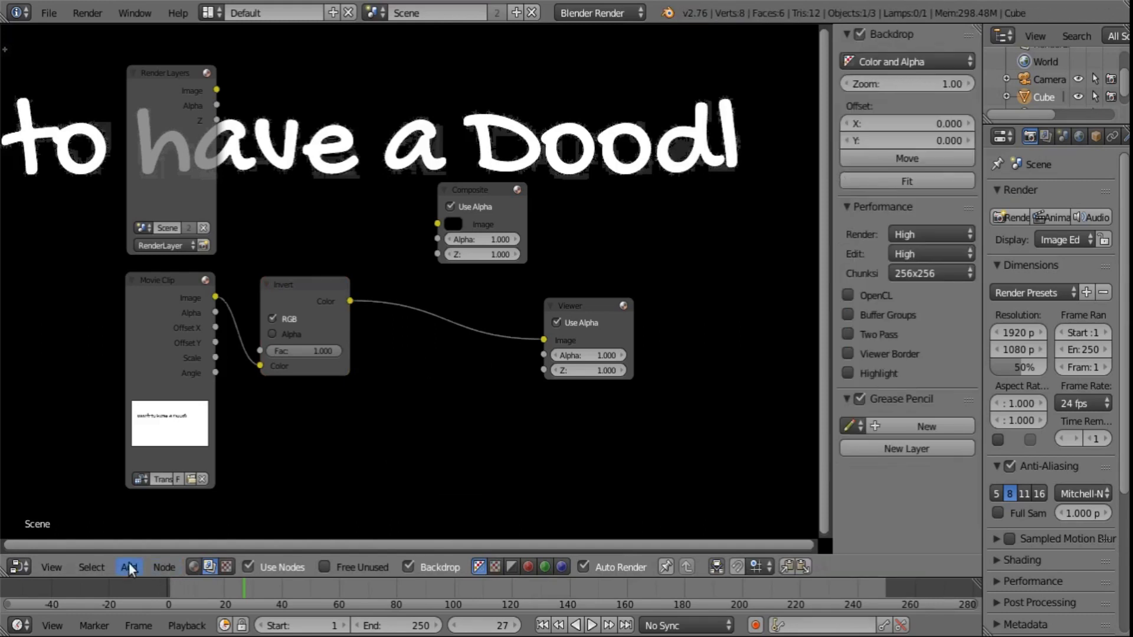
- Add a Keying matte node between the Invert node and the Viewer
left_click(128, 566)
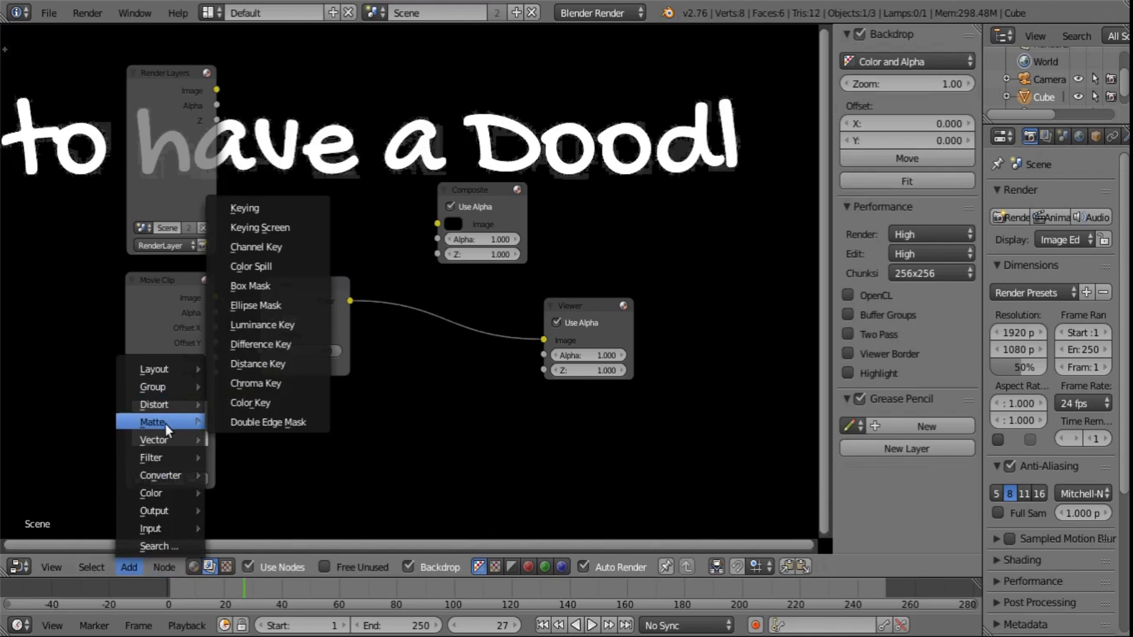
left_click(244, 208)
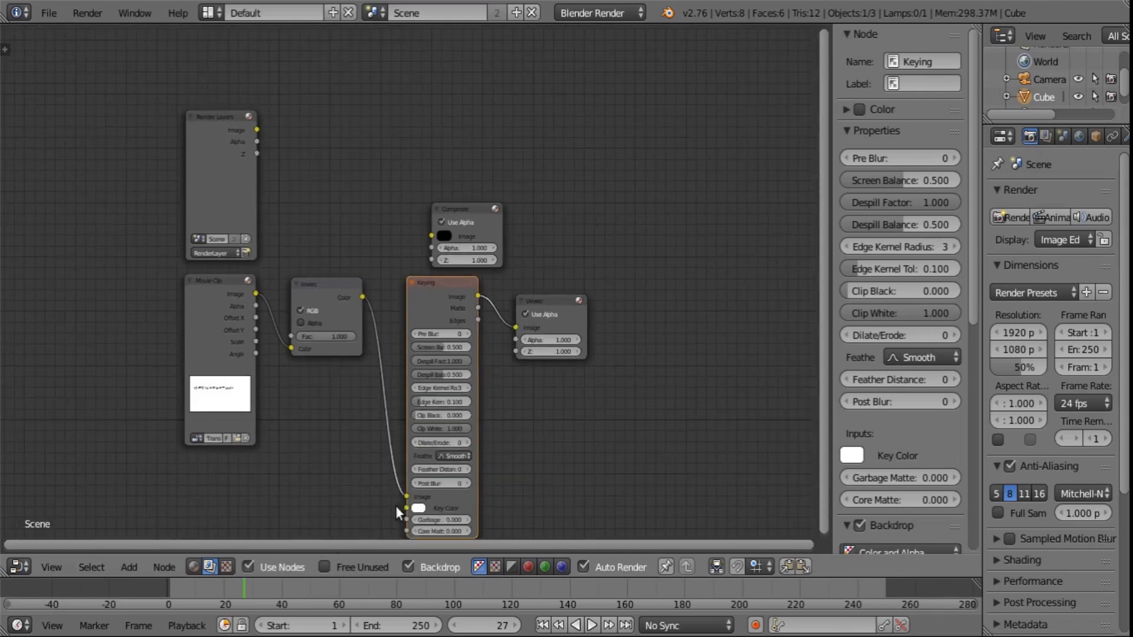
mouse_move(515, 333)
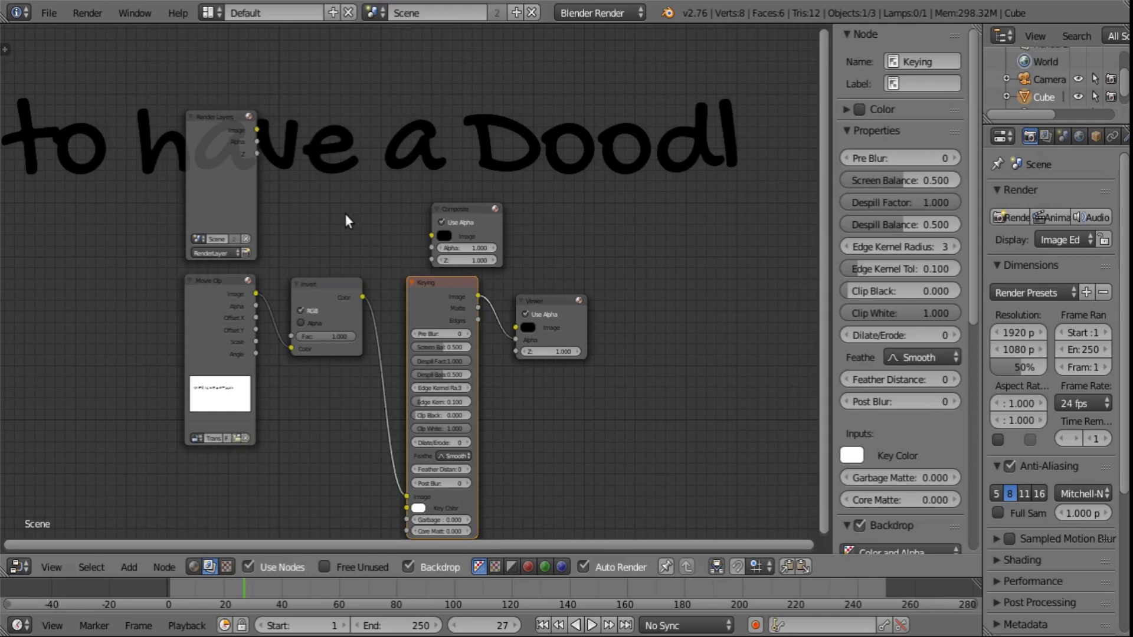
mouse_move(542, 303)
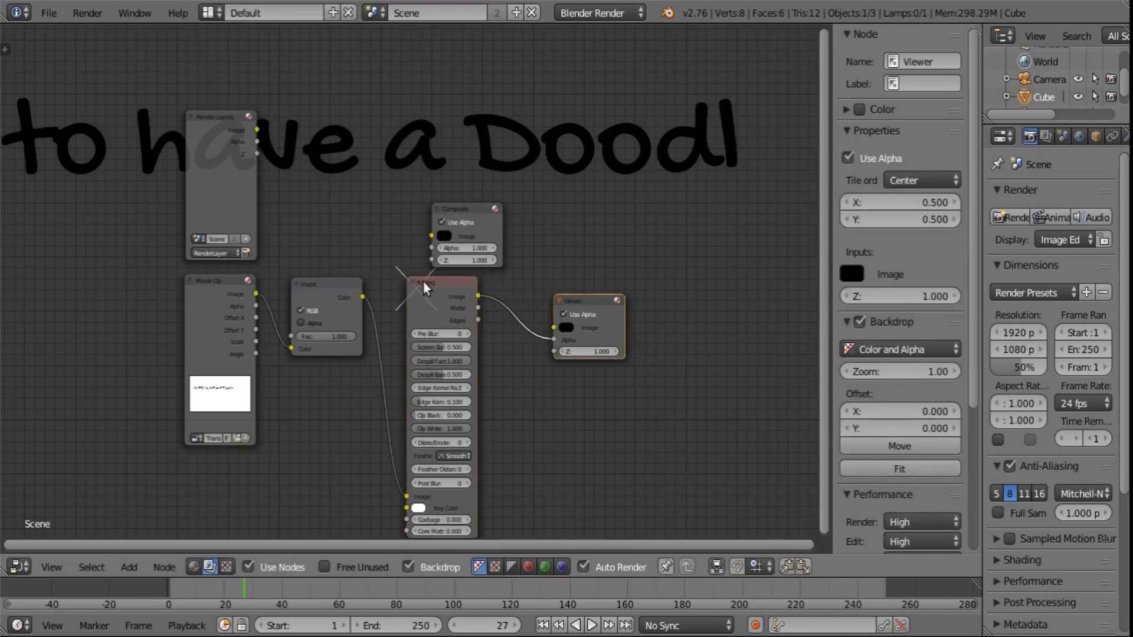
- Return the area from the rendered image back to the compositing node tree
left_click(440, 284)
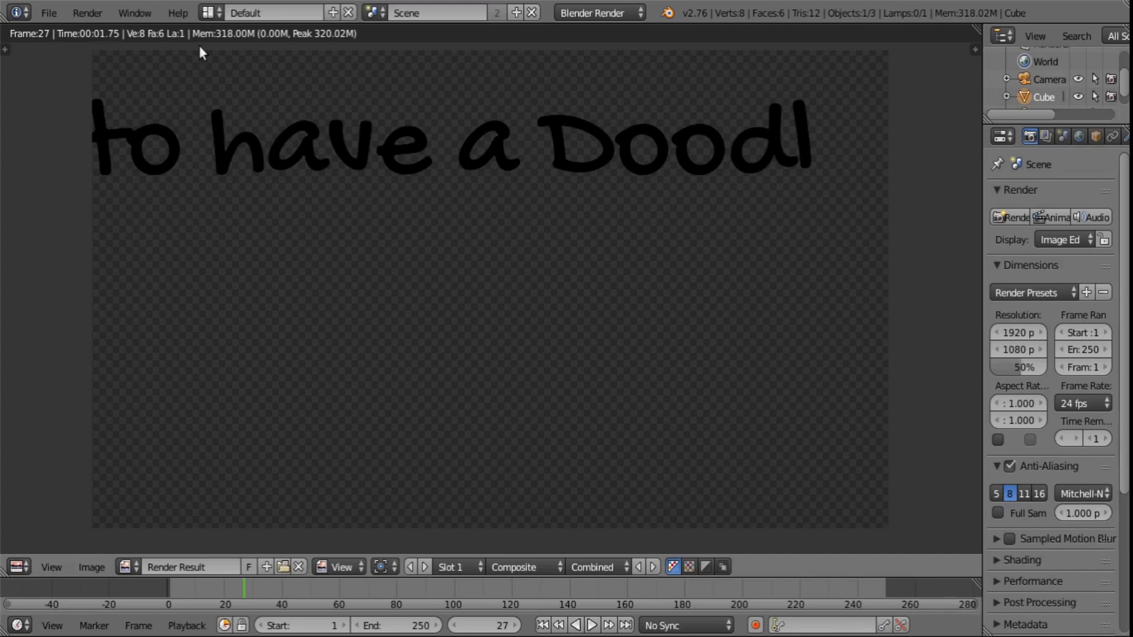
mouse_move(250, 138)
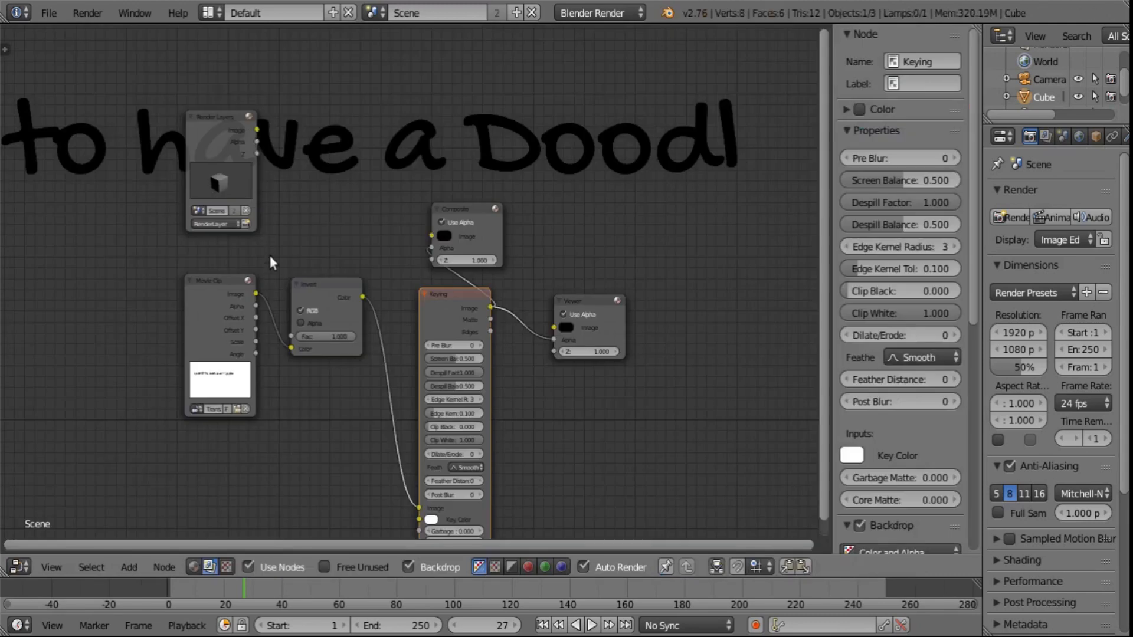
- Insert a Scale node set to Render Size between Movie Clip and Invert, shrinking the clip
left_click_drag(217, 281, 156, 286)
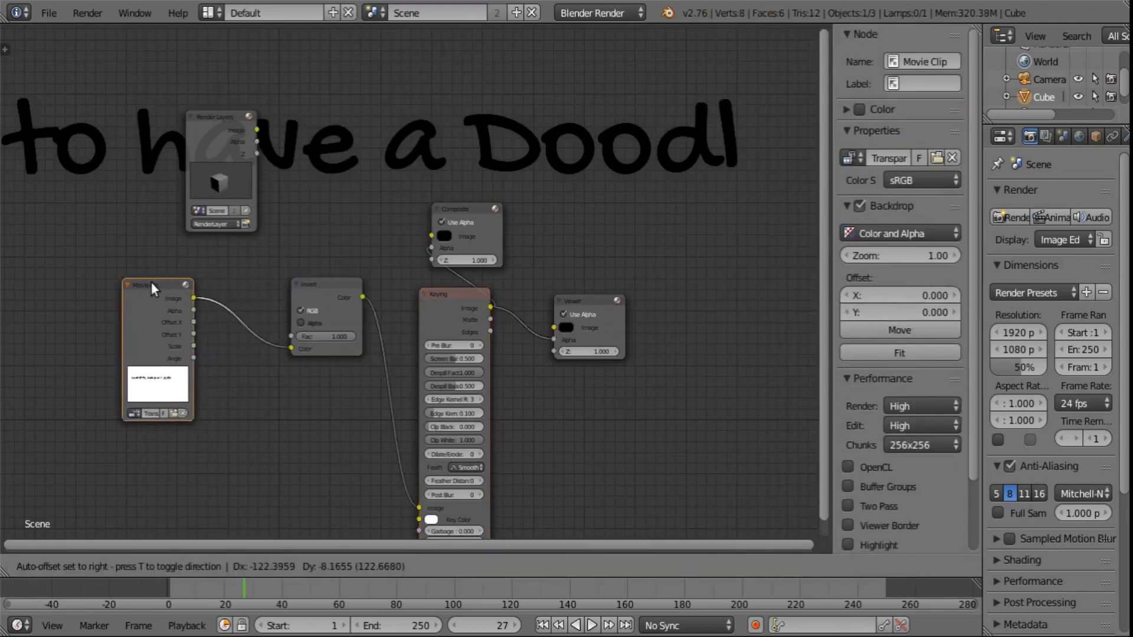
left_click_drag(152, 285, 114, 249)
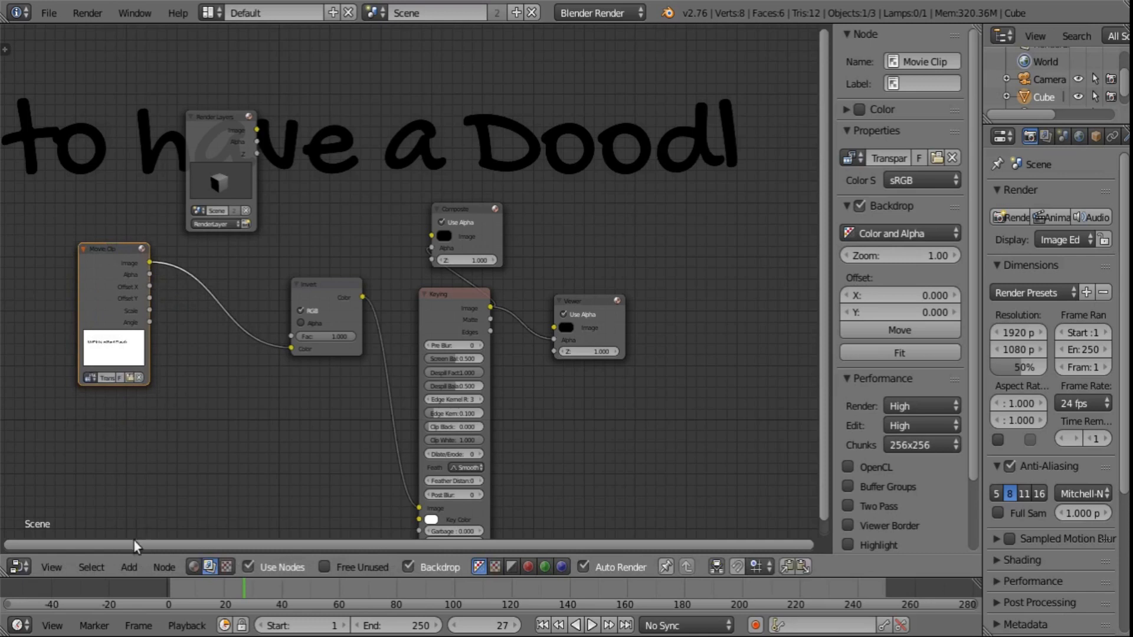
left_click(128, 567)
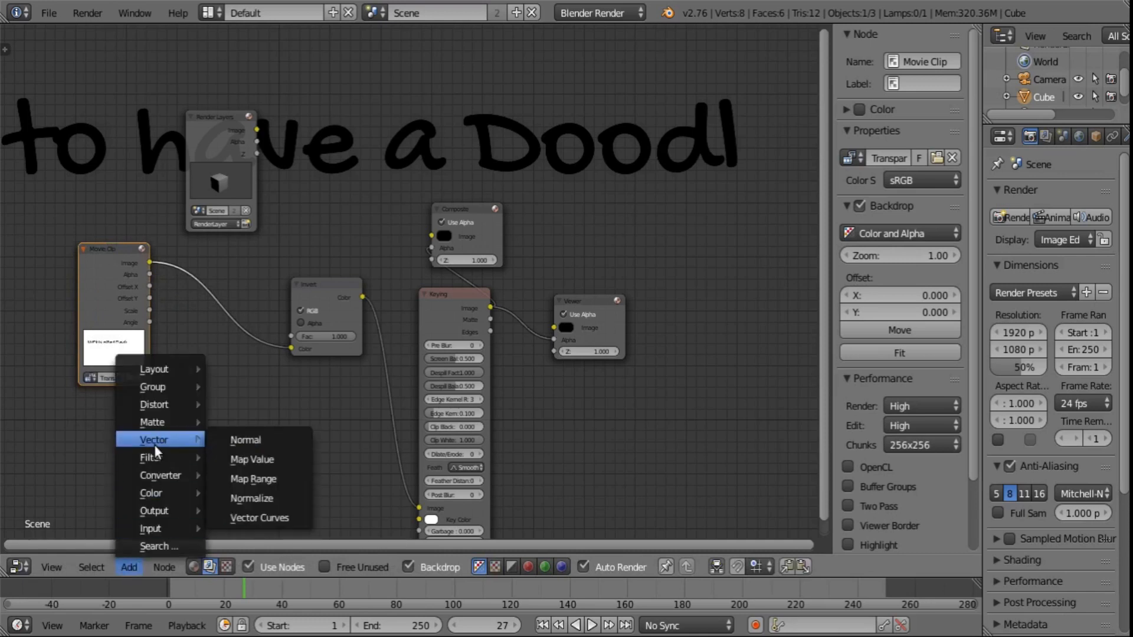
mouse_move(154, 403)
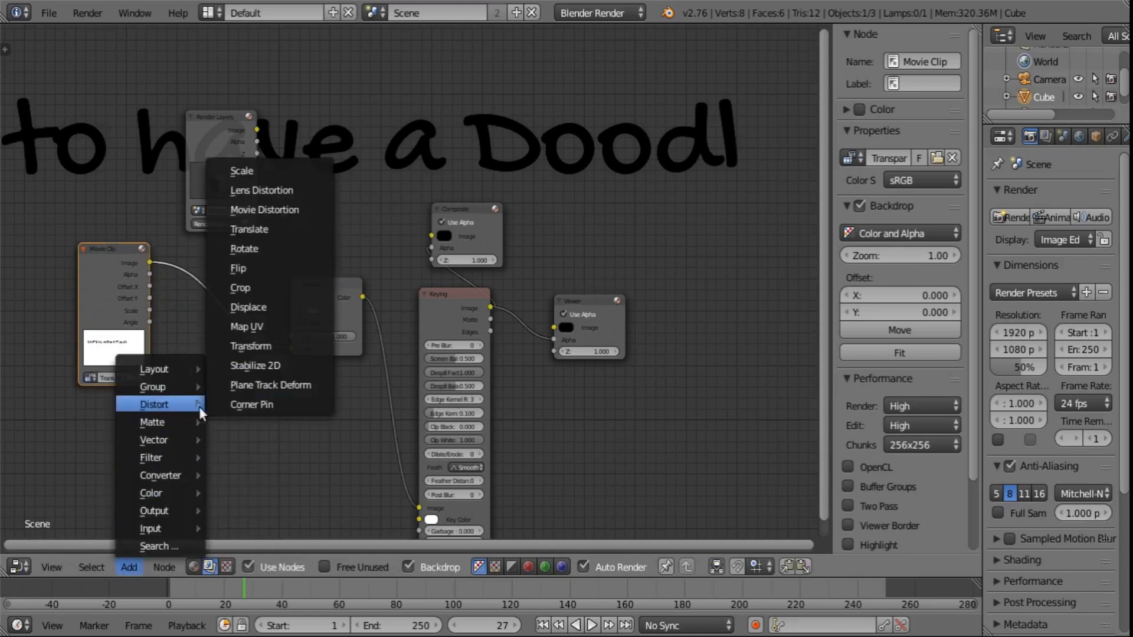
mouse_move(266, 269)
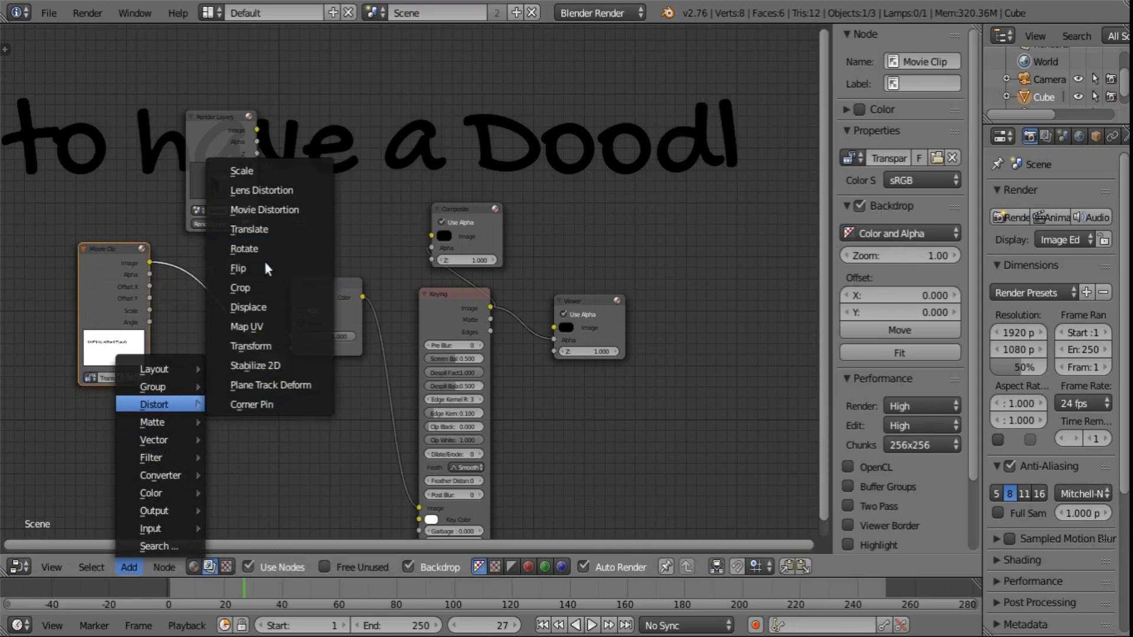
mouse_move(264, 326)
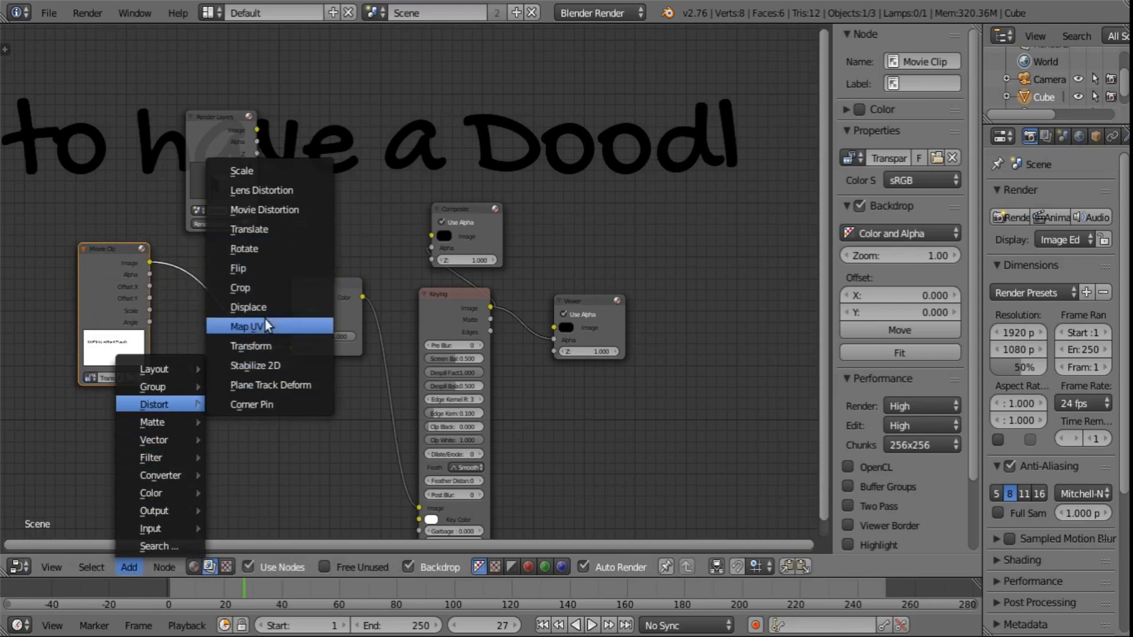
mouse_move(170, 422)
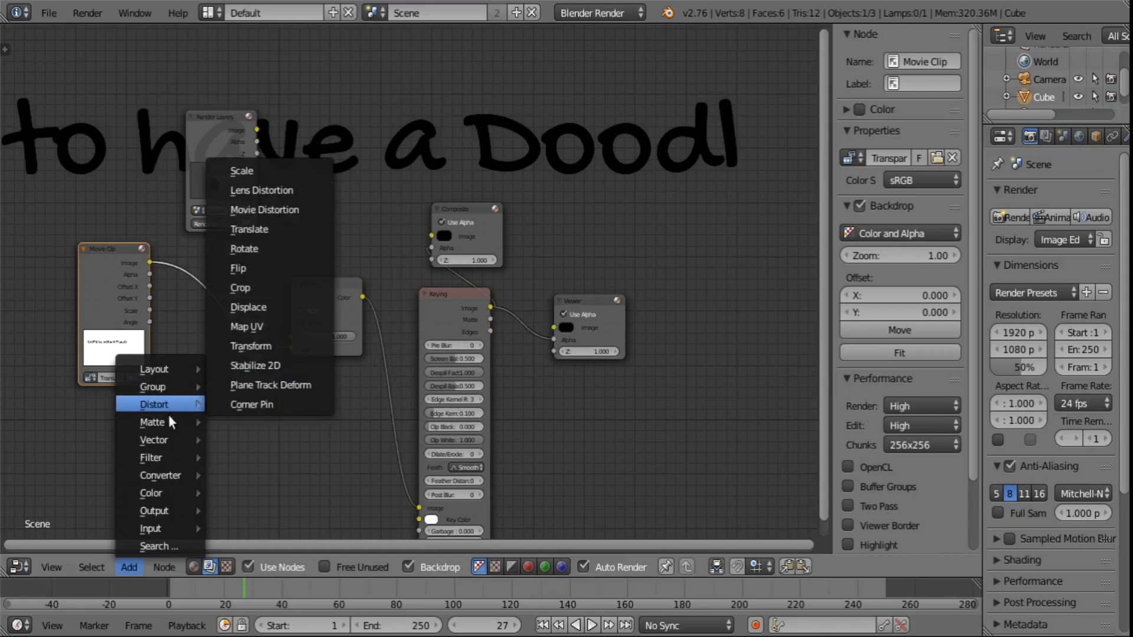
mouse_move(159, 458)
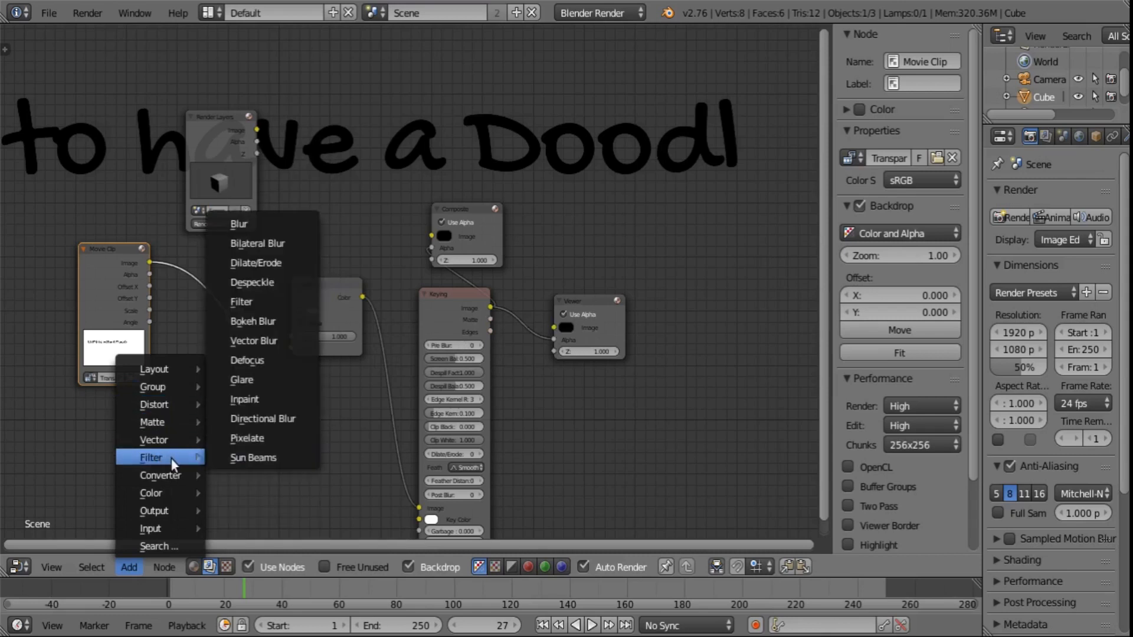
mouse_move(155, 403)
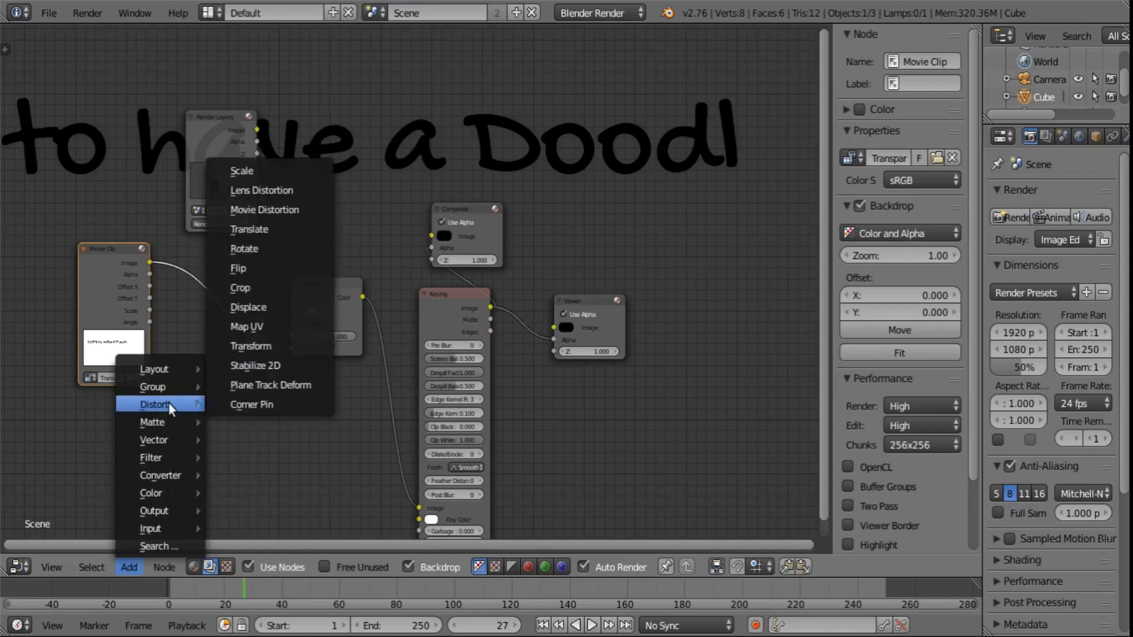
mouse_move(269, 229)
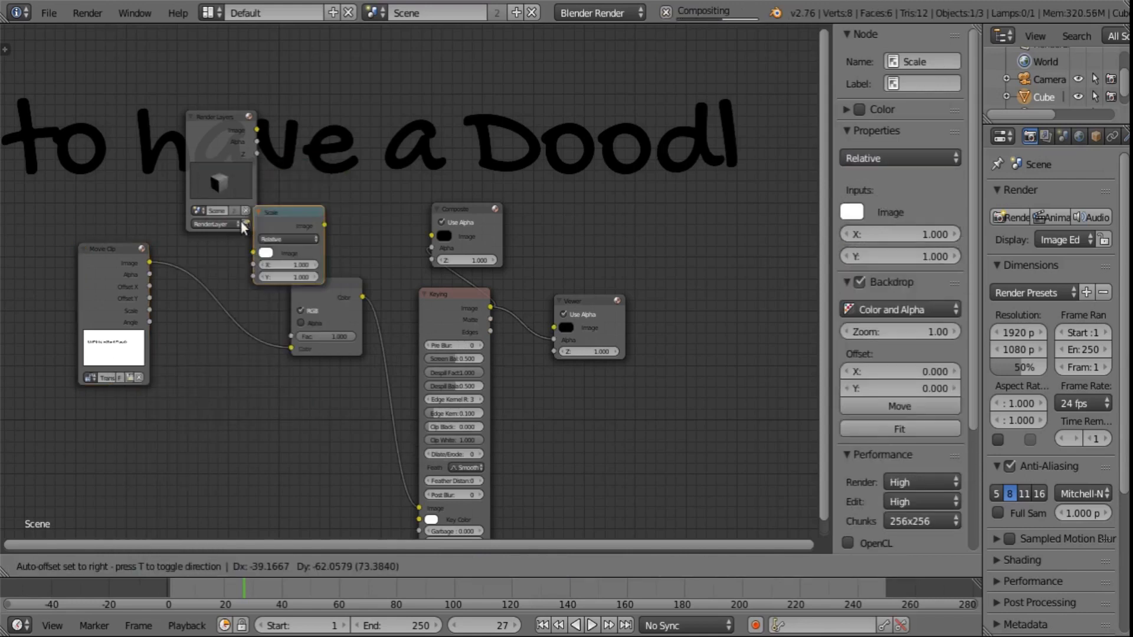
left_click_drag(272, 211, 211, 347)
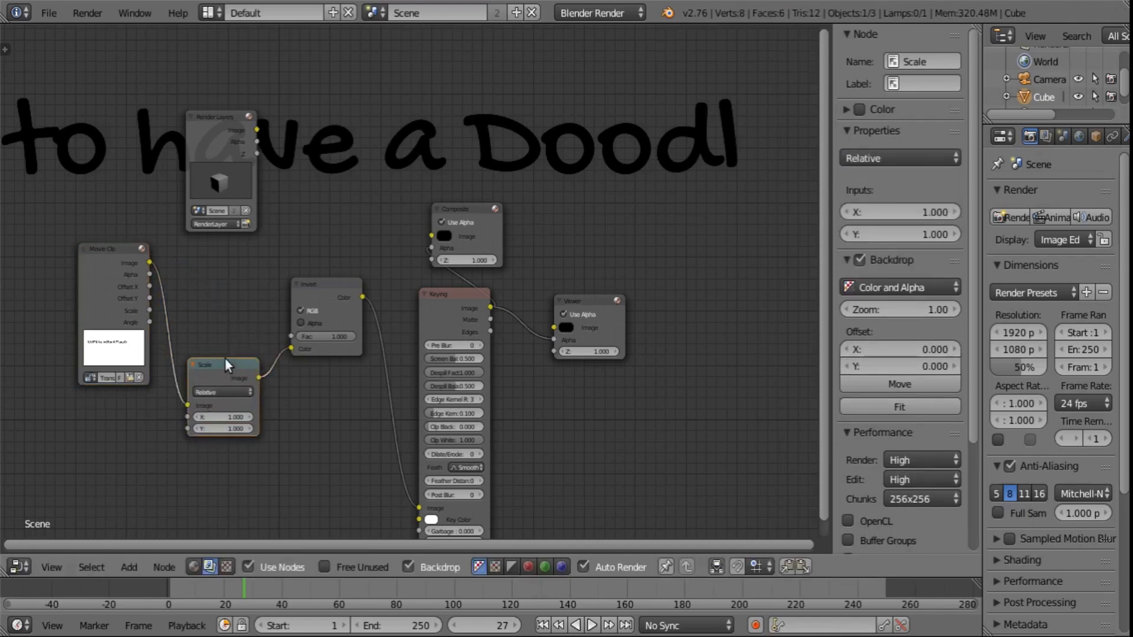
left_click_drag(225, 365, 214, 292)
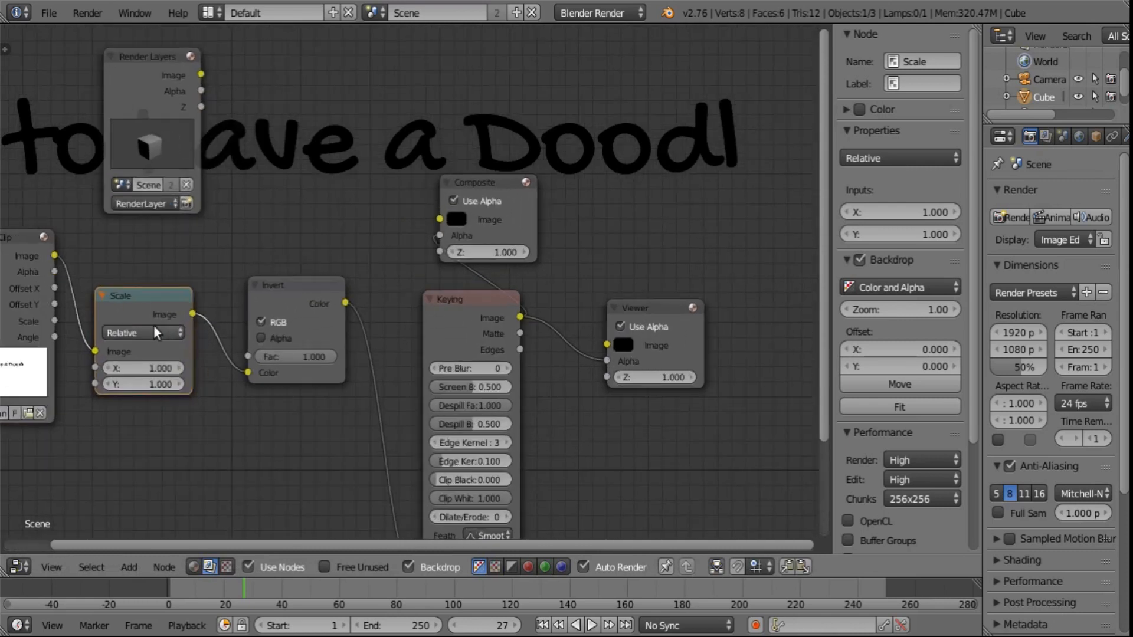
left_click(142, 333)
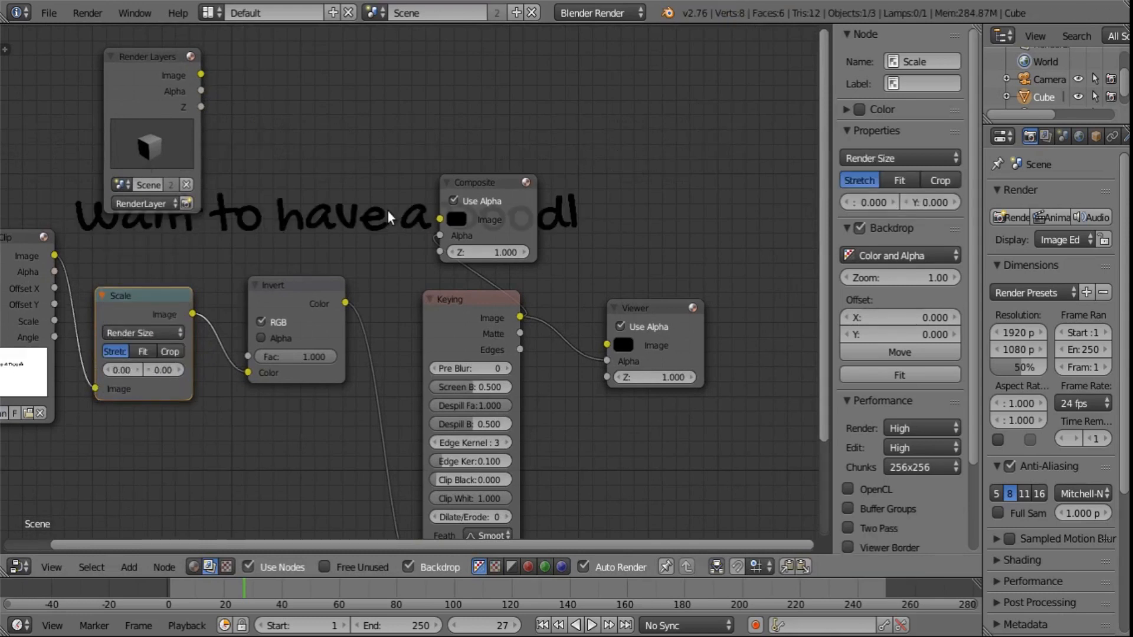
- Render the current frame so the full line of doodle text shows in the backdrop
left_click(87, 13)
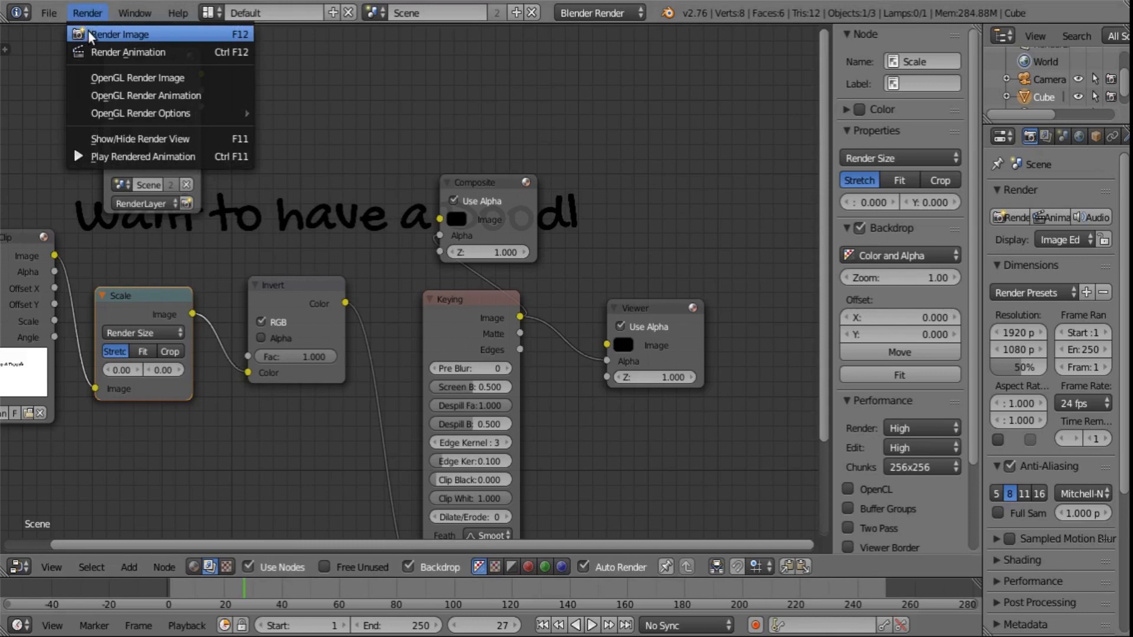
left_click(118, 34)
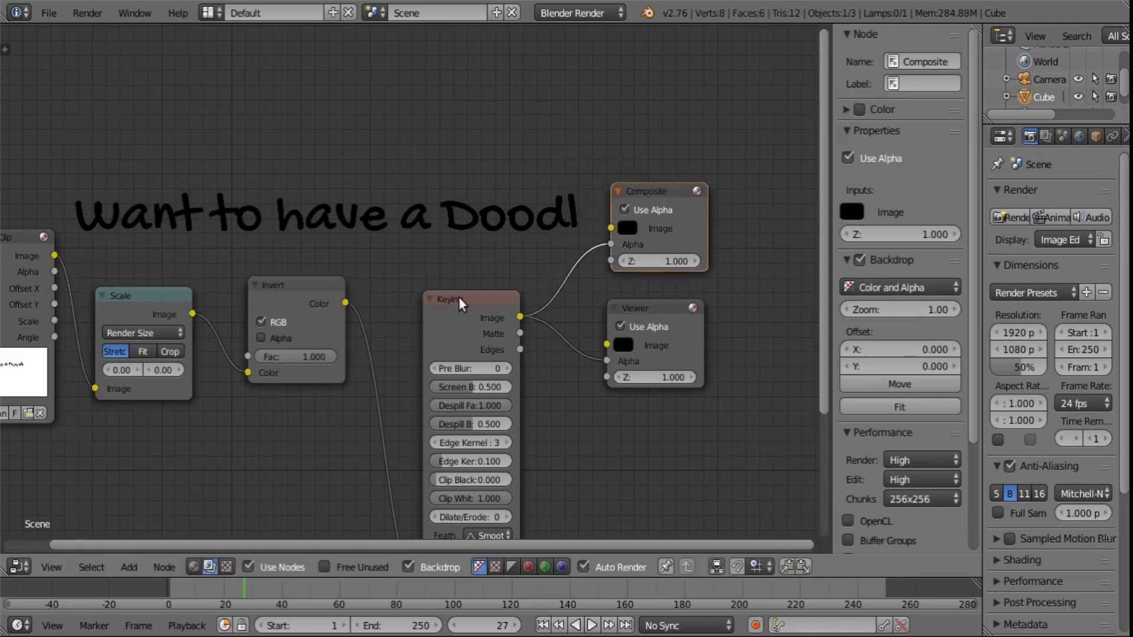
- Select the Keying node and scroll the render settings toward the resolution percentage
left_click(448, 300)
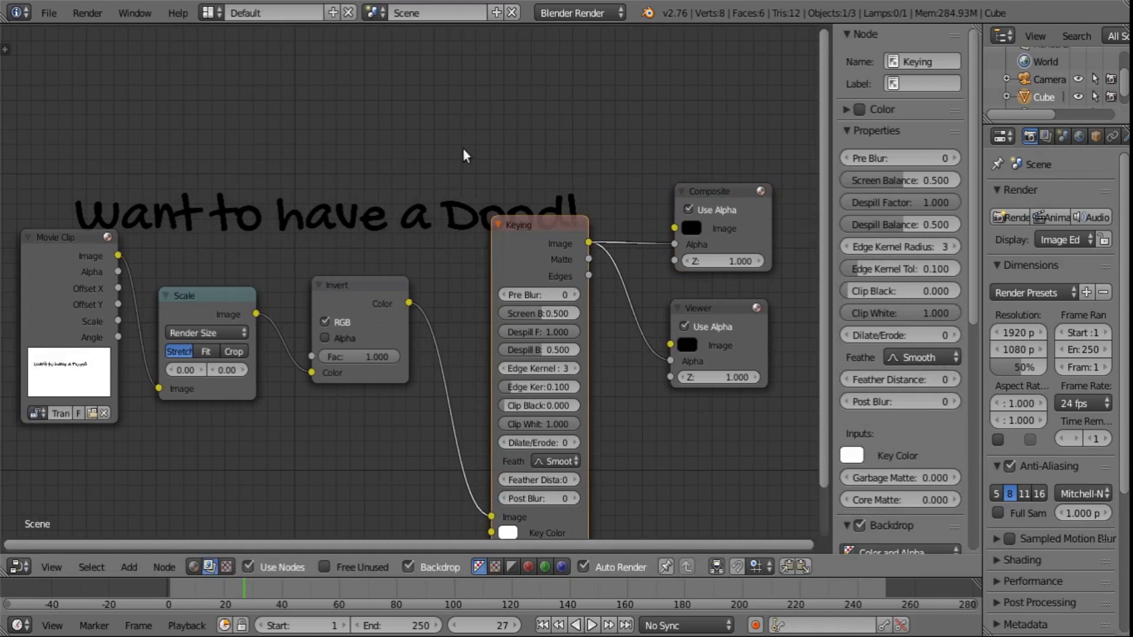
mouse_move(646, 173)
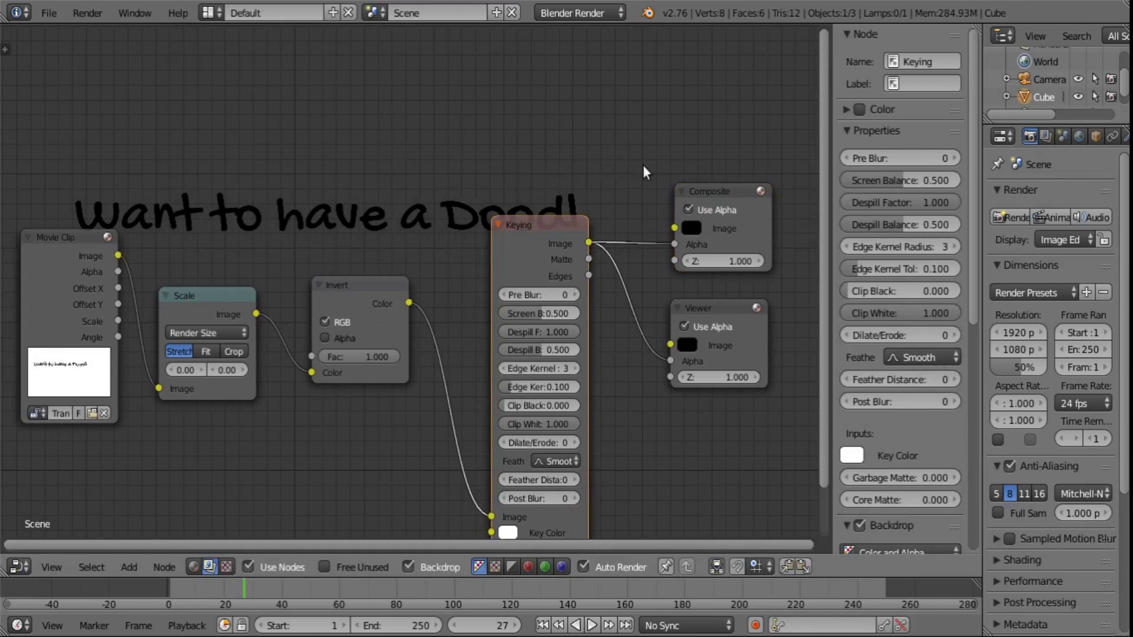
mouse_move(692, 193)
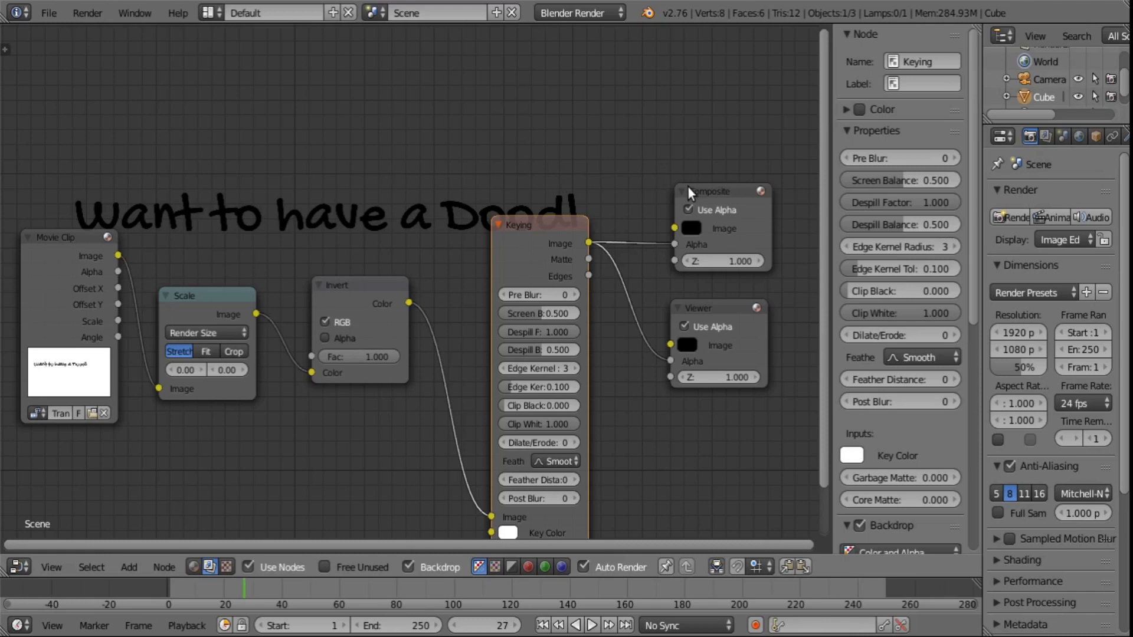
mouse_move(961, 237)
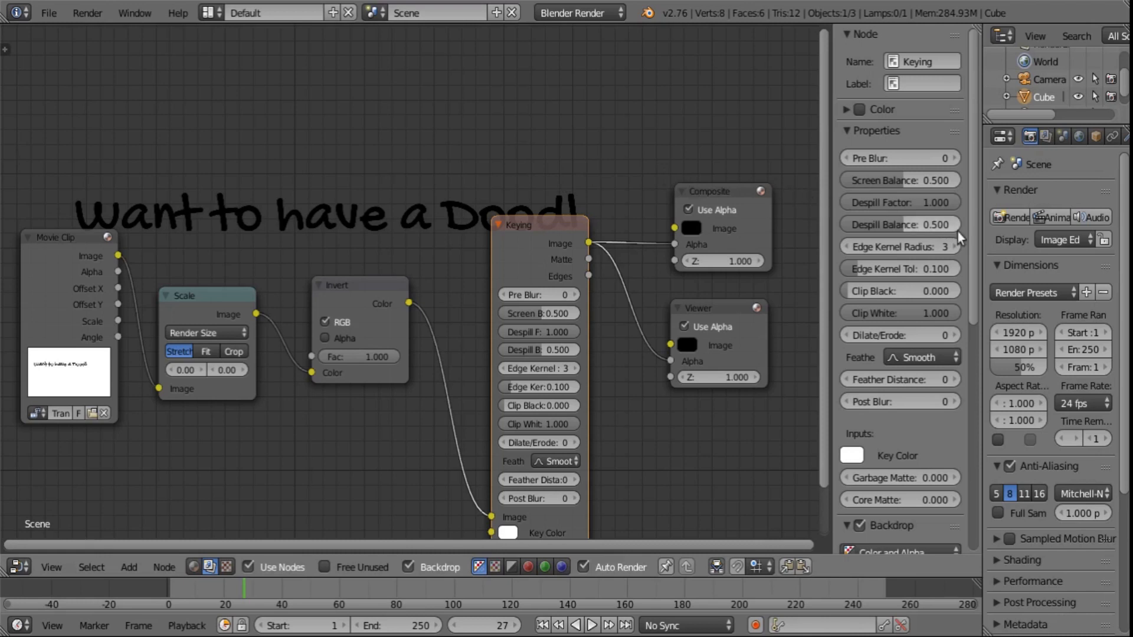
mouse_move(1029, 337)
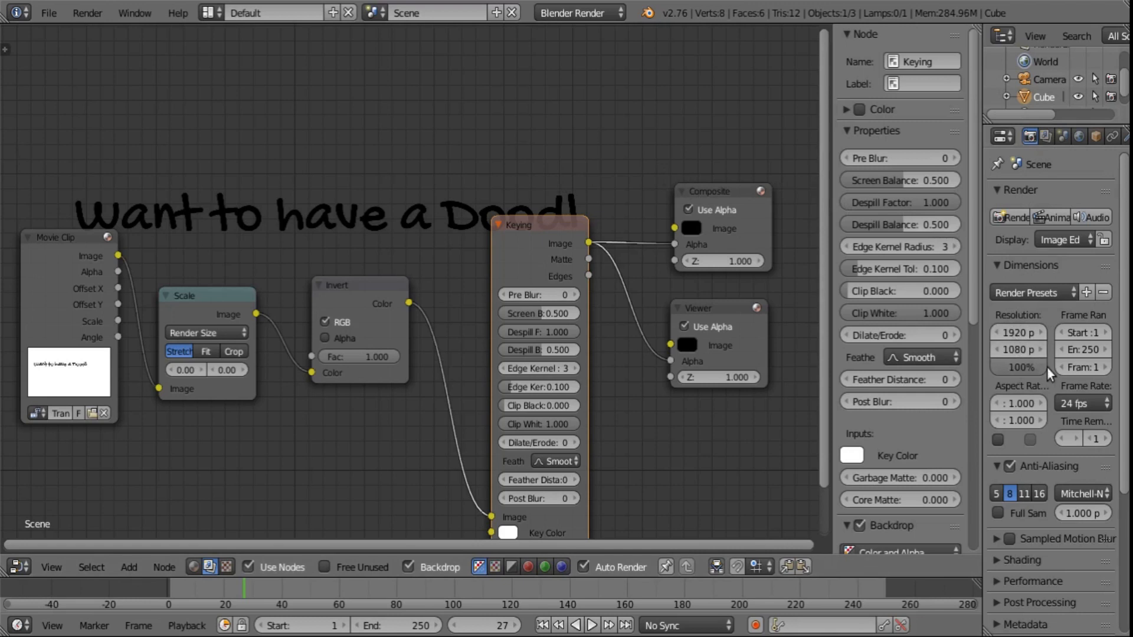
mouse_move(1091, 404)
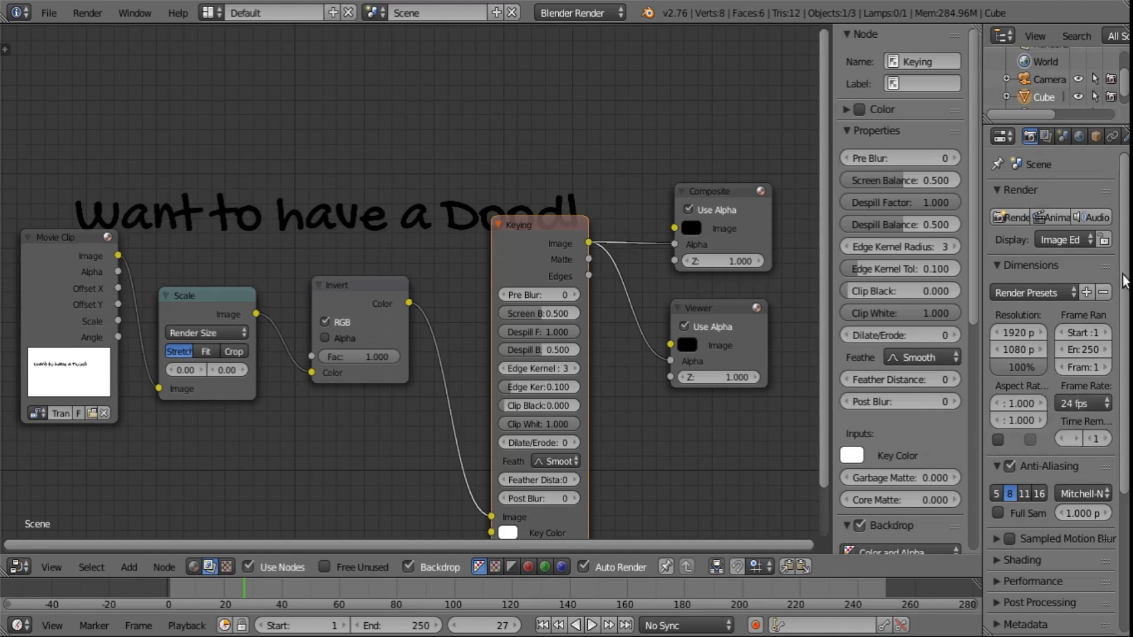
scroll("down", 3)
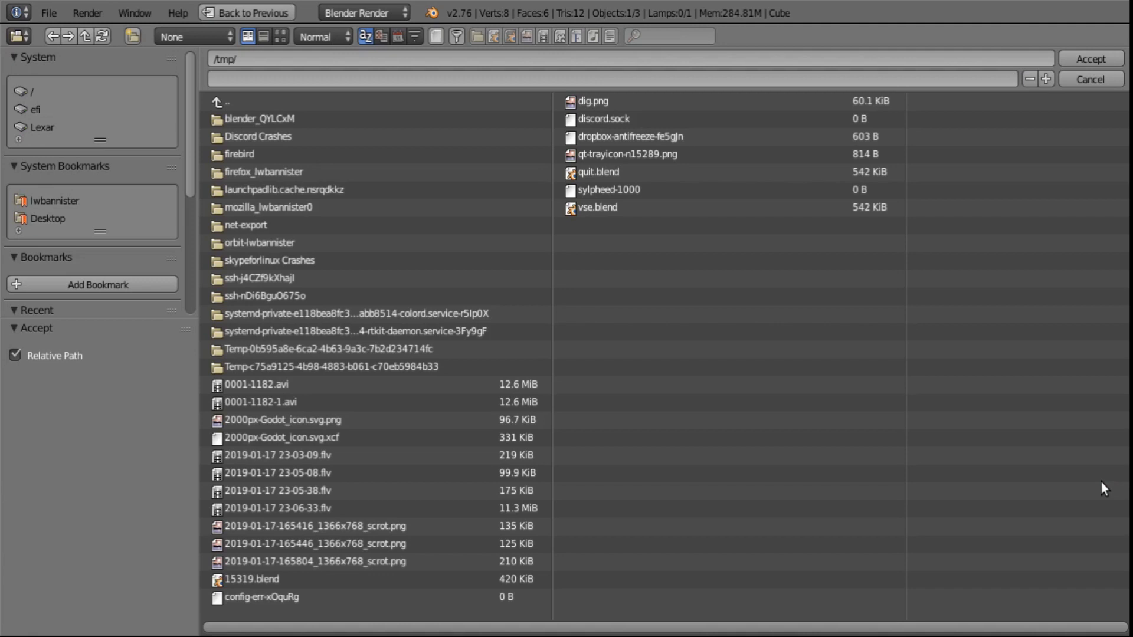
mouse_move(92, 249)
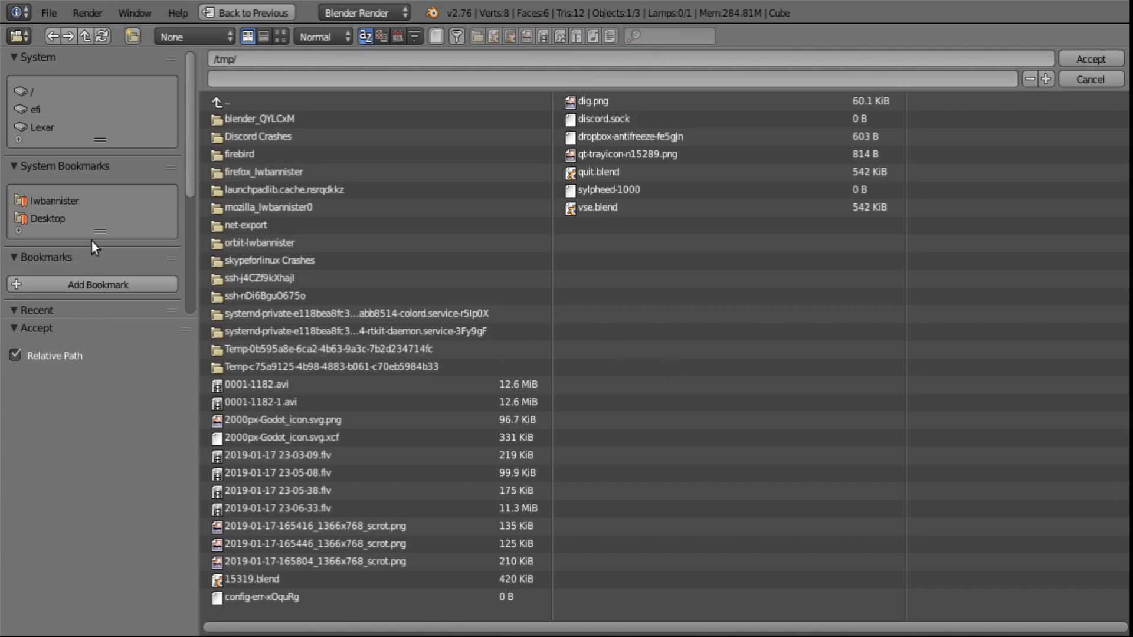
mouse_move(86, 309)
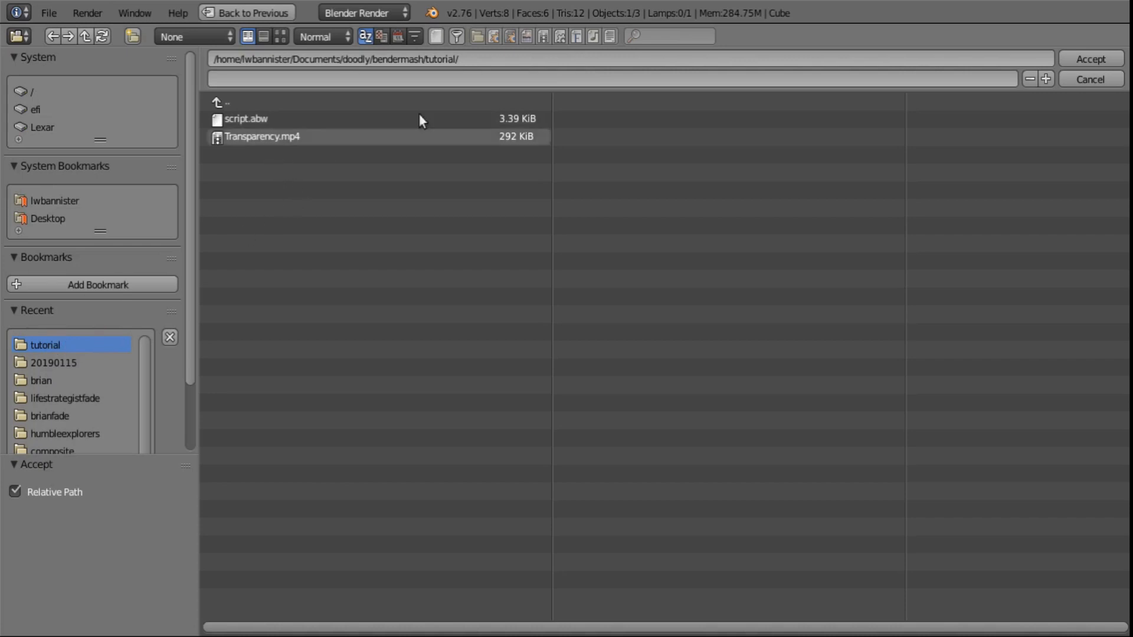
- Create an imagesequence folder in the tutorial directory and accept it as the render output path
left_click(131, 36)
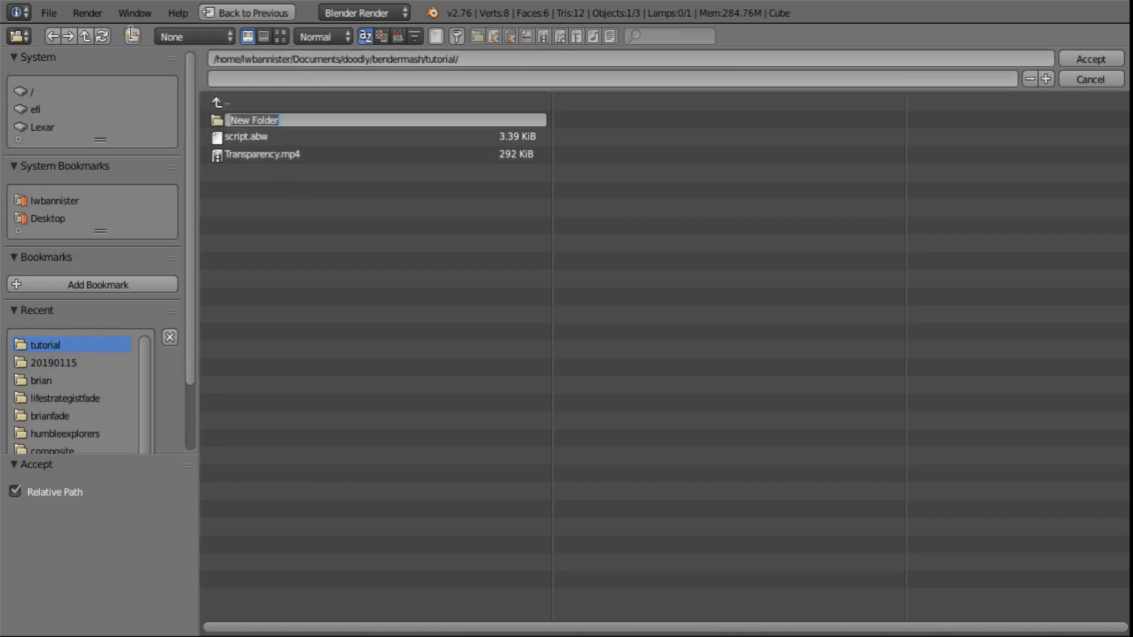
type("imagesequence")
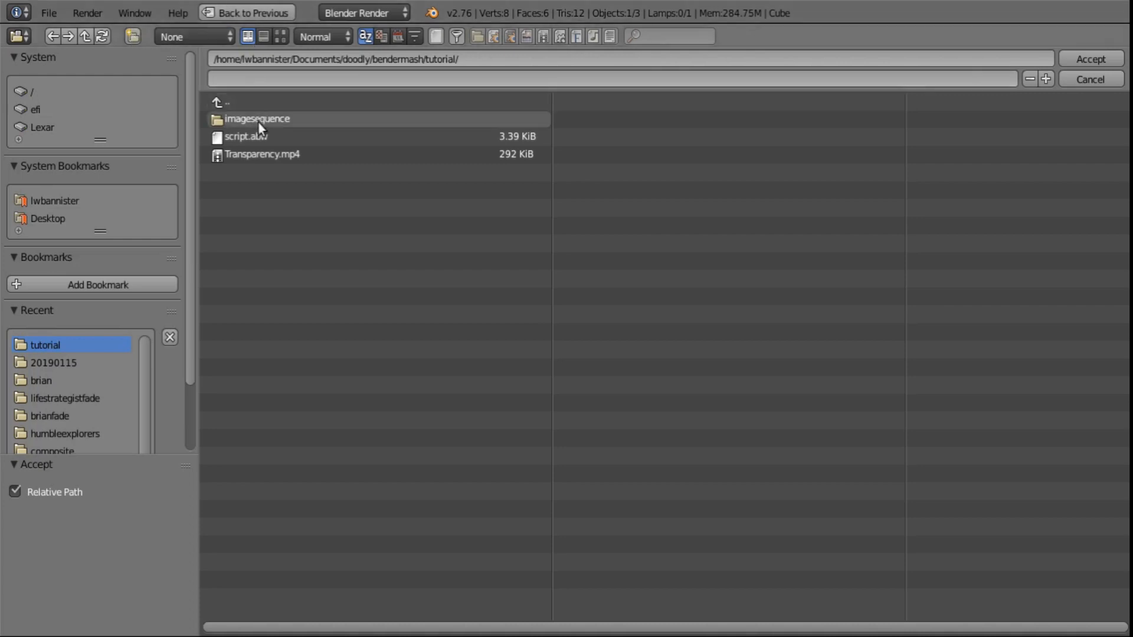
double_click(255, 118)
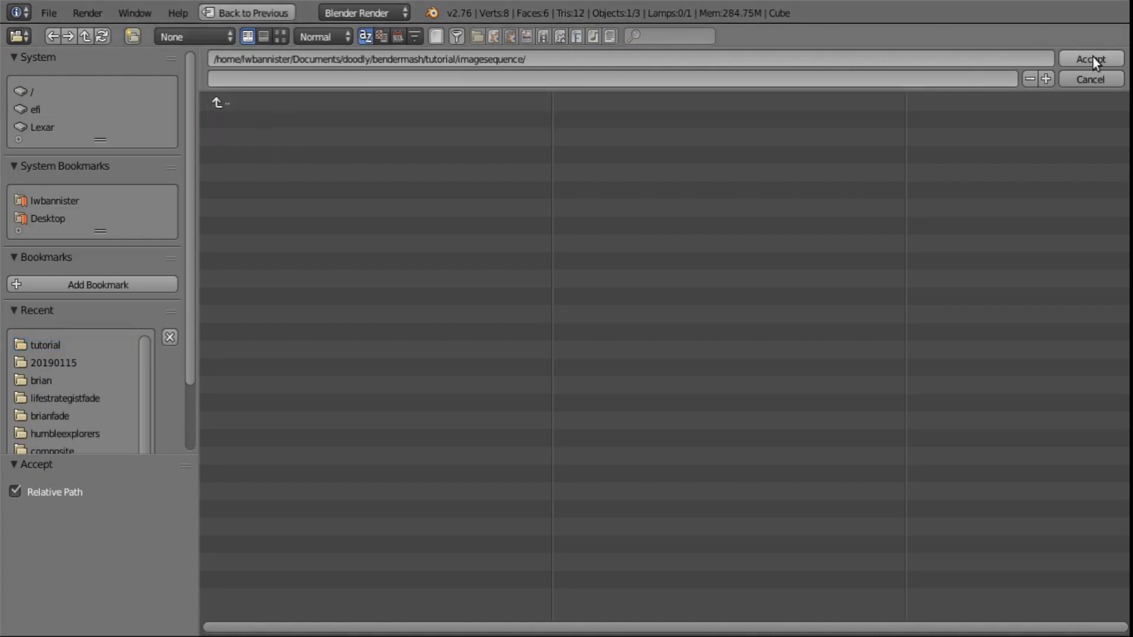
left_click(1090, 57)
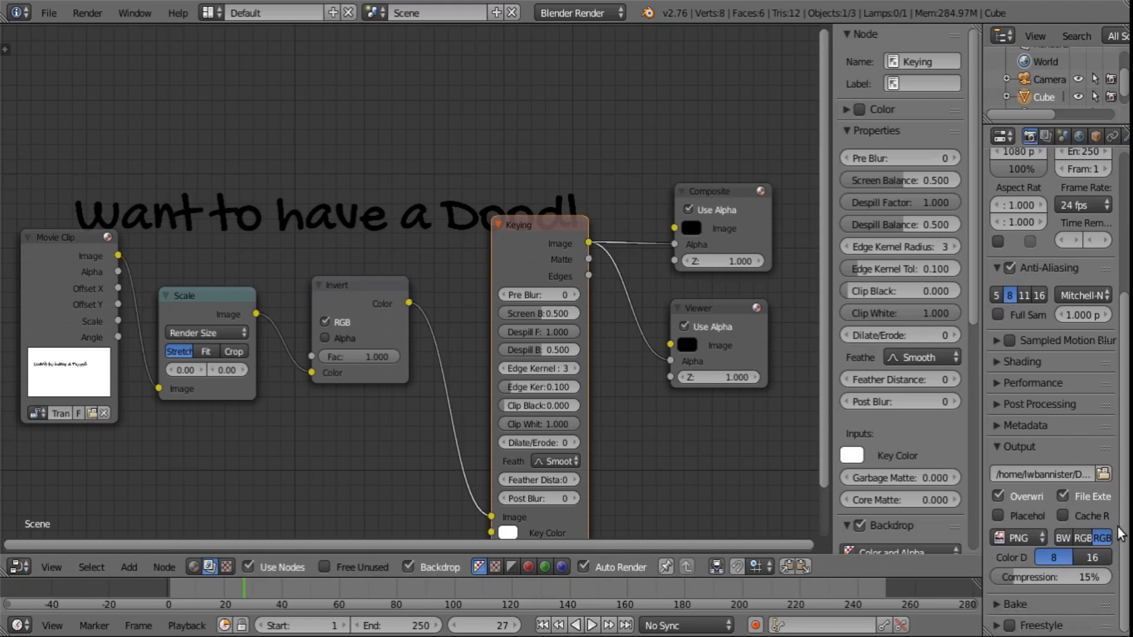
mouse_move(983, 538)
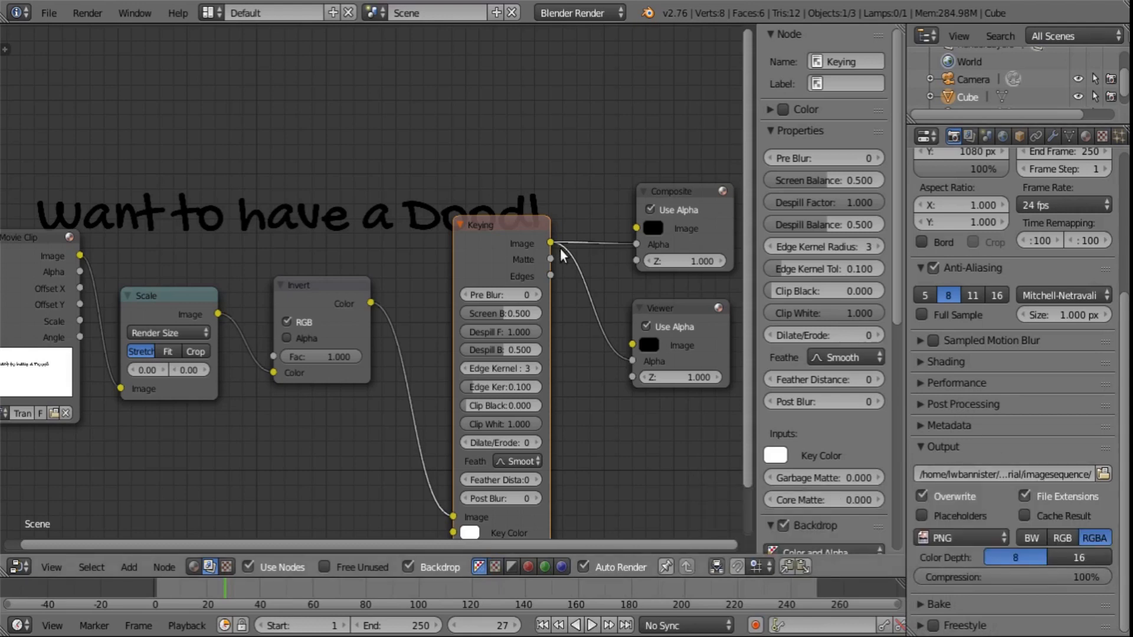
mouse_move(345, 477)
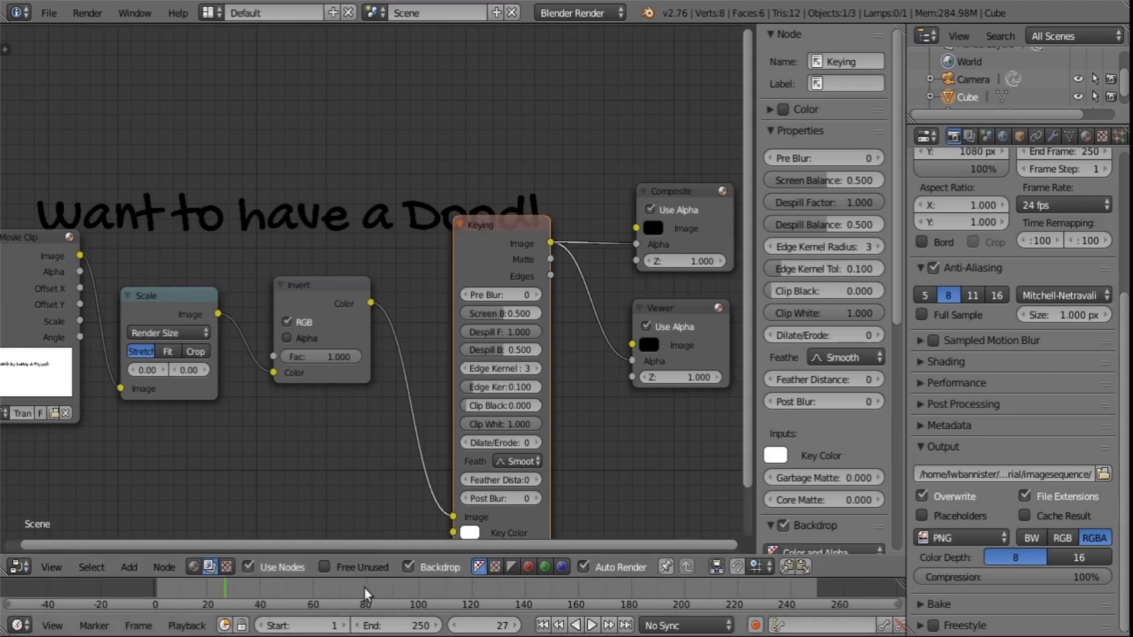
mouse_move(809, 593)
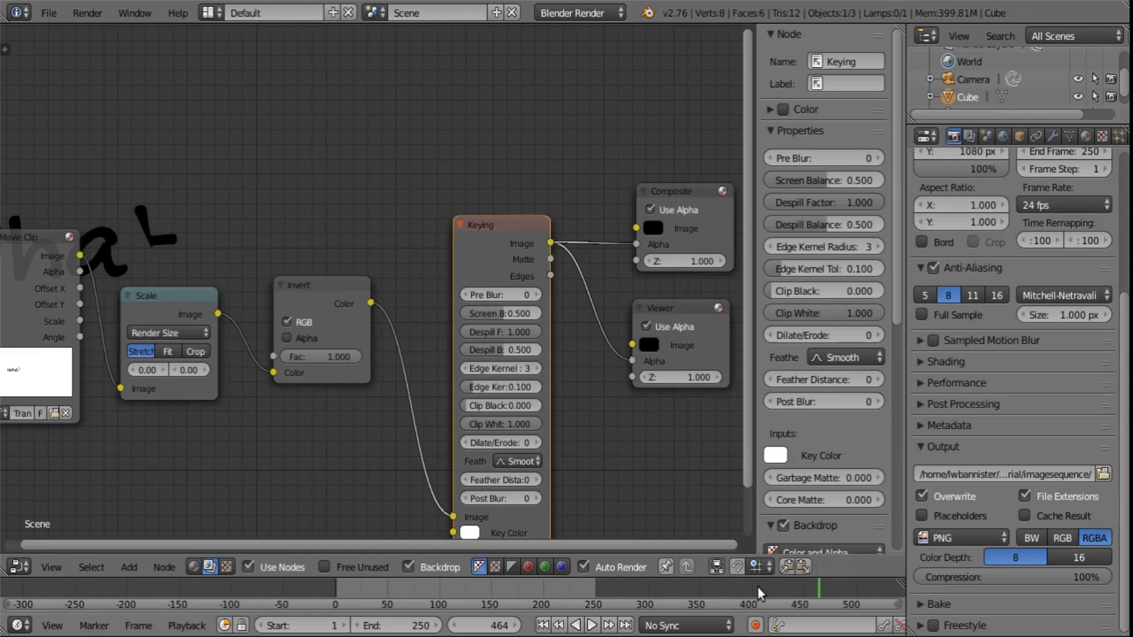
mouse_move(828, 614)
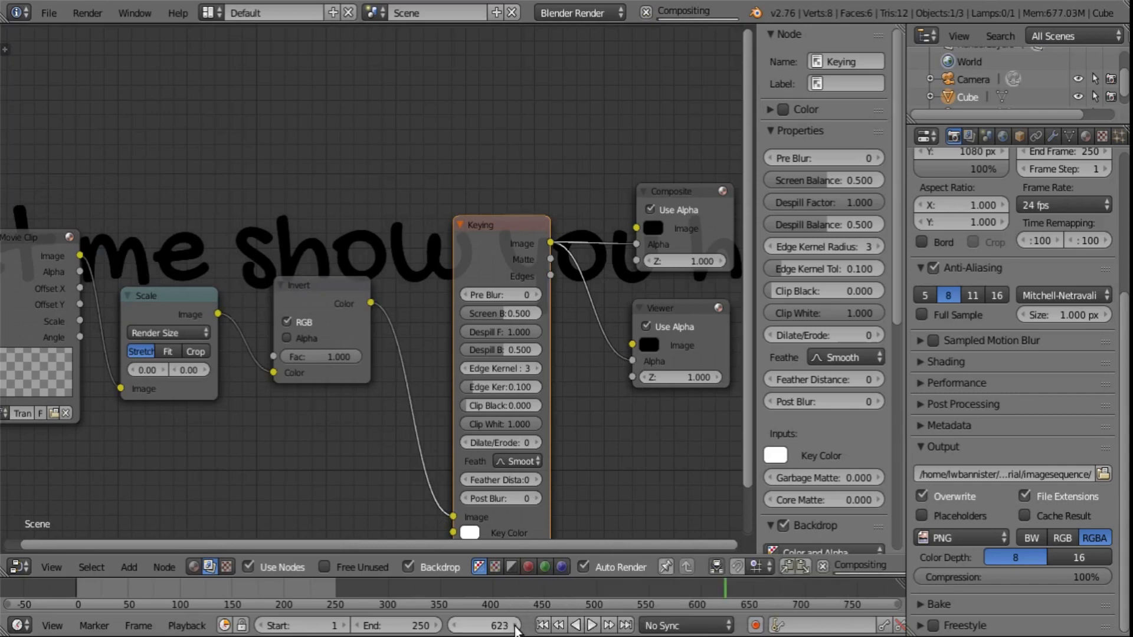
- Advance the timeline to the clip's final frame, 624
left_click(591, 625)
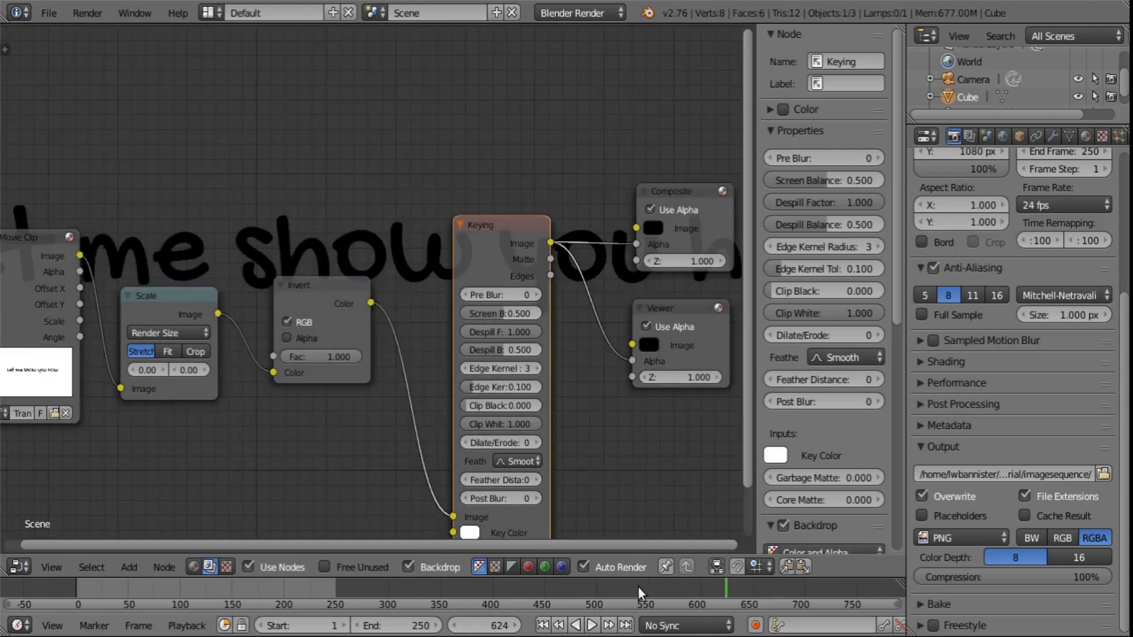
mouse_move(722, 592)
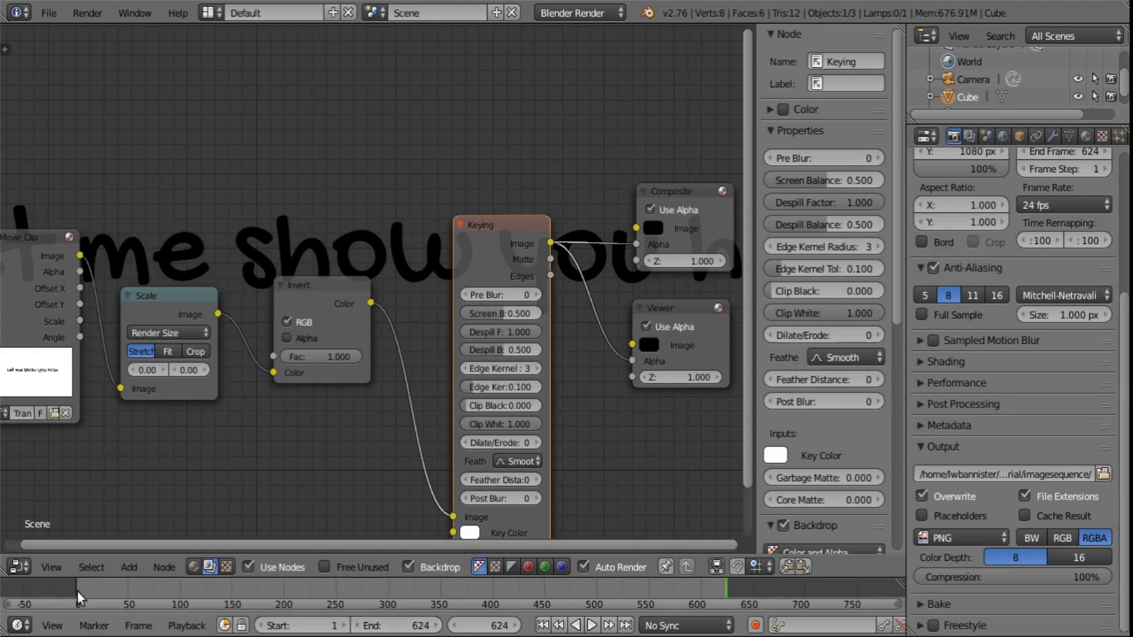
mouse_move(625, 614)
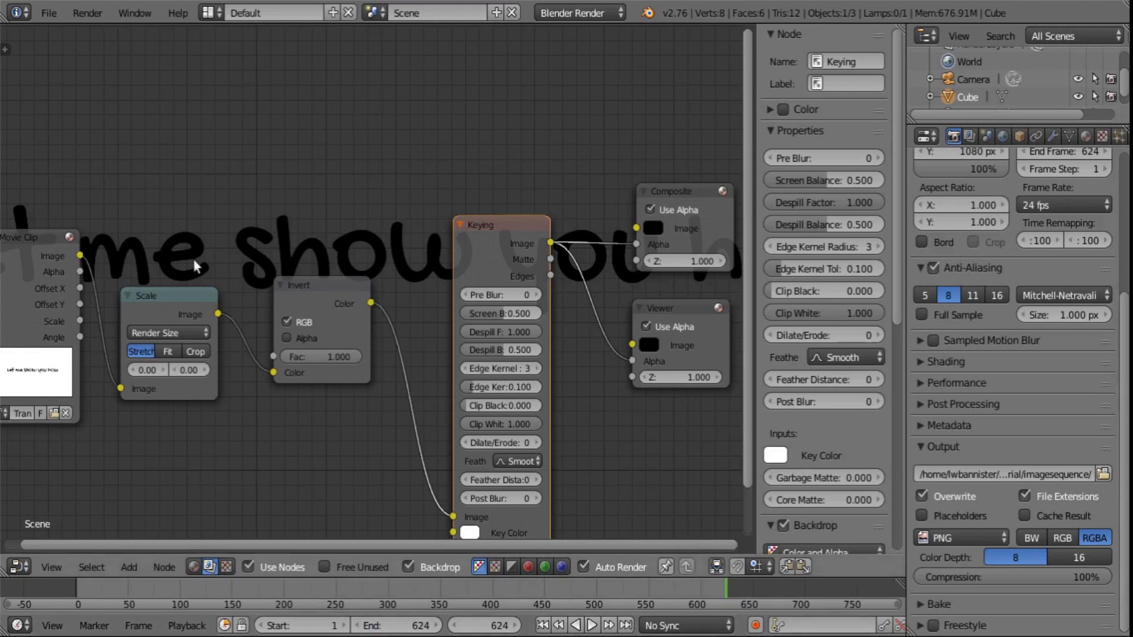
- Render the whole text animation as a transparent PNG sequence via Render Animation
left_click(87, 13)
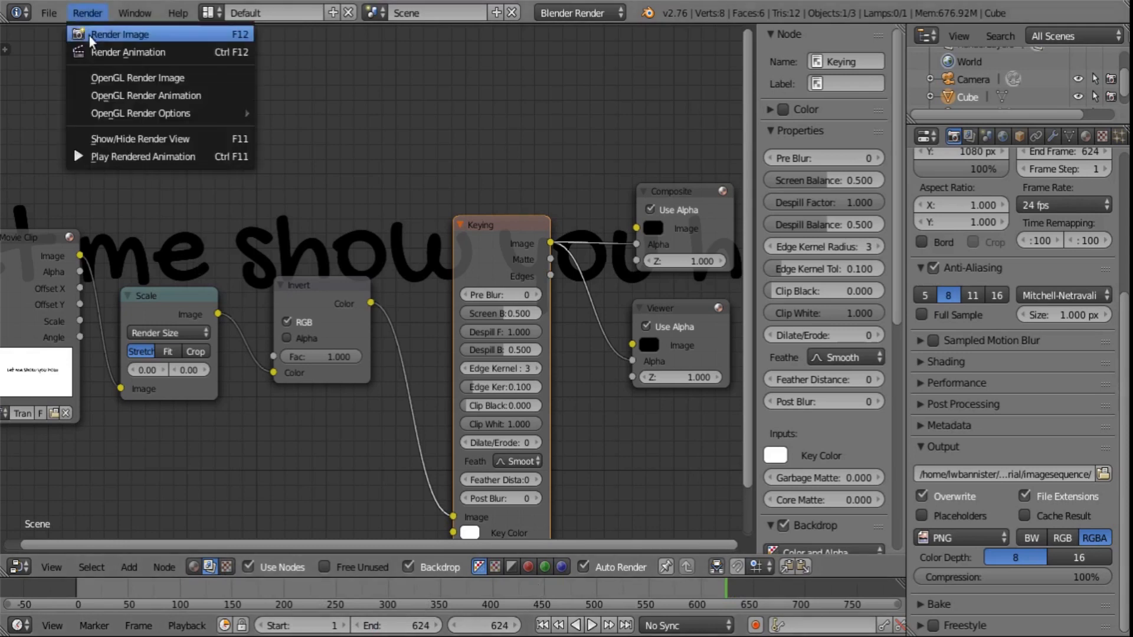
mouse_move(115, 57)
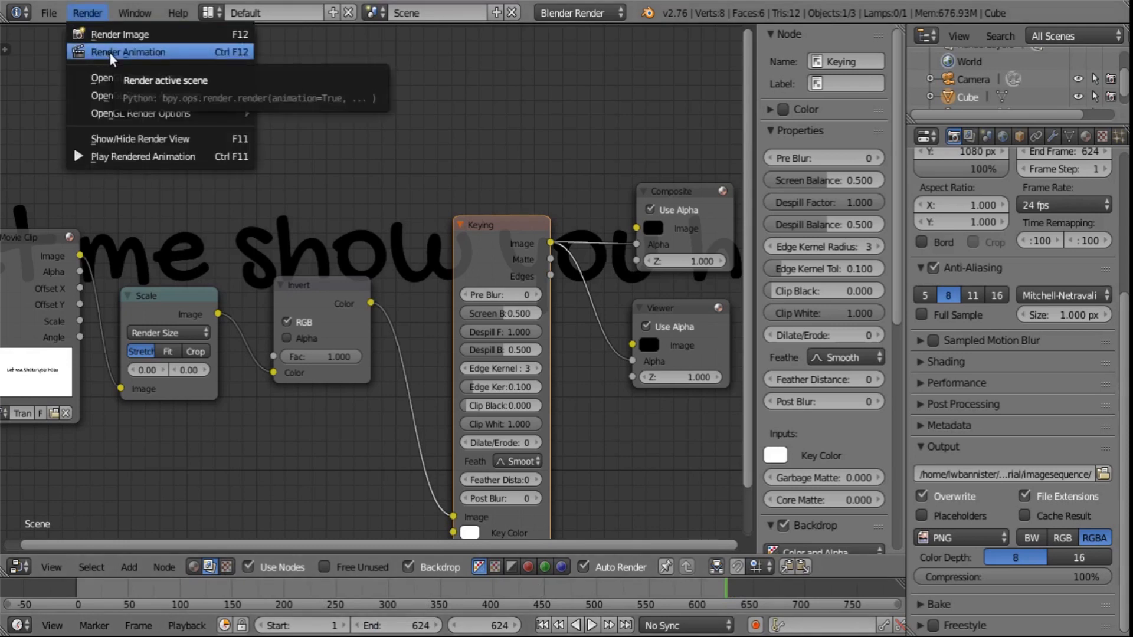
left_click(130, 52)
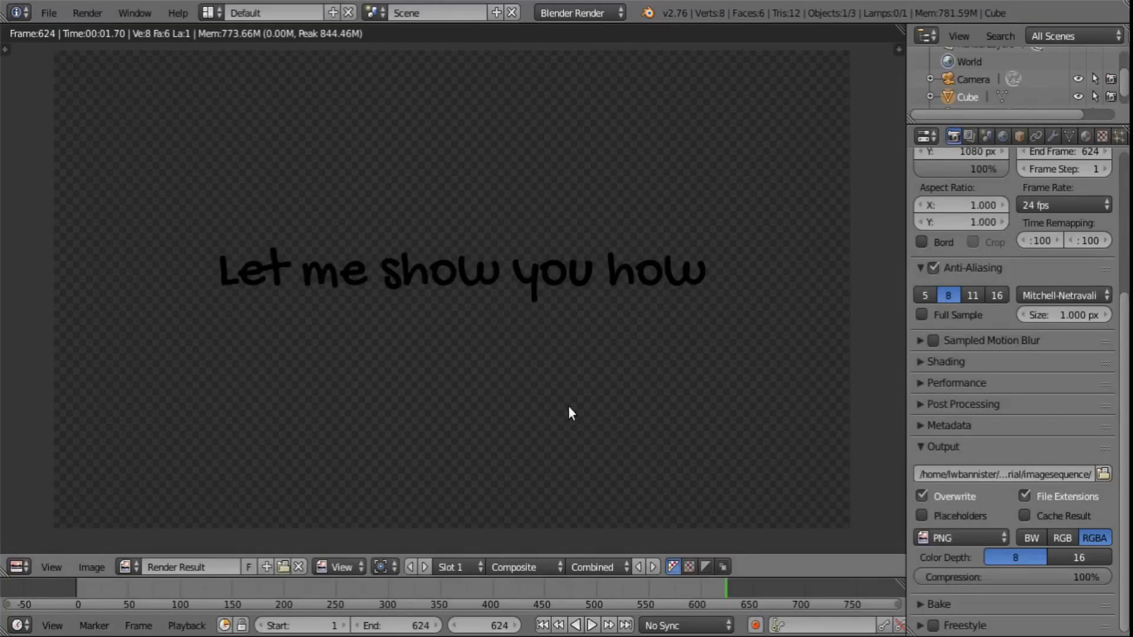
mouse_move(562, 403)
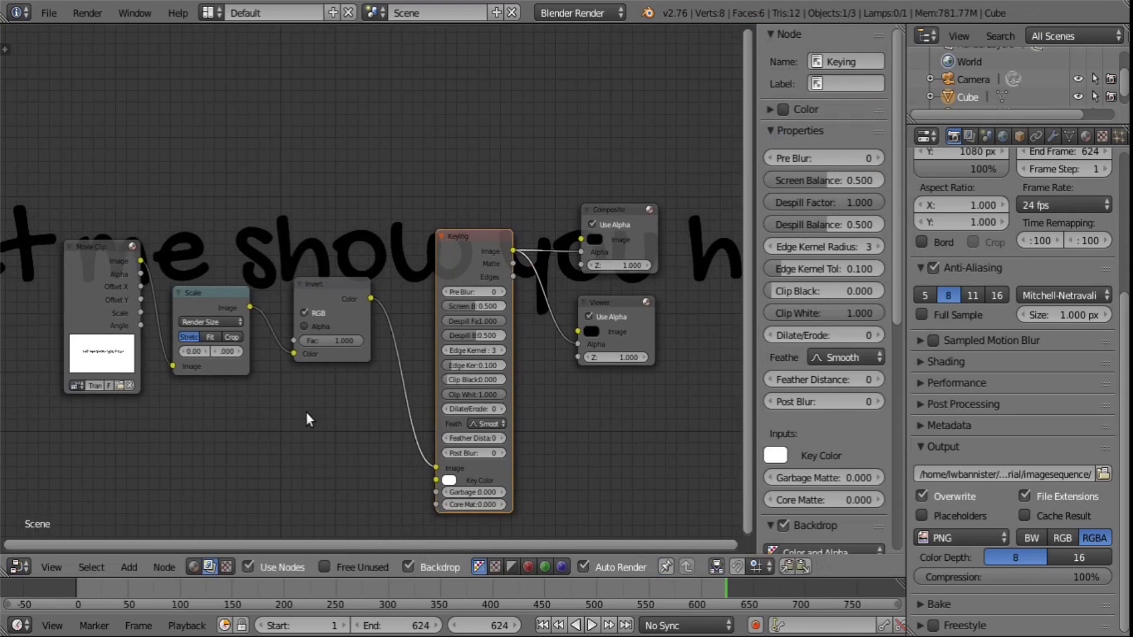
mouse_move(285, 298)
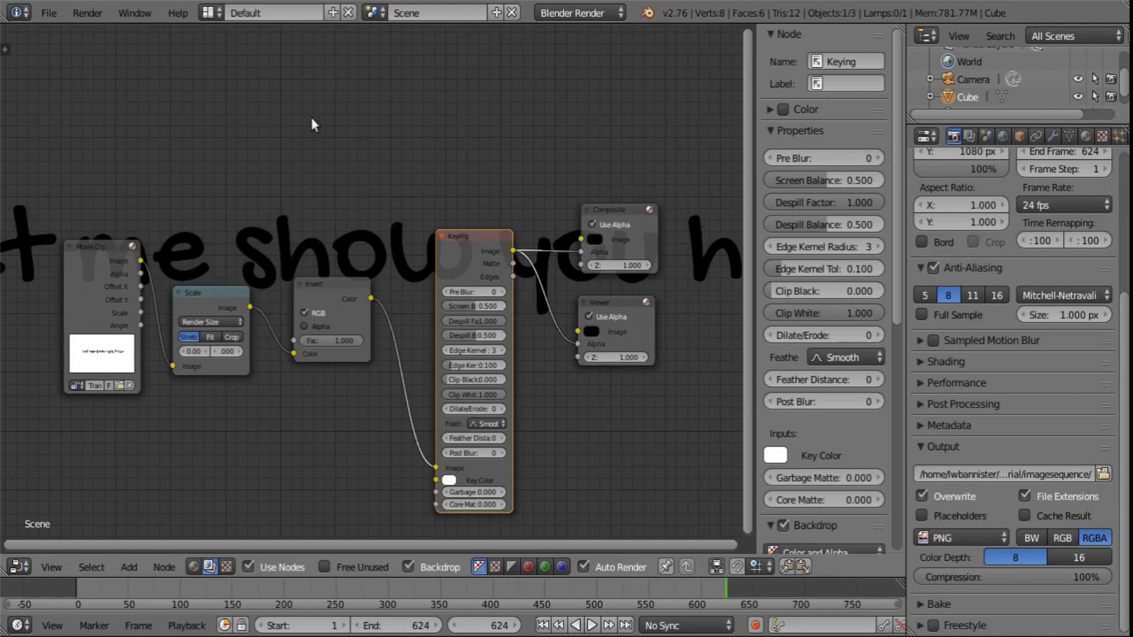
mouse_move(375, 15)
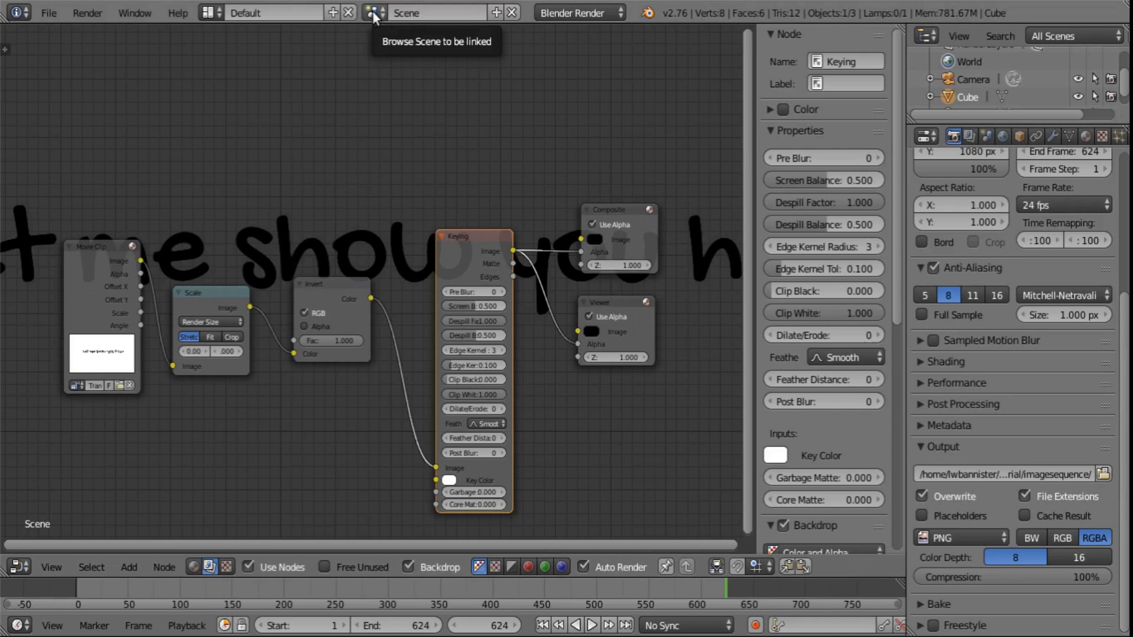
mouse_move(322, 23)
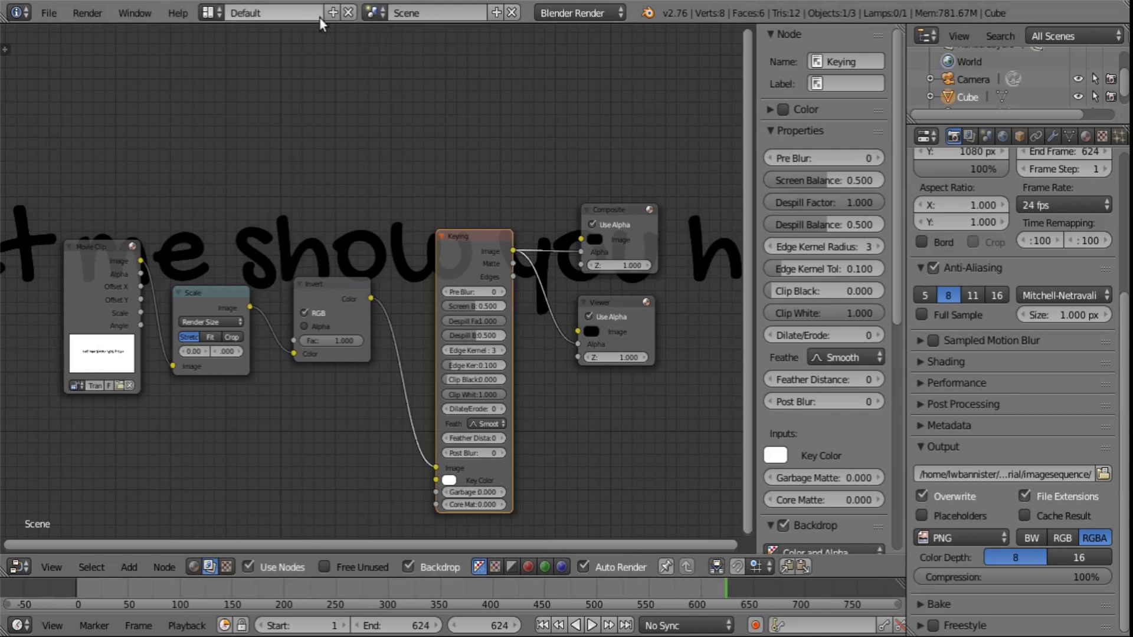
mouse_move(66, 26)
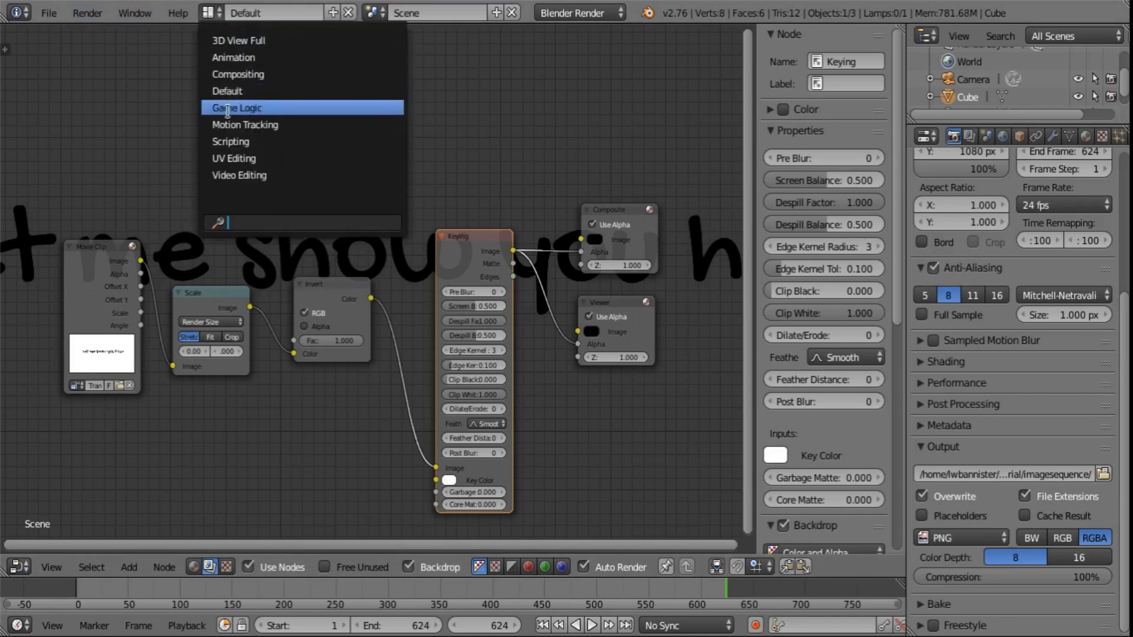
mouse_move(239, 175)
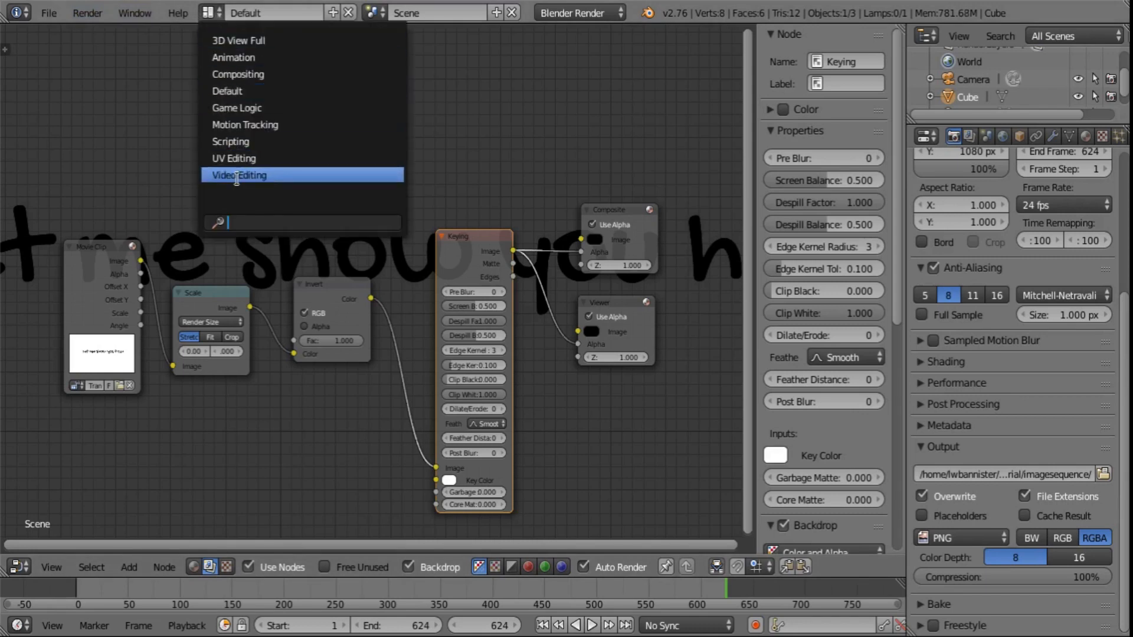
- Switch to Video Editing, turn the graph area into a Properties editor and widen the preview
left_click(241, 174)
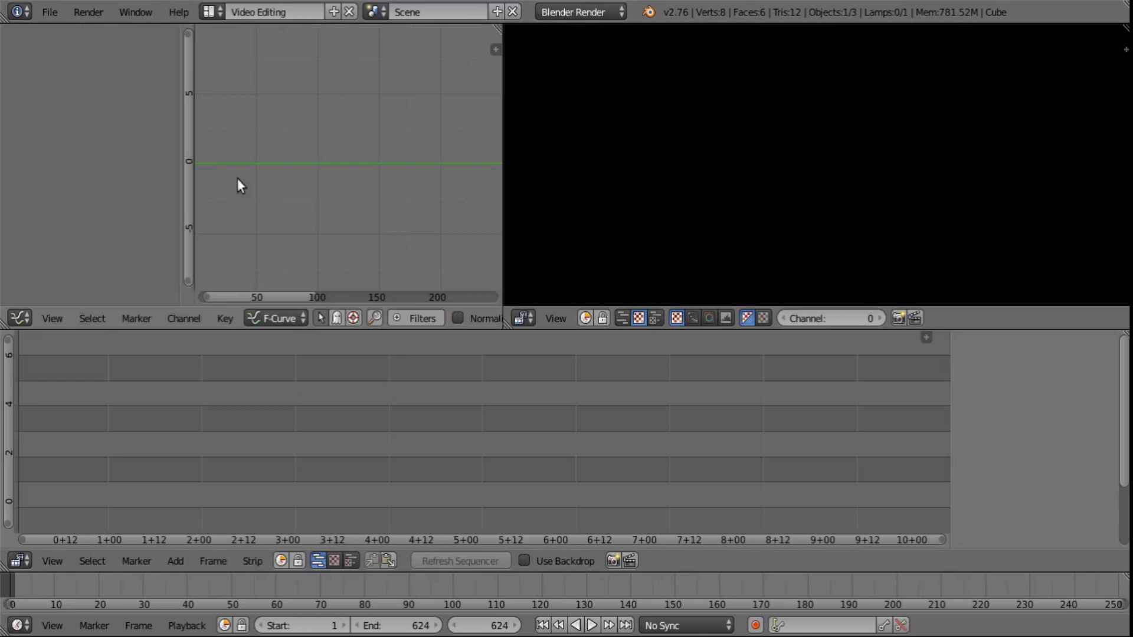
mouse_move(215, 196)
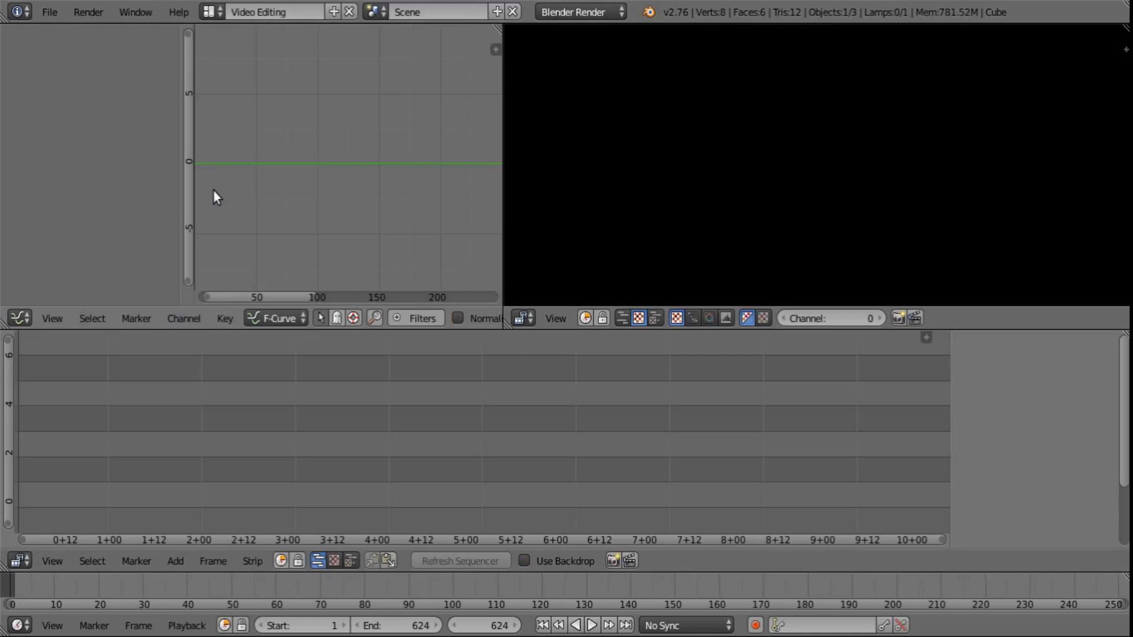
mouse_move(88, 228)
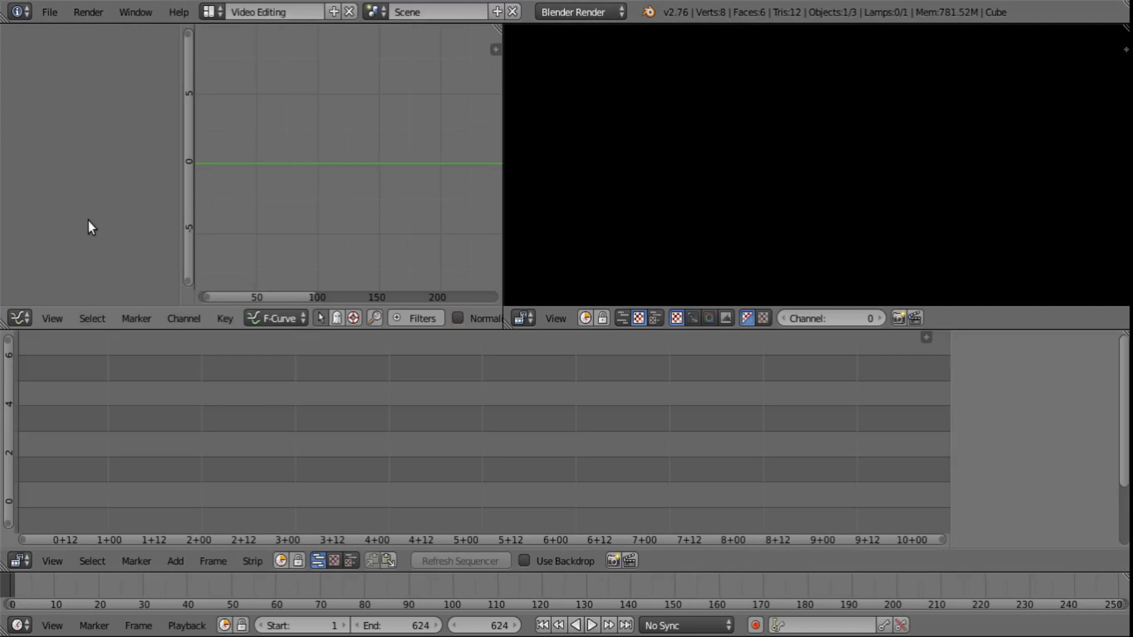
mouse_move(60, 61)
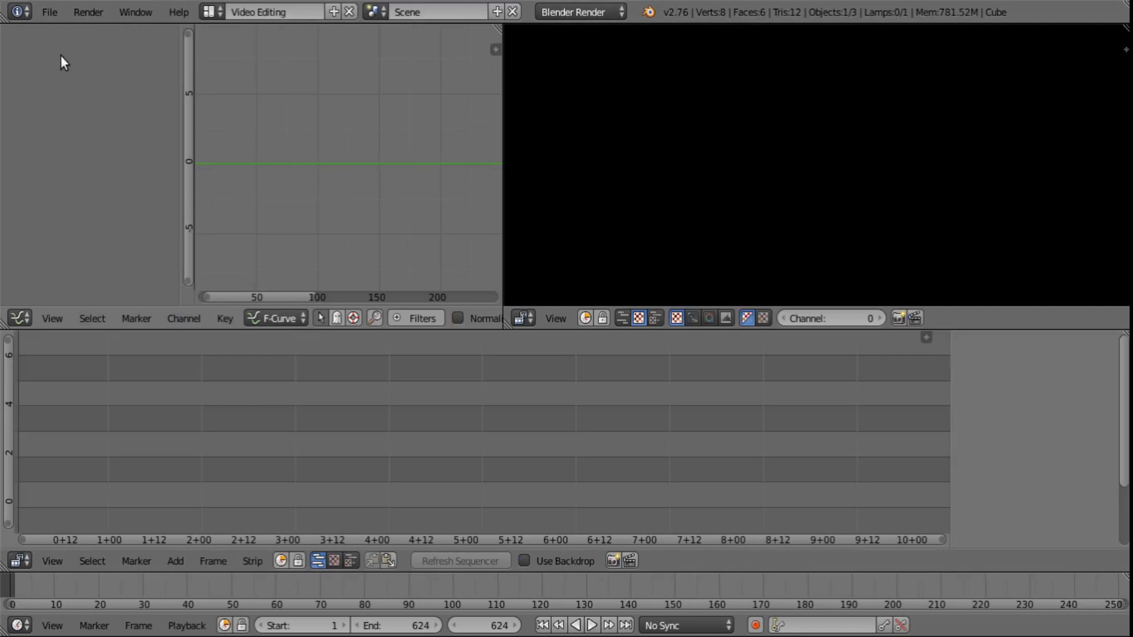
mouse_move(46, 255)
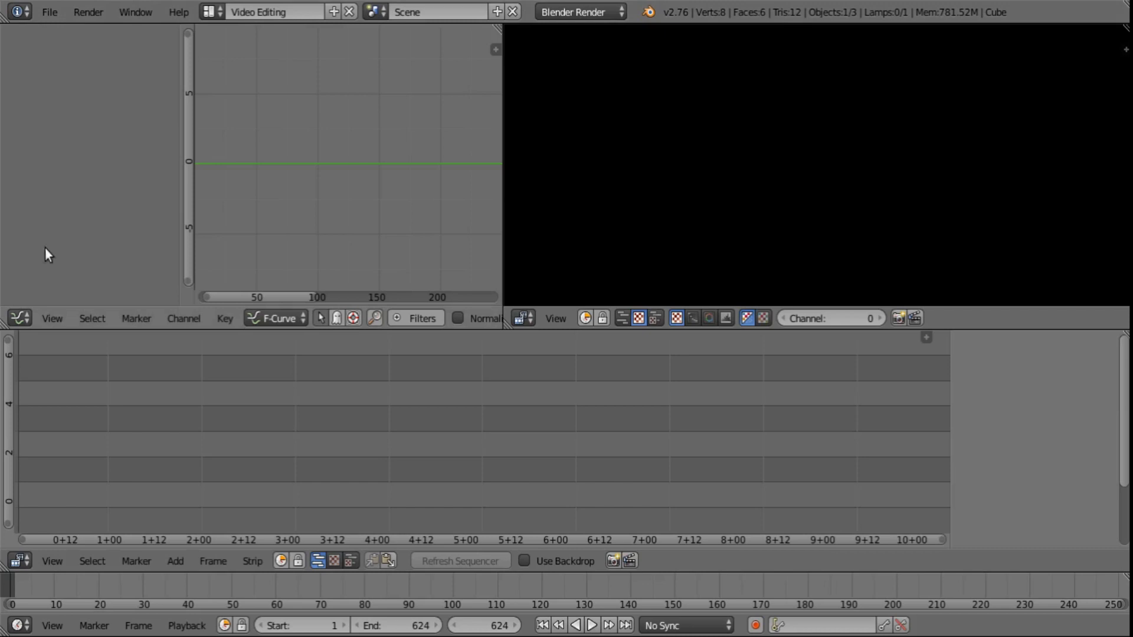
mouse_move(19, 319)
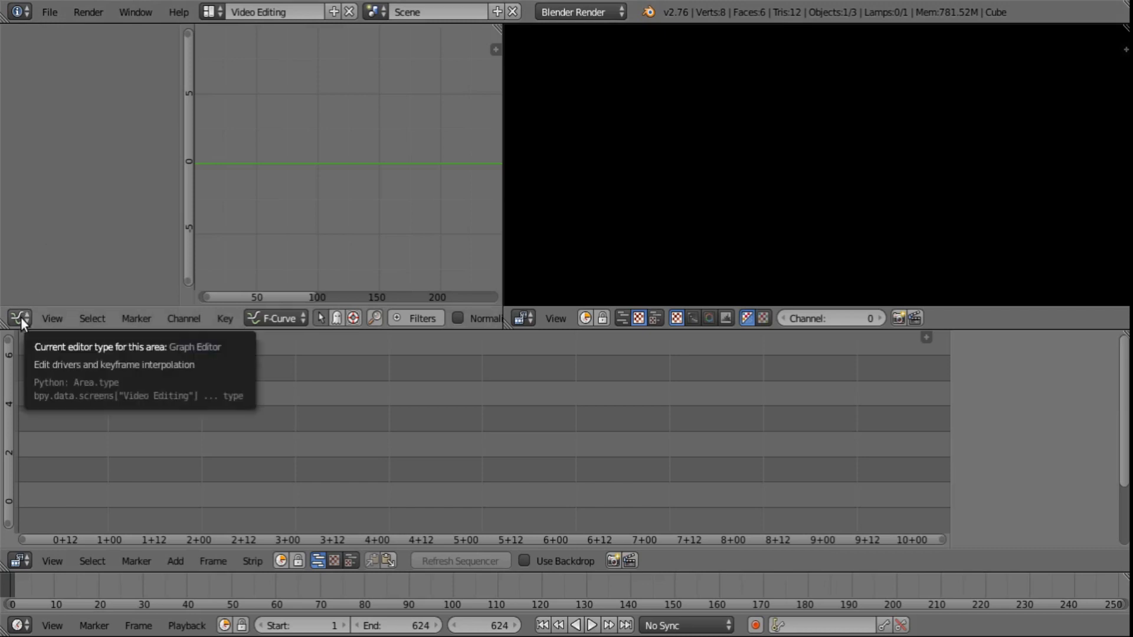
left_click(18, 319)
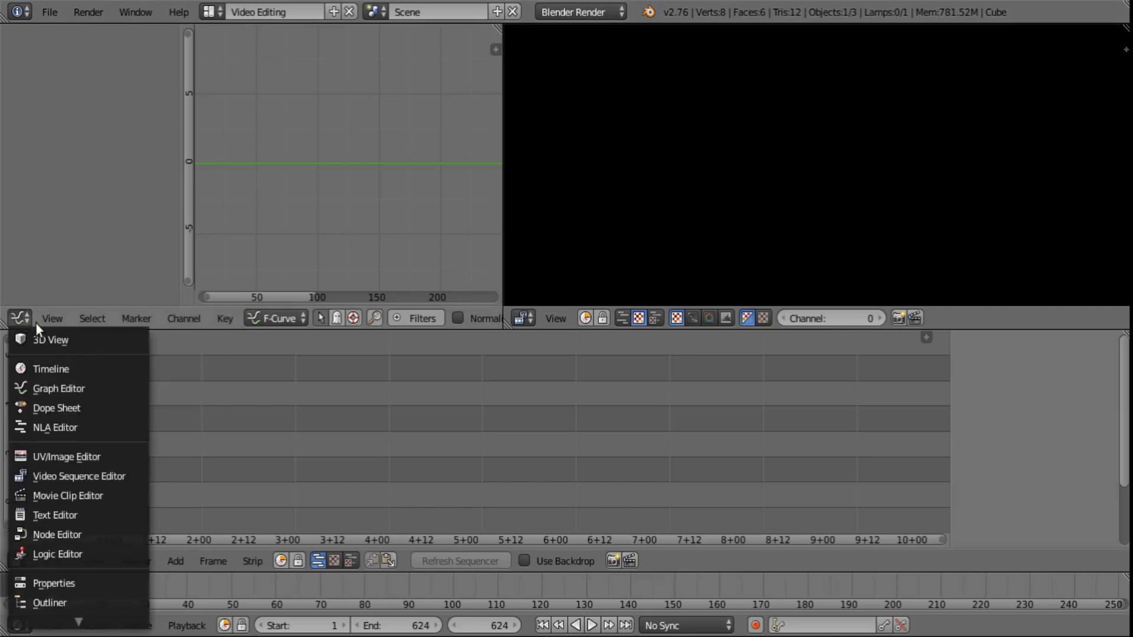
mouse_move(50, 369)
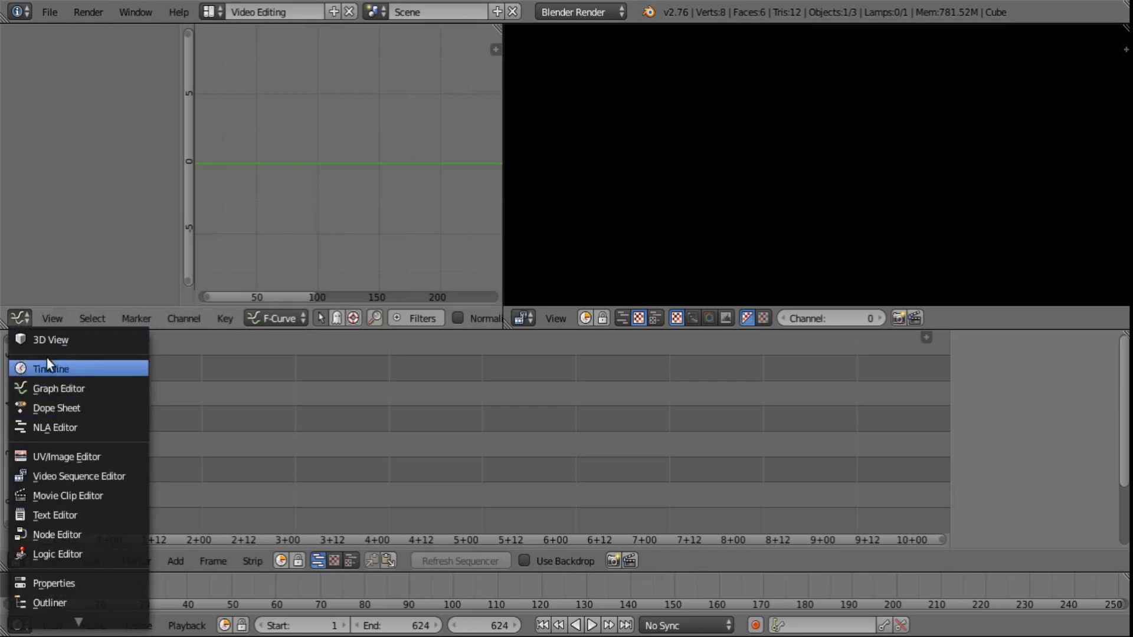
mouse_move(56, 407)
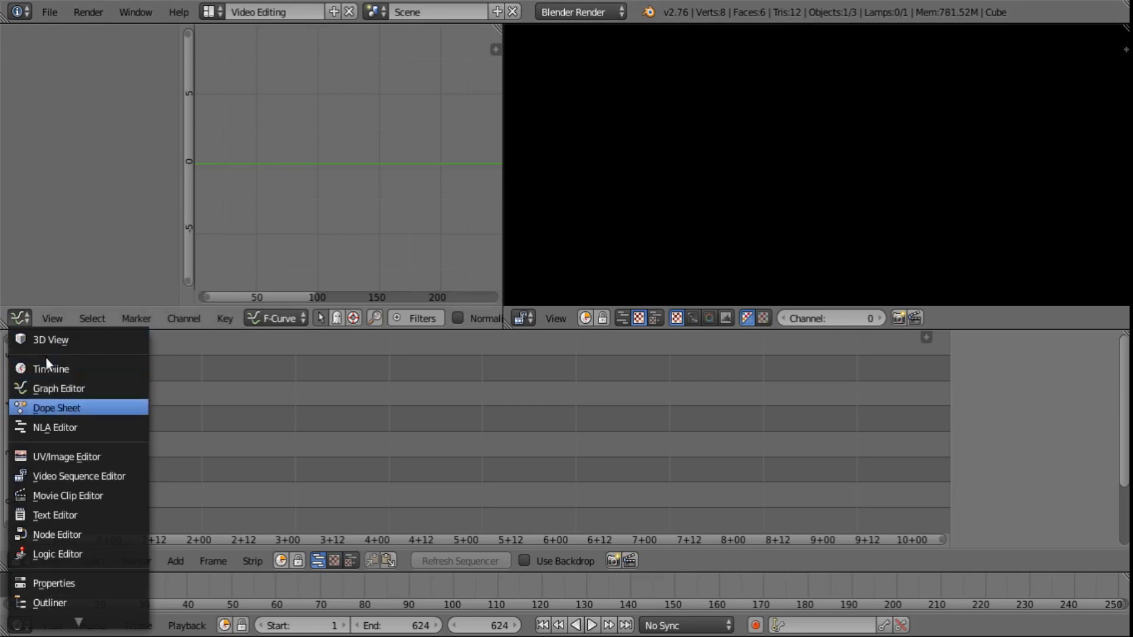
mouse_move(43, 583)
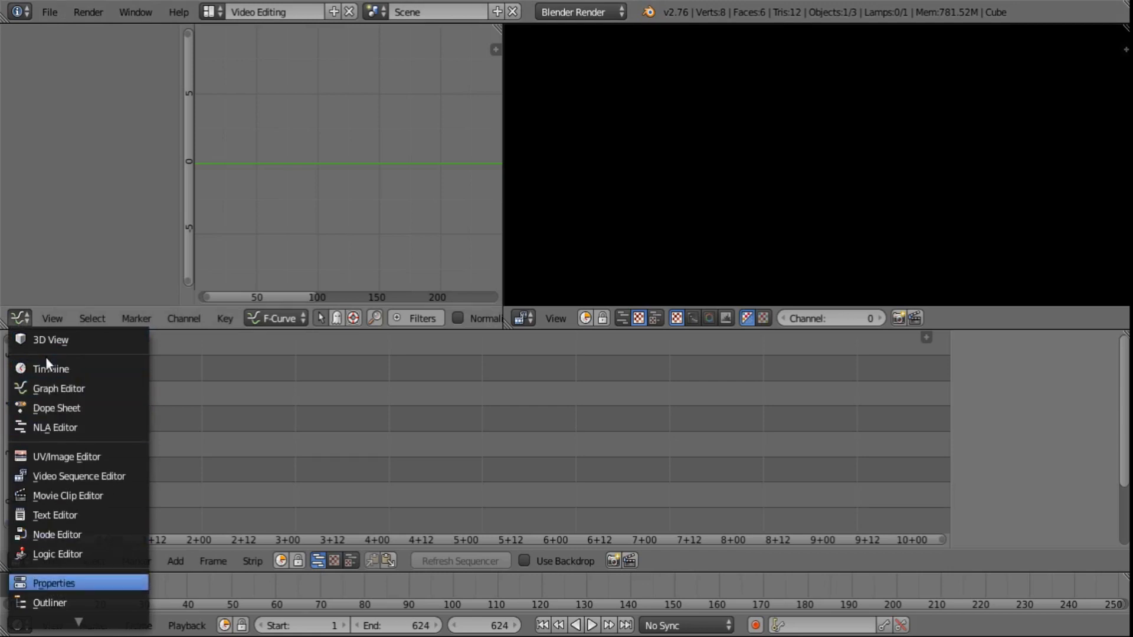
left_click(52, 583)
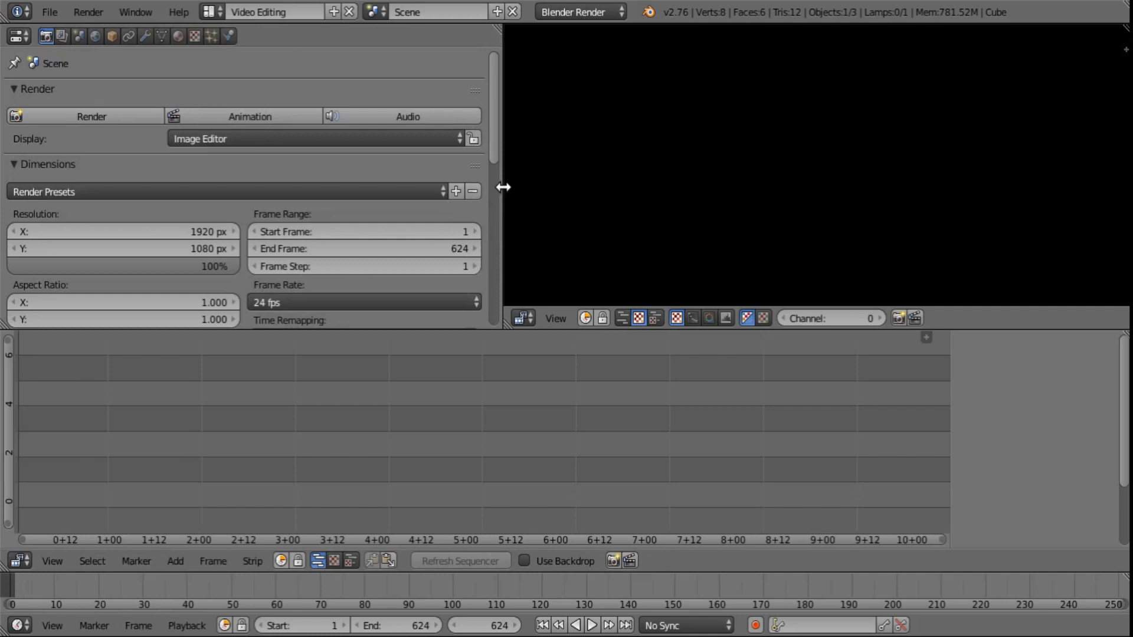
left_click_drag(503, 187, 268, 164)
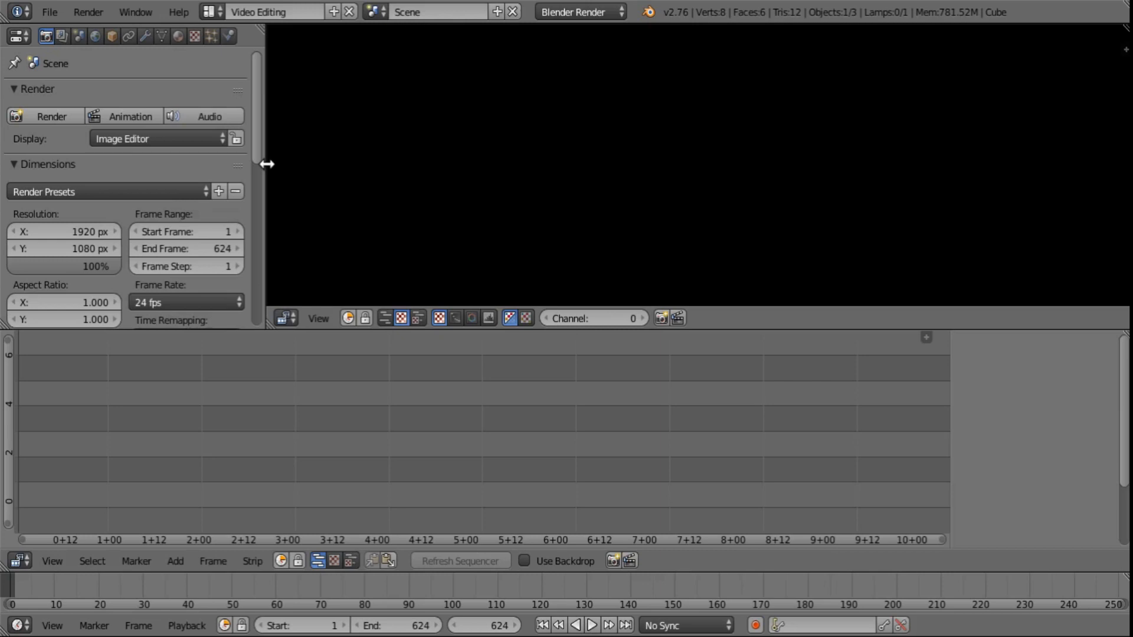
mouse_move(208, 313)
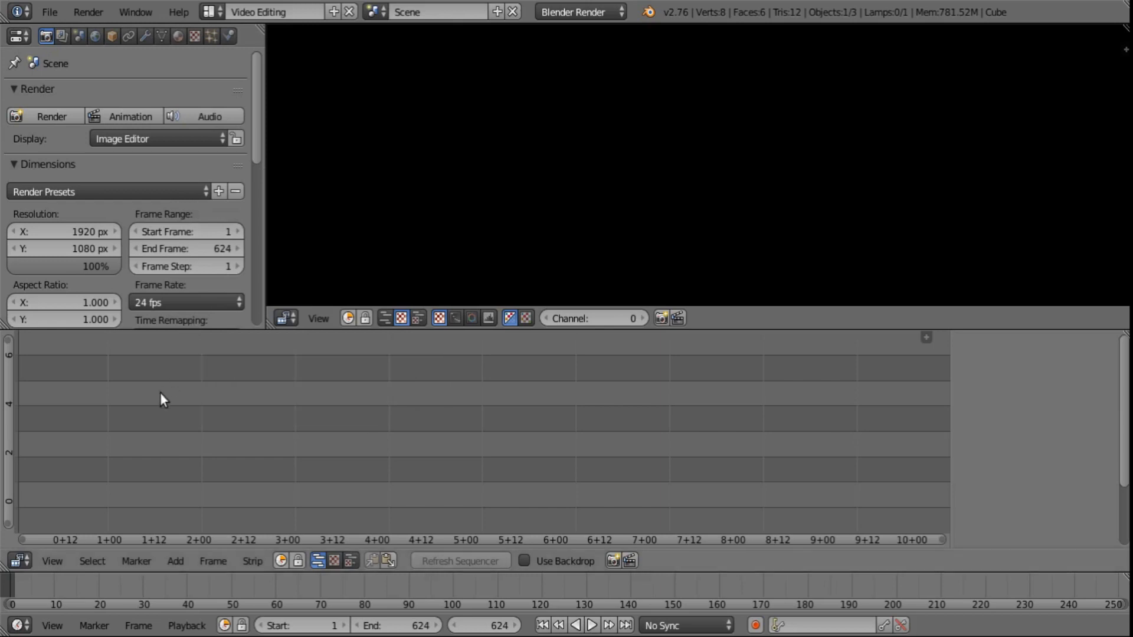
mouse_move(168, 400)
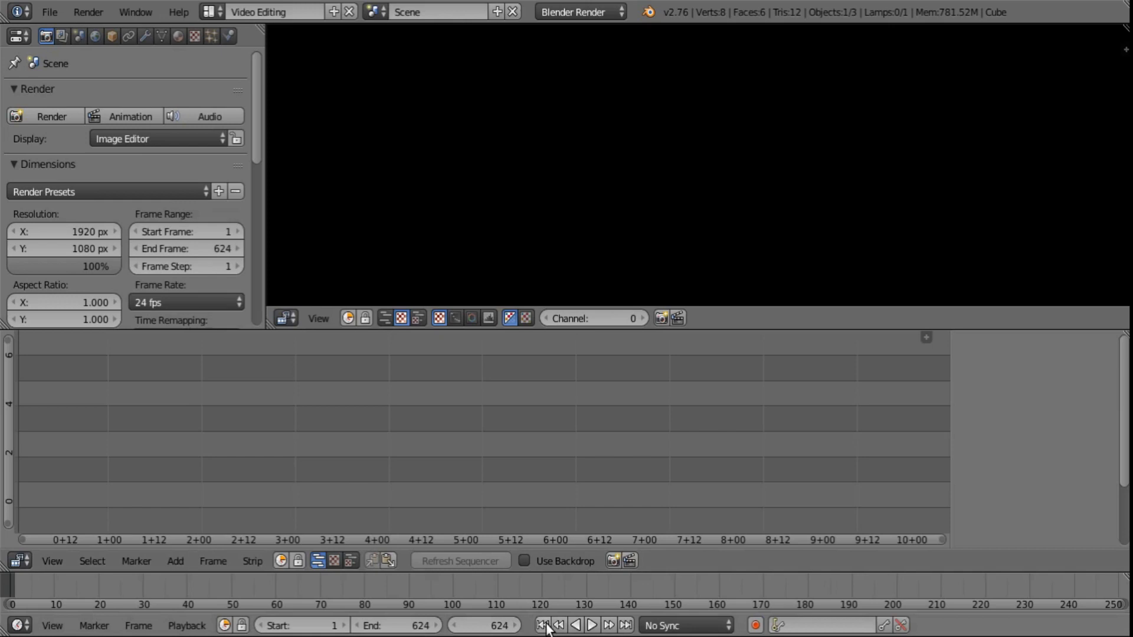
- From frame 1, add all PNGs in the imagesequence folder as one 624-frame image strip
left_click(543, 625)
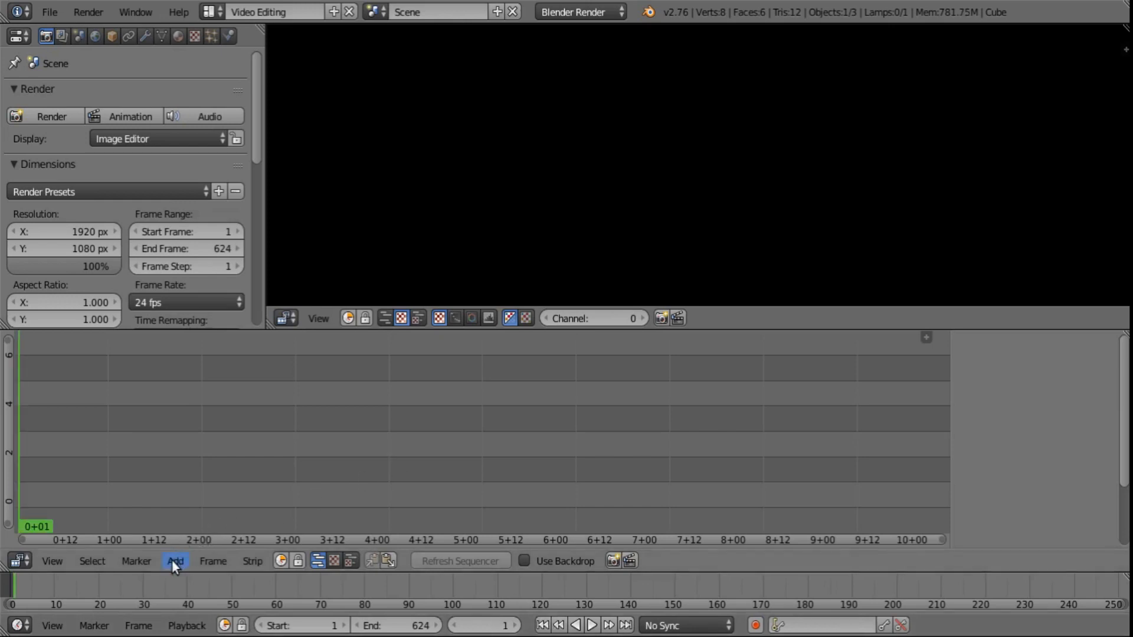
left_click(175, 562)
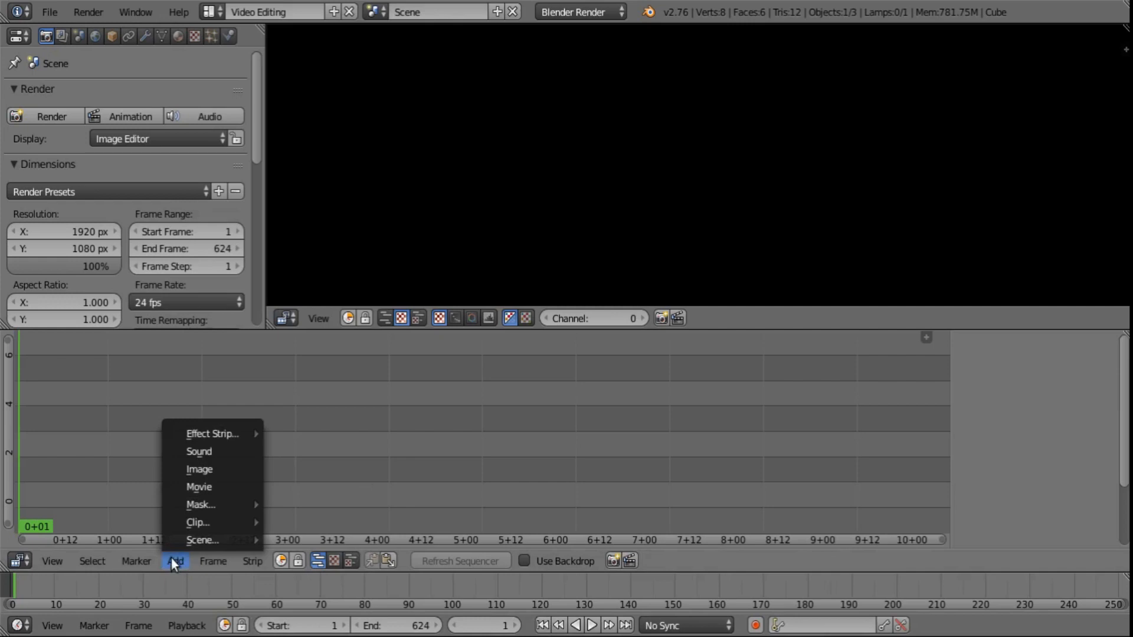
mouse_move(198, 470)
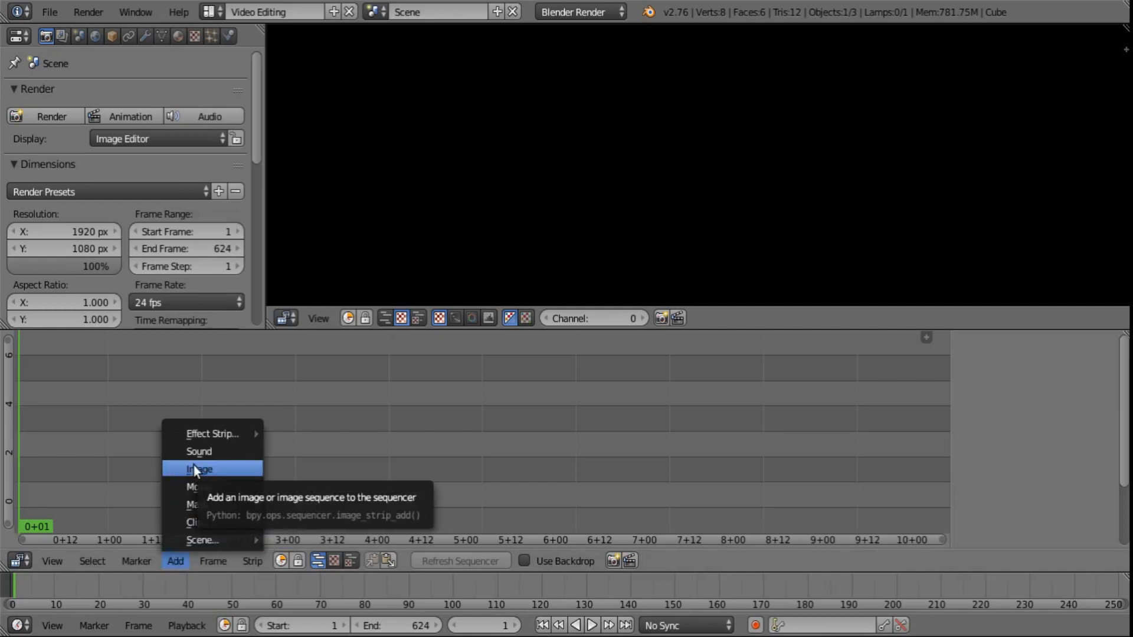
left_click(201, 469)
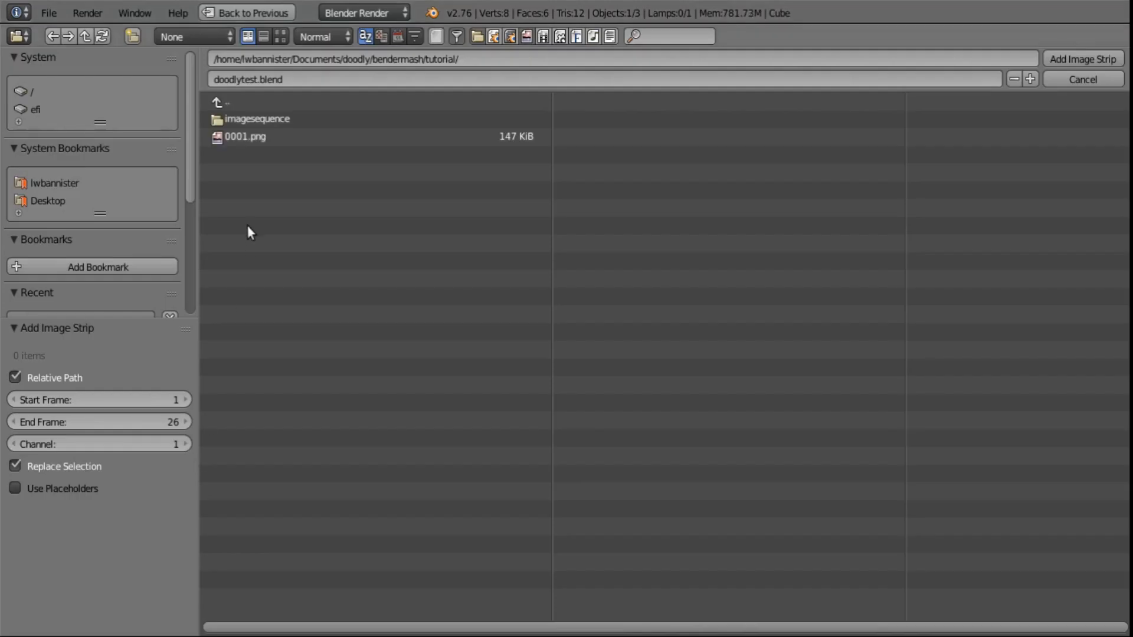
double_click(255, 118)
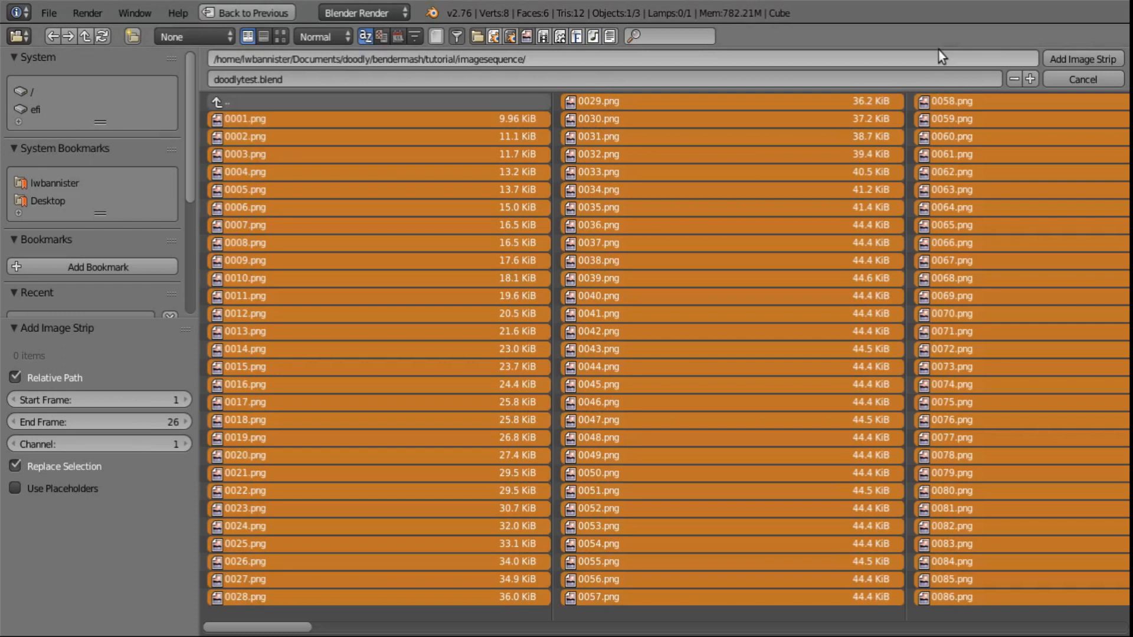
mouse_move(1076, 57)
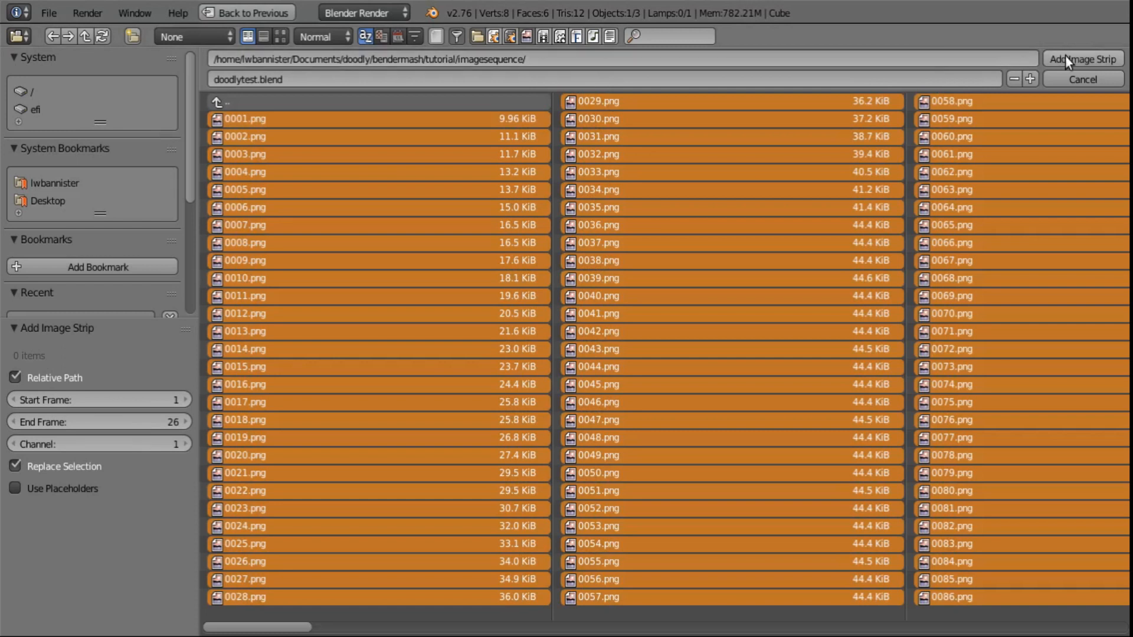
left_click(1081, 59)
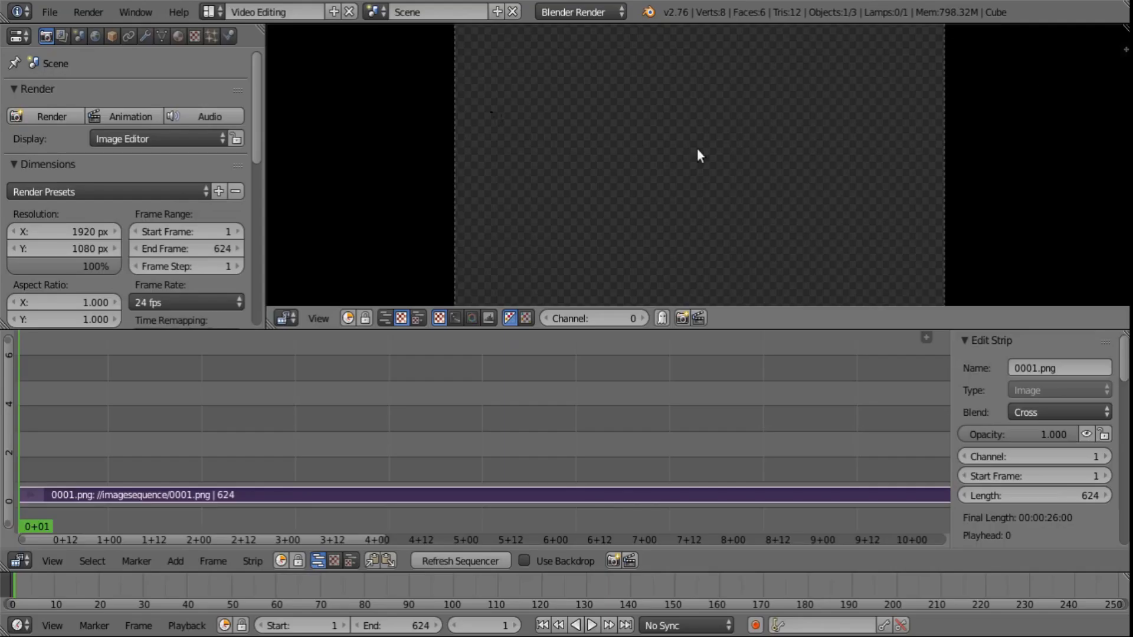
mouse_move(148, 468)
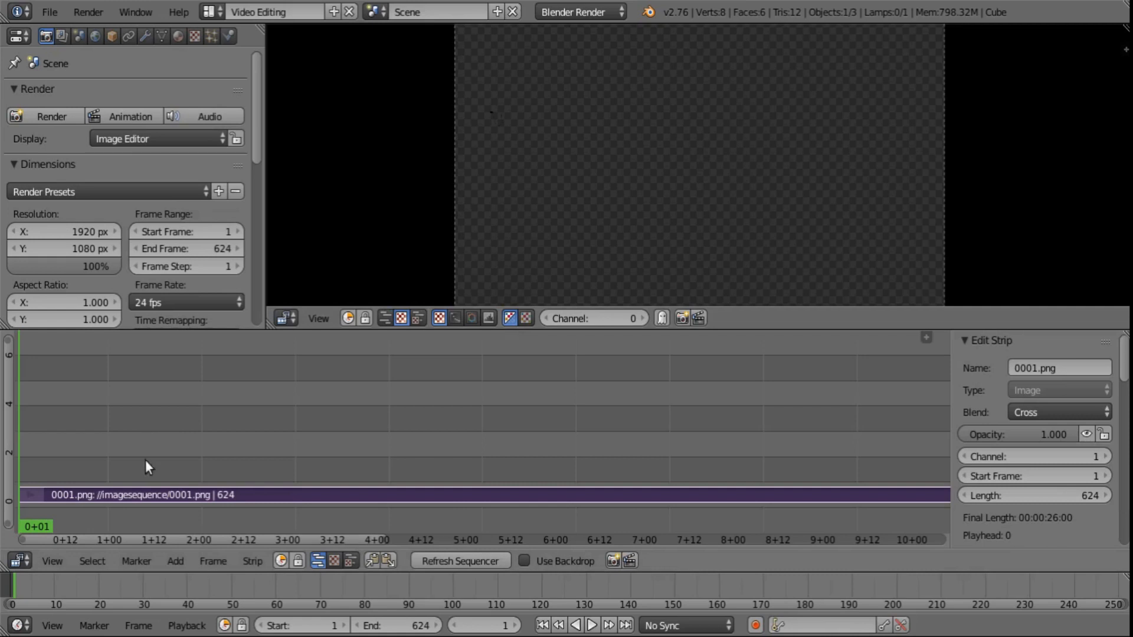
mouse_move(114, 522)
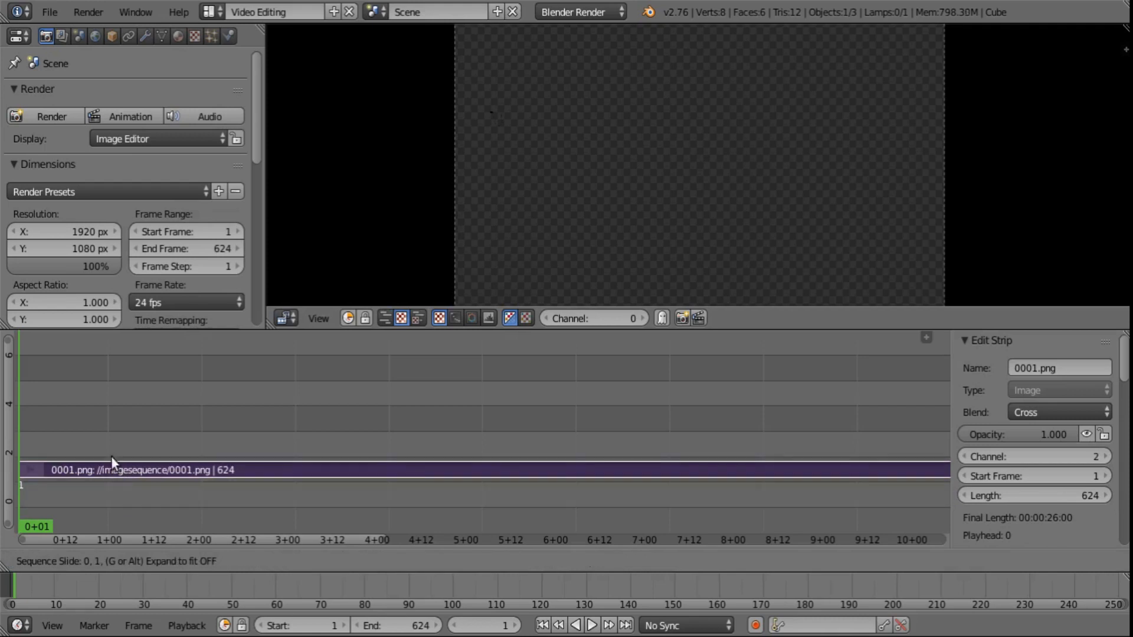
- Move the text strip to channel 4, set its blend to Alpha Over and return to frame 1
left_click_drag(112, 470, 112, 419)
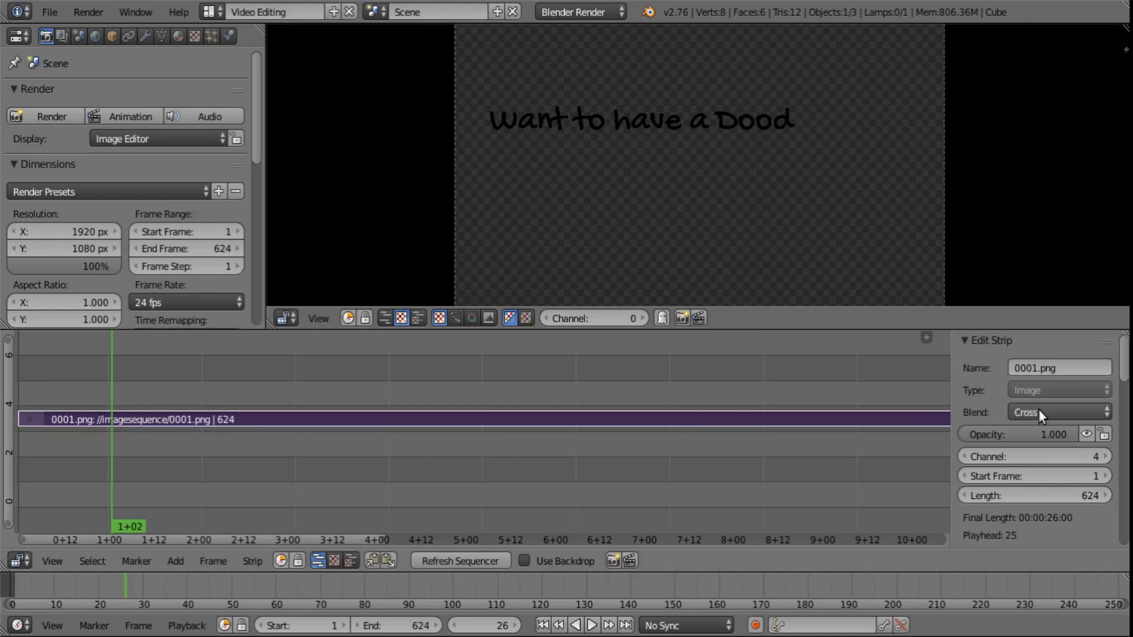
left_click(1055, 412)
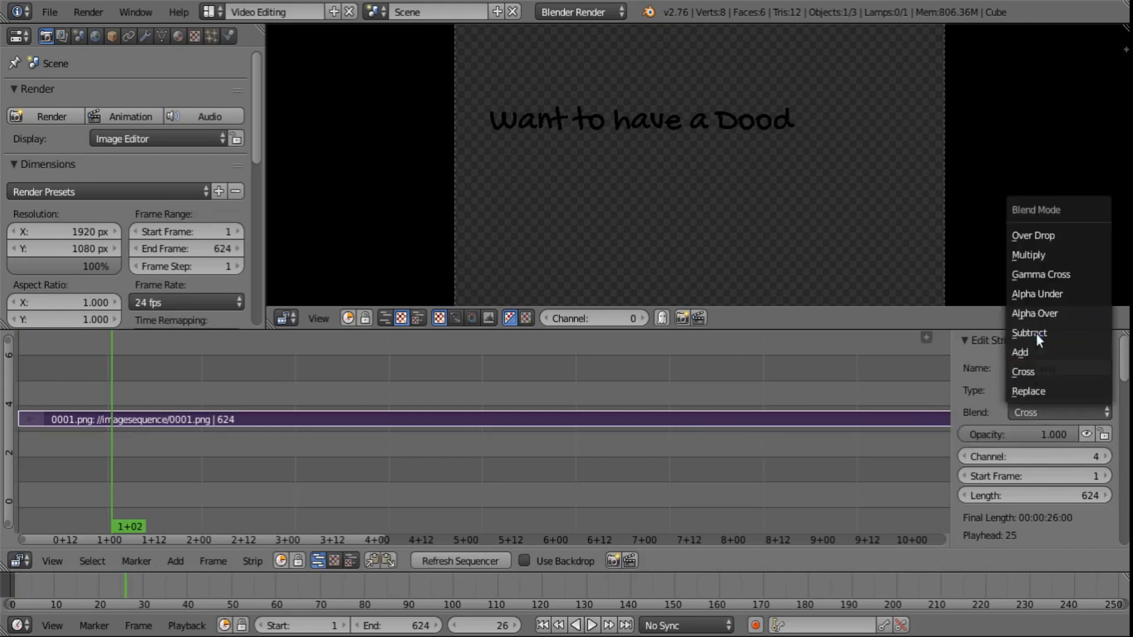
mouse_move(1038, 314)
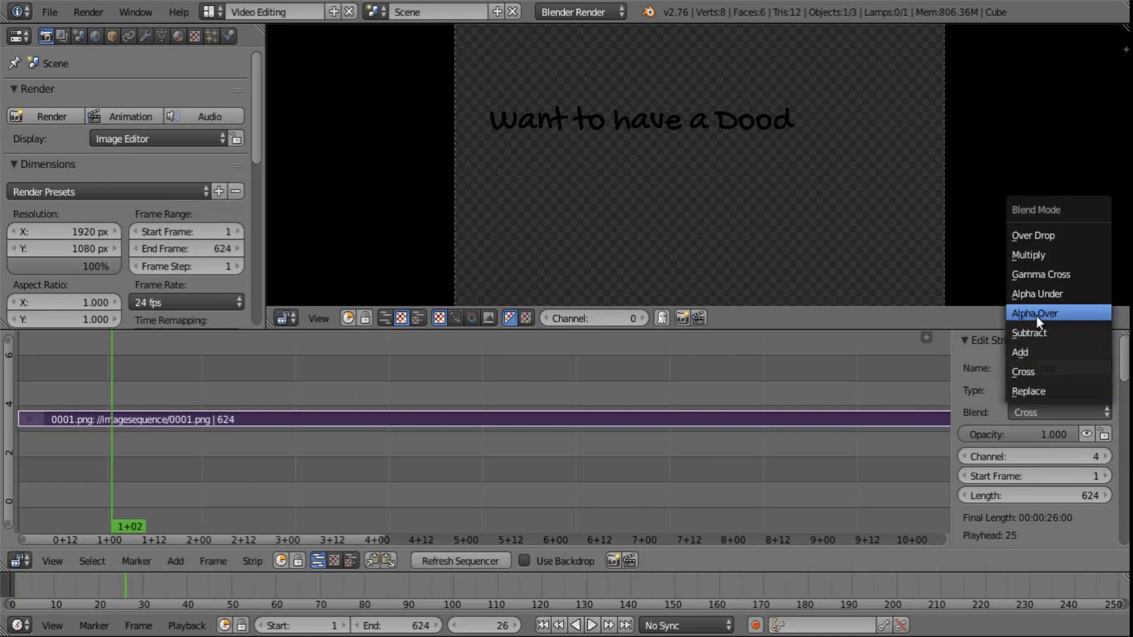
left_click(1034, 314)
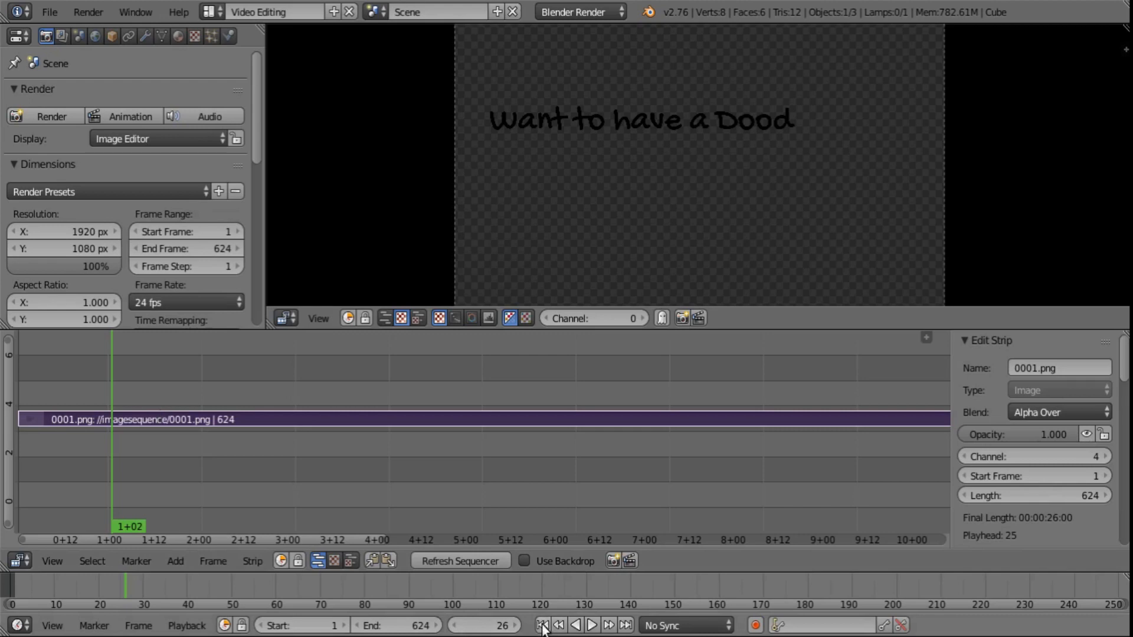
left_click(557, 626)
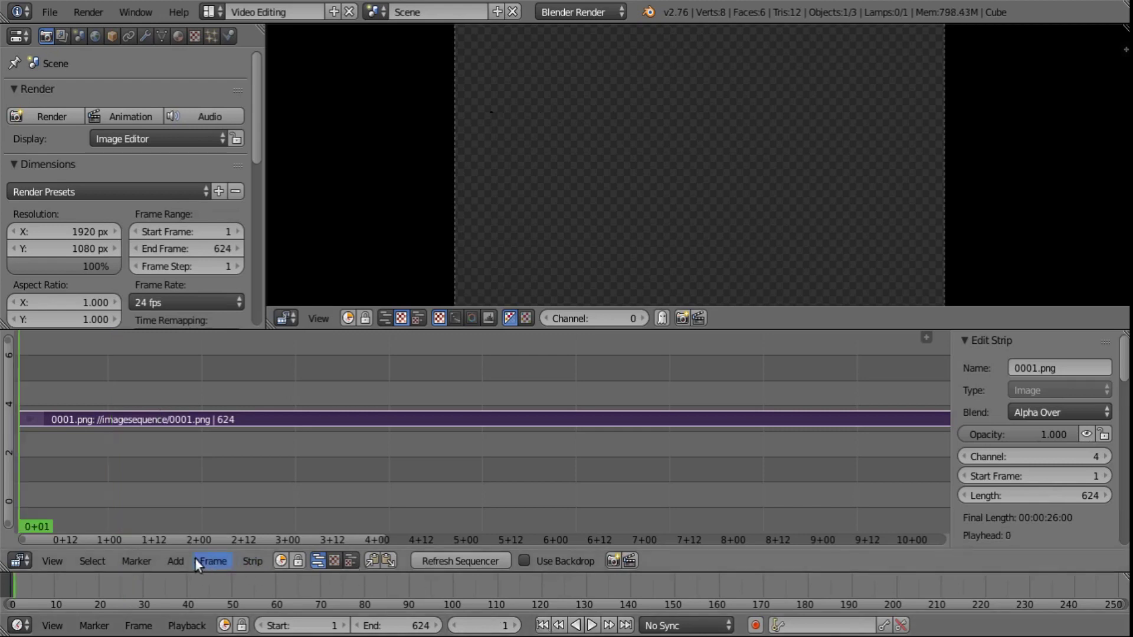
- Add VID_20190114_103359.mp4 as a movie strip with sound beneath the text strip
left_click(175, 562)
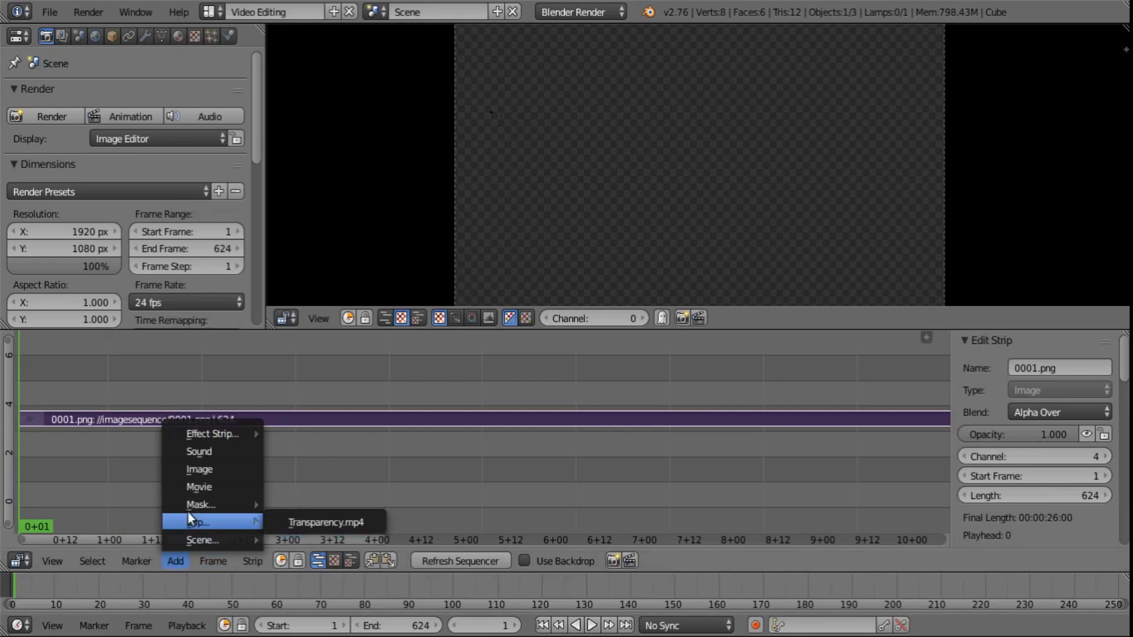
mouse_move(199, 488)
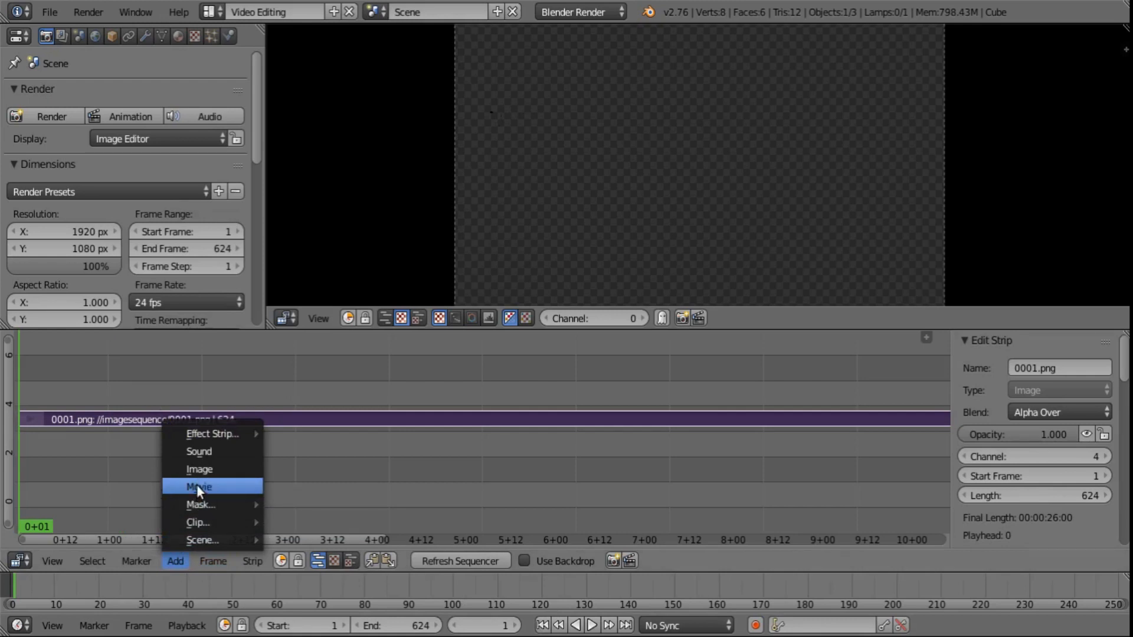
left_click(199, 486)
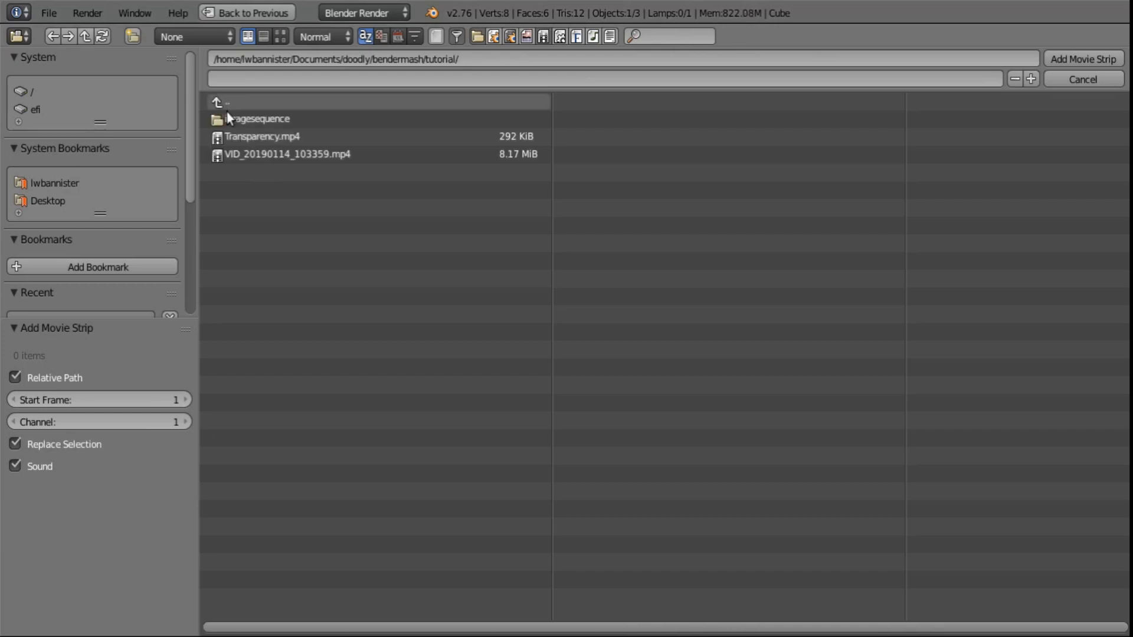
left_click(287, 153)
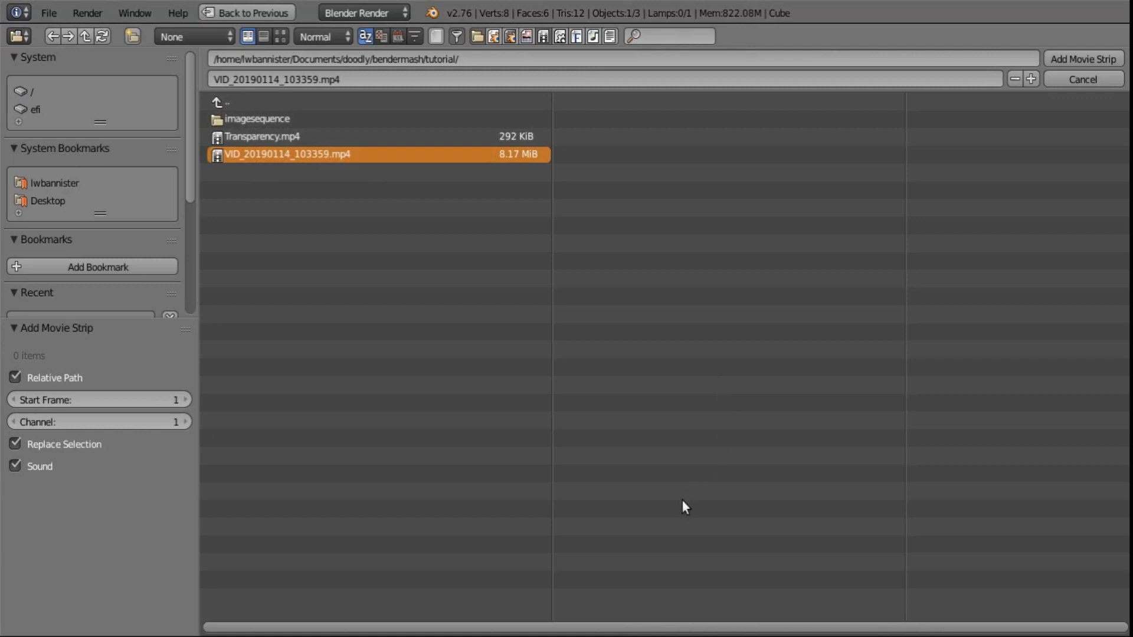
left_click(1087, 58)
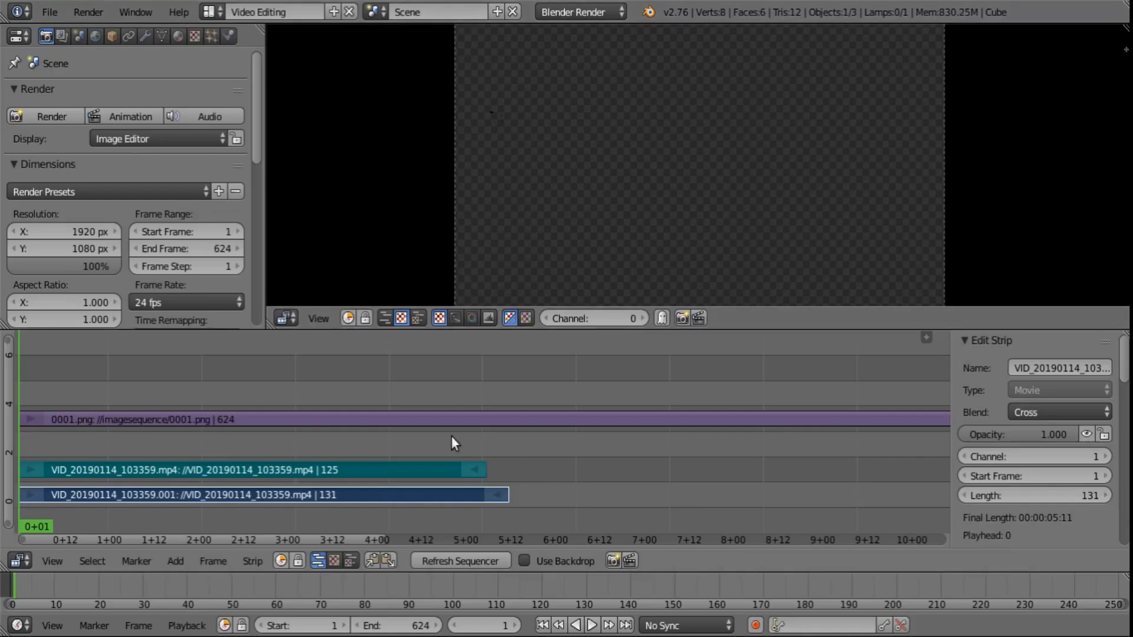
- Play the sequence, then scrub back to around frame 100 to review the text over the sky
left_click(590, 625)
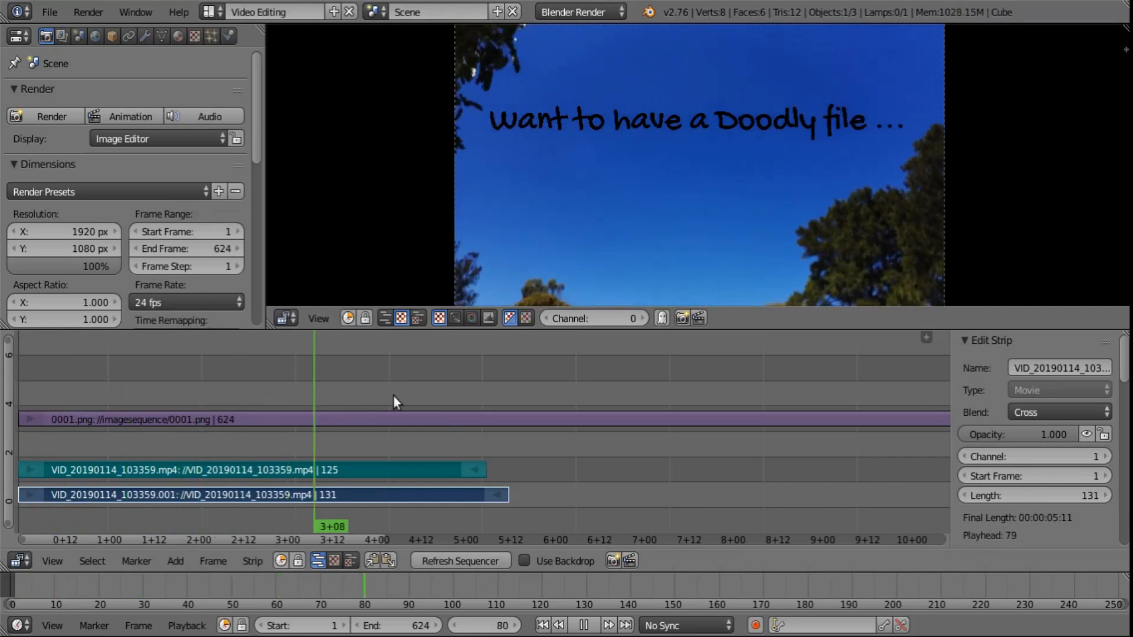
left_click(426, 419)
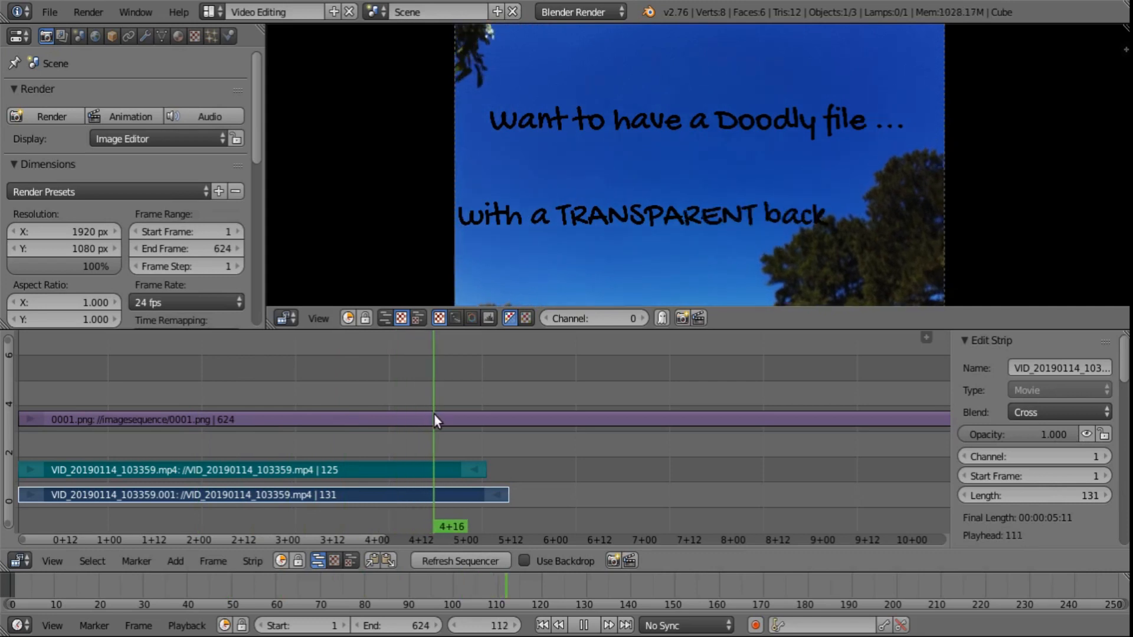
left_click_drag(433, 419, 365, 414)
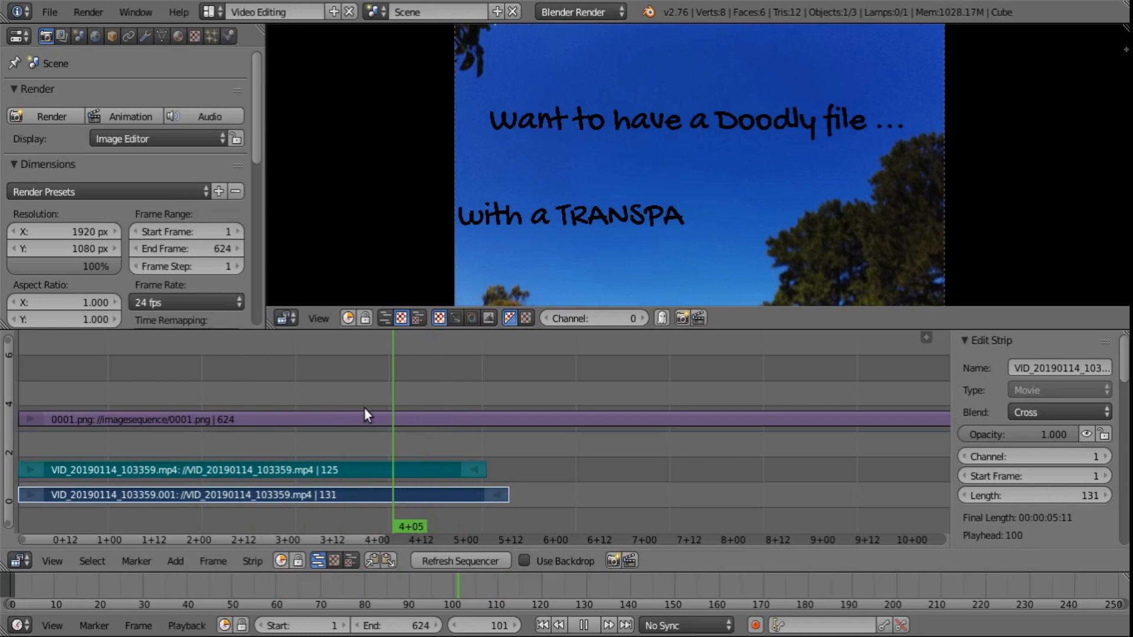